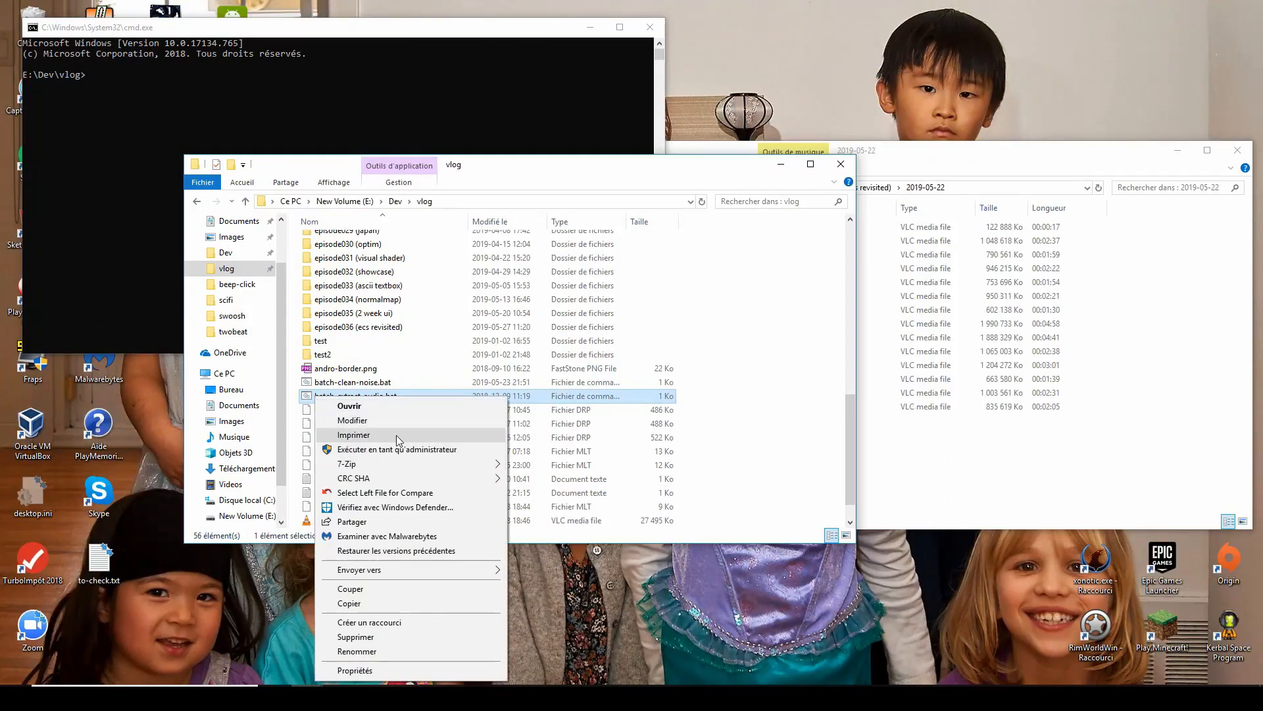
# - Open batch-extract-audio.bat in Notepad and read its ffmpeg mp4/m4a-to-WAV loops
pyautogui.click(351, 419)
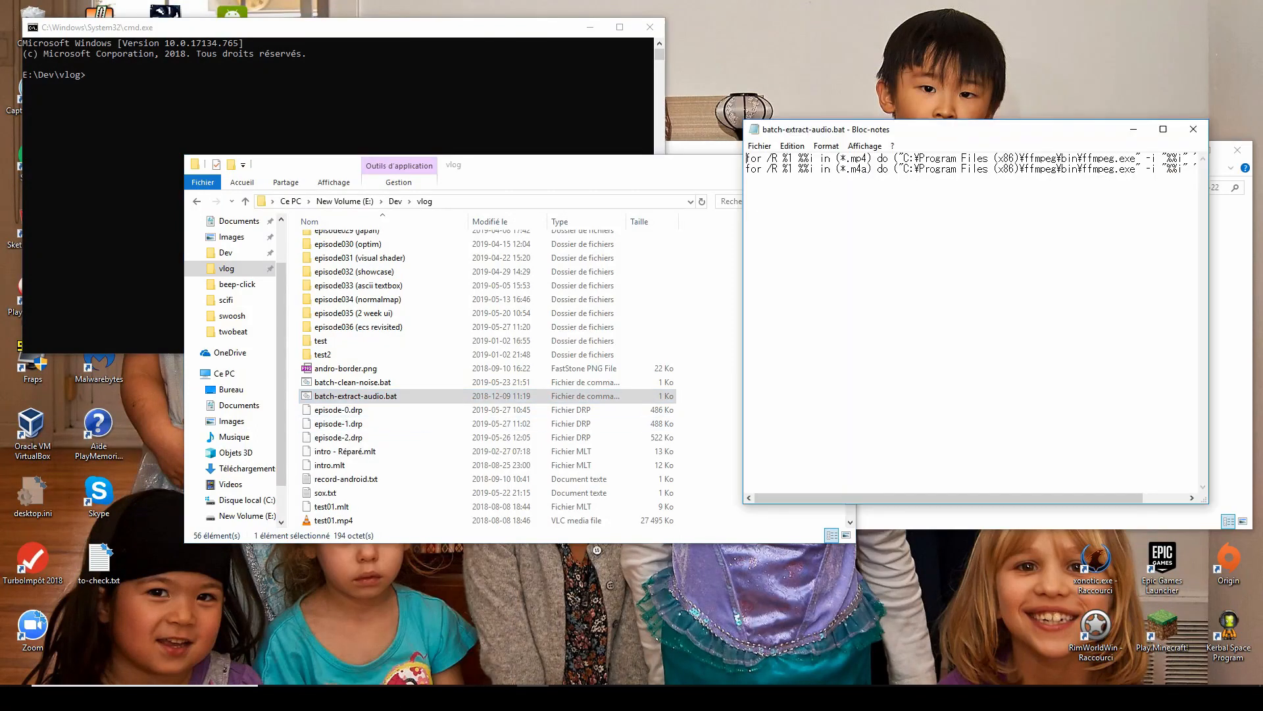
pyautogui.moveTo(761, 211)
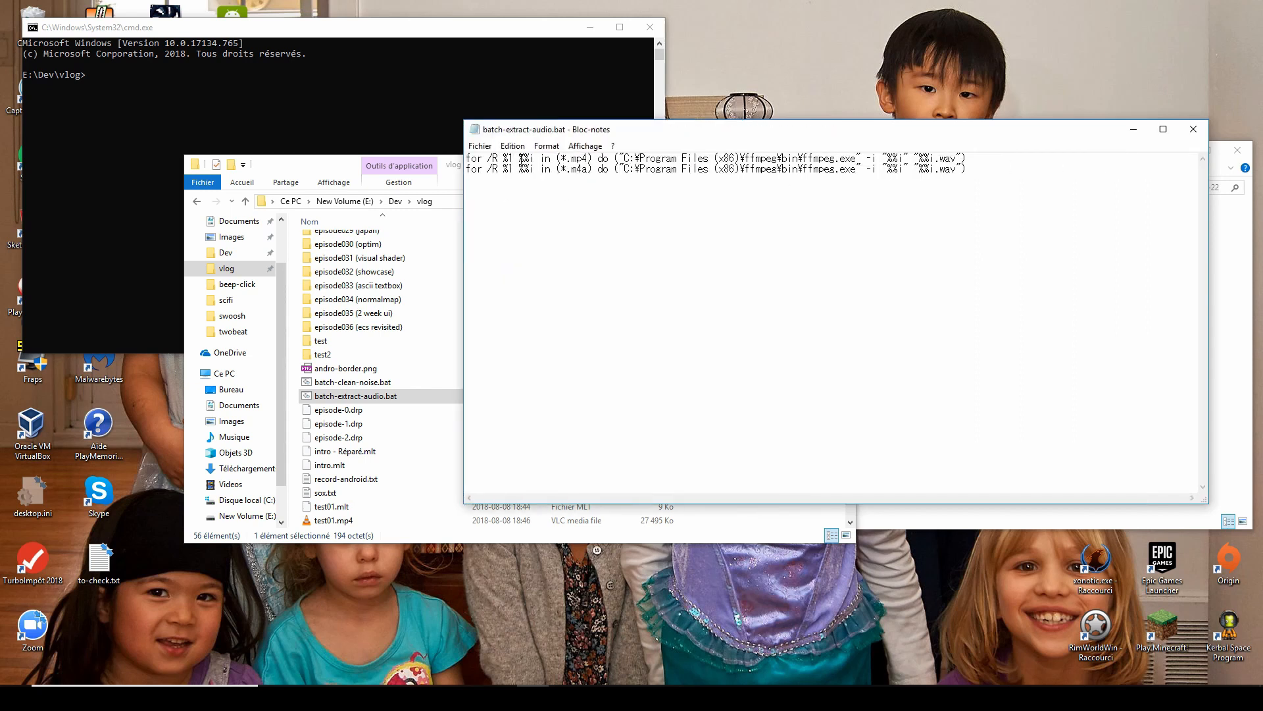
pyautogui.doubleClick(527, 158)
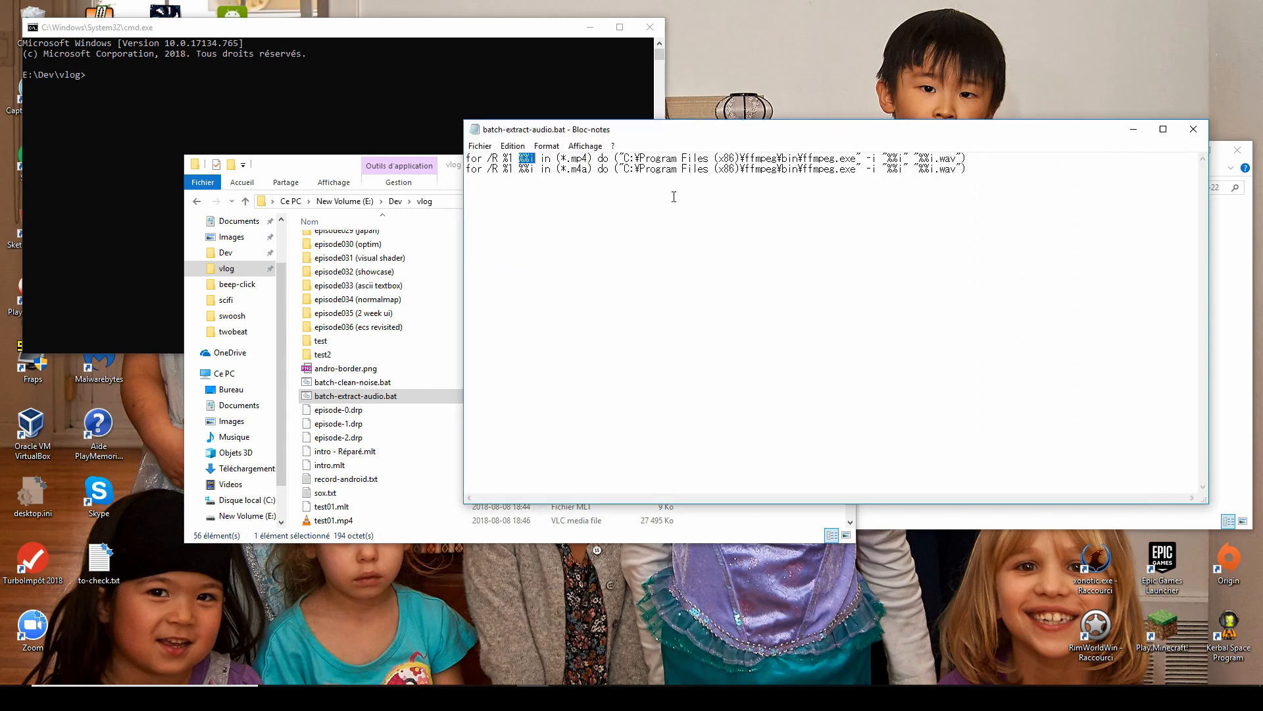
pyautogui.doubleClick(564, 157)
pyautogui.write('batch-extract-audio.bat "f:\\vlog\\episode036 (ecs revisited')
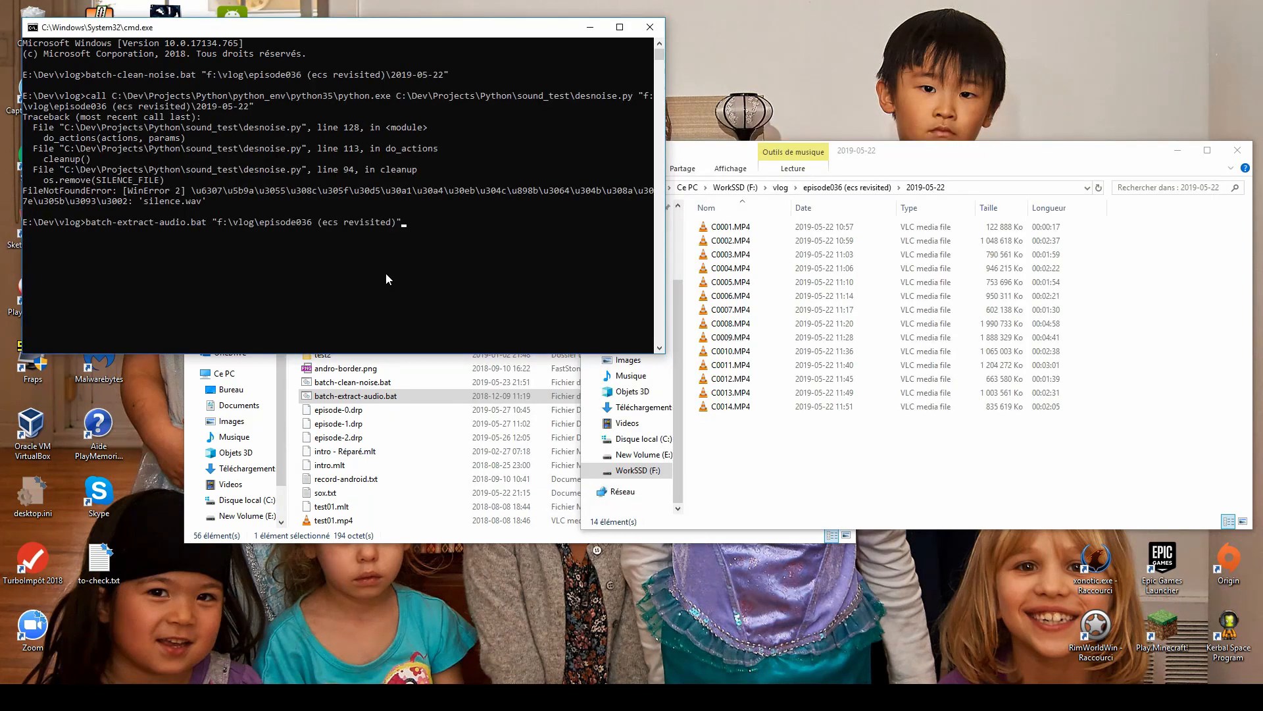
pyautogui.write('\\20')
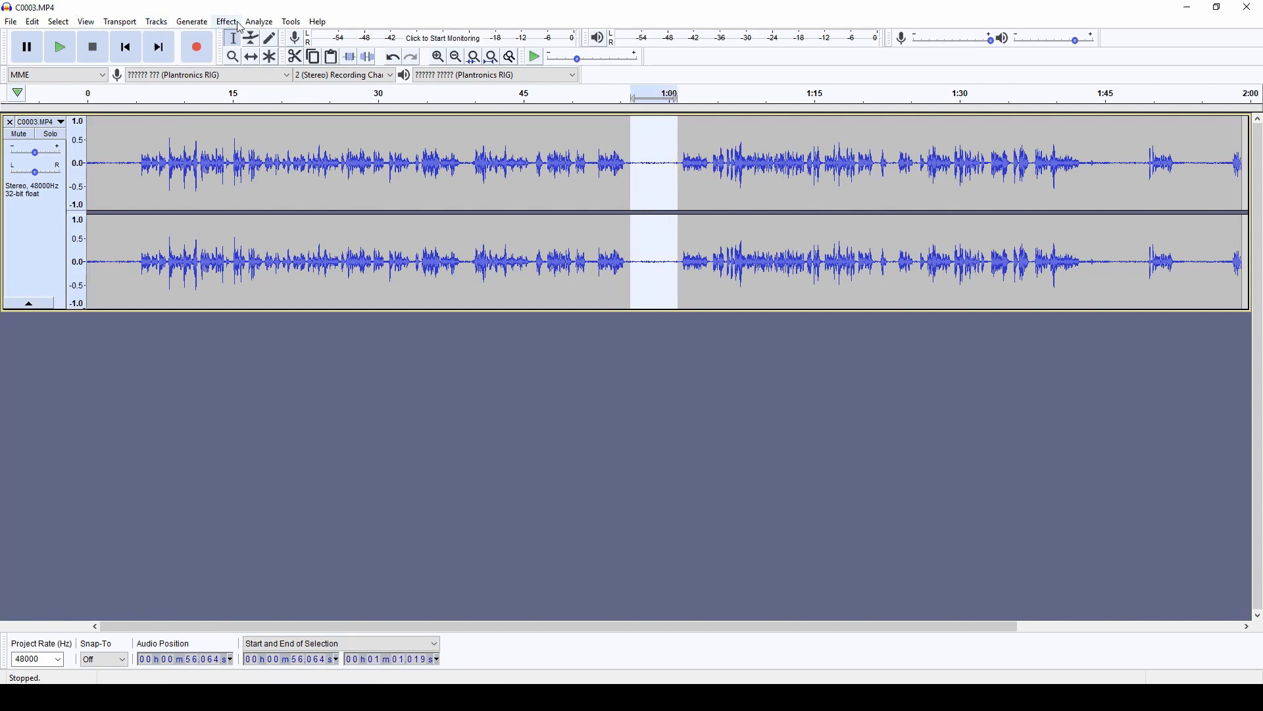
# - Apply Noise Reduction to C0003.MP4 at 30 dB, sensitivity 2.50, smoothing 5
pyautogui.click(225, 21)
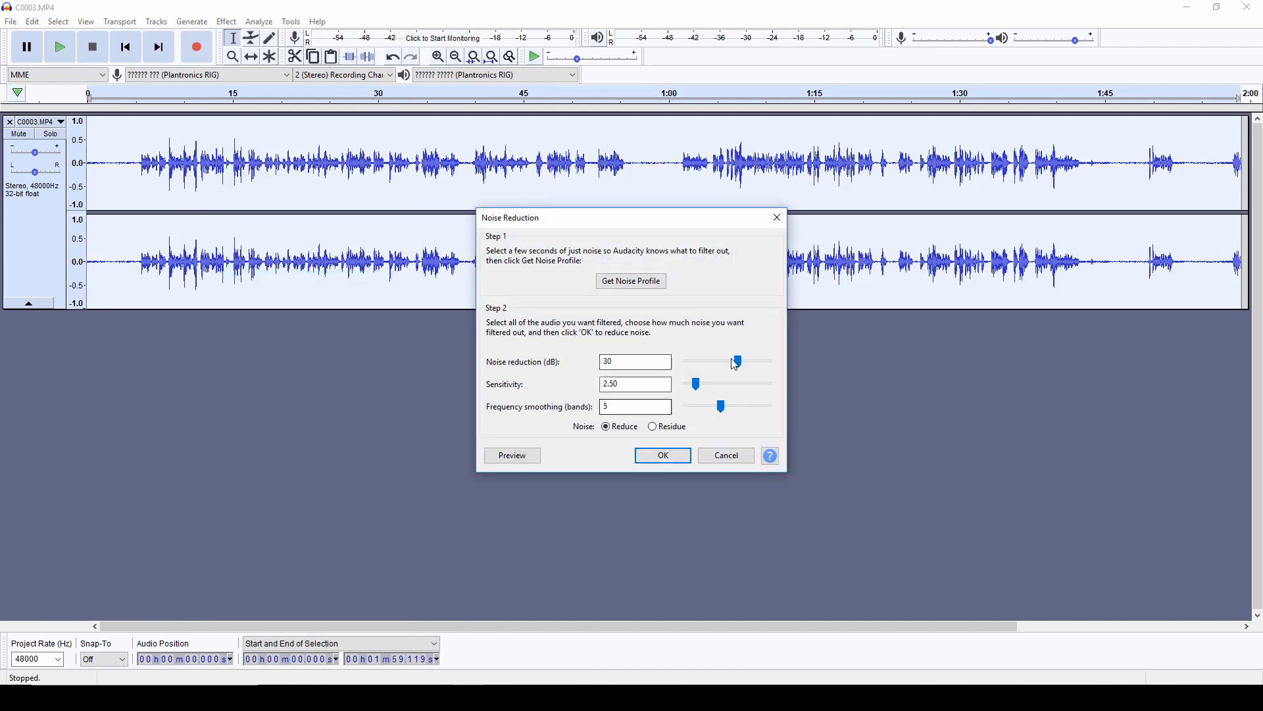
pyautogui.moveTo(595, 381)
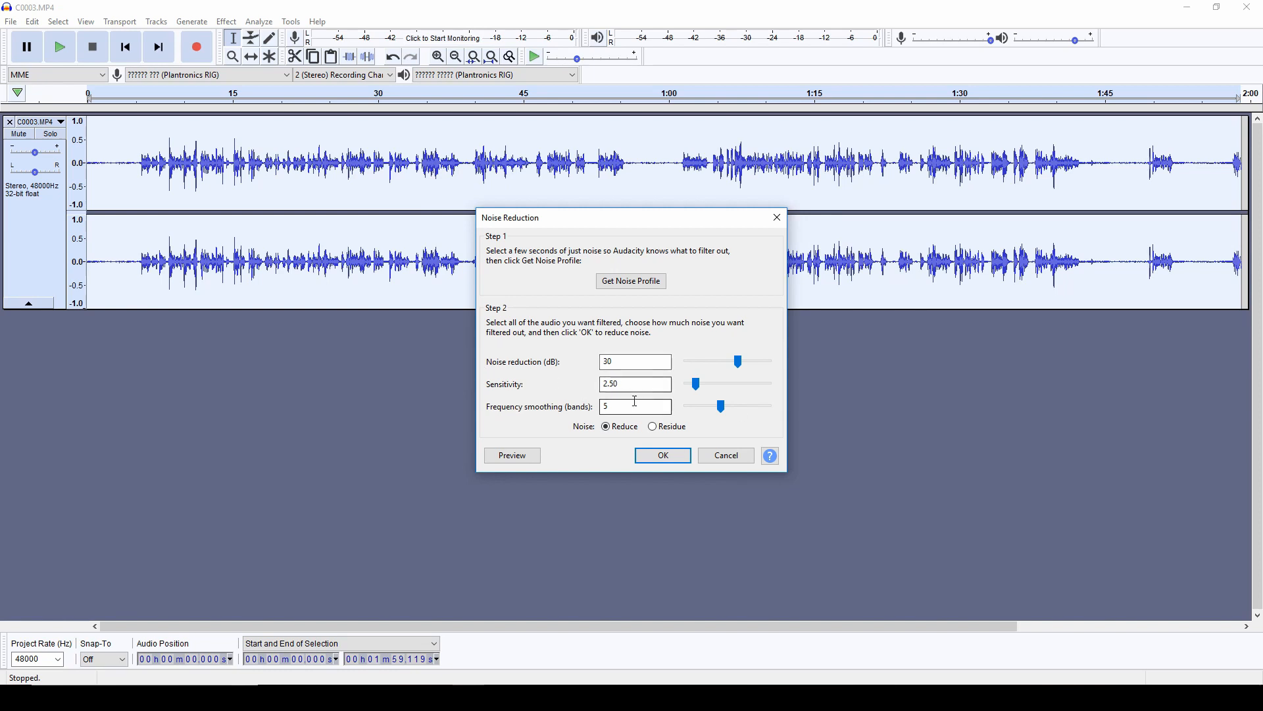
pyautogui.click(662, 455)
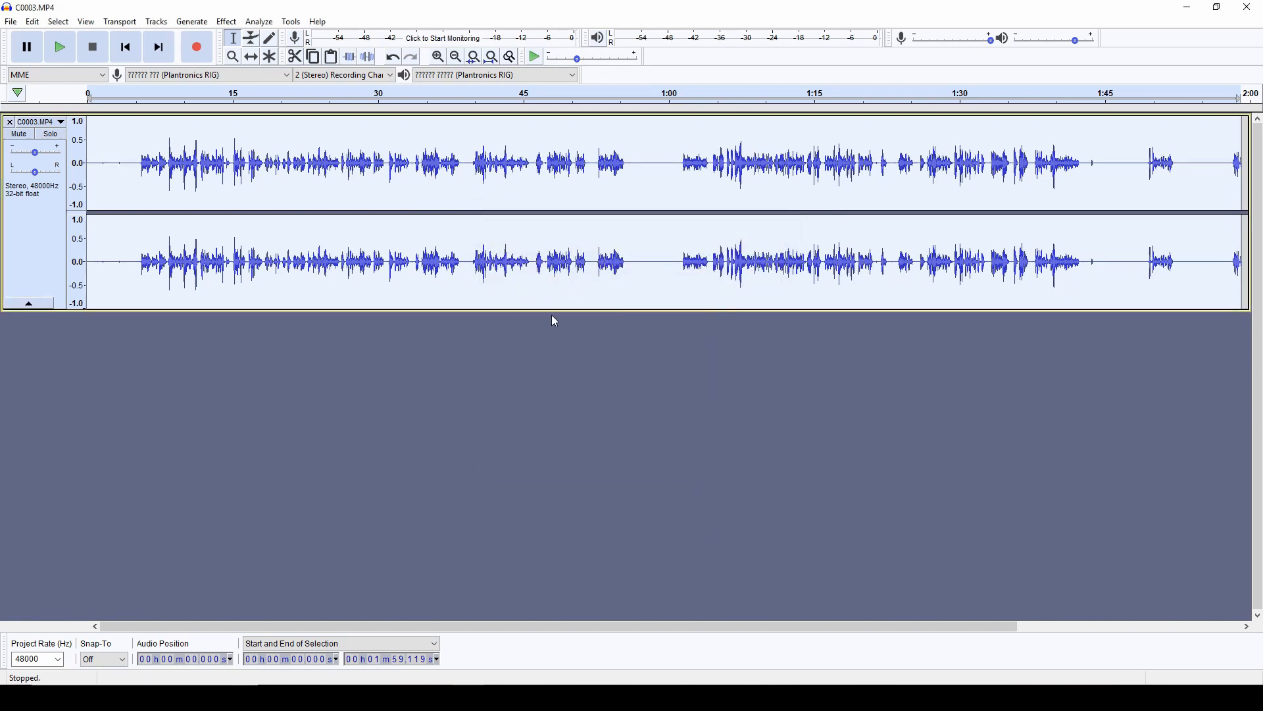
pyautogui.moveTo(539, 158)
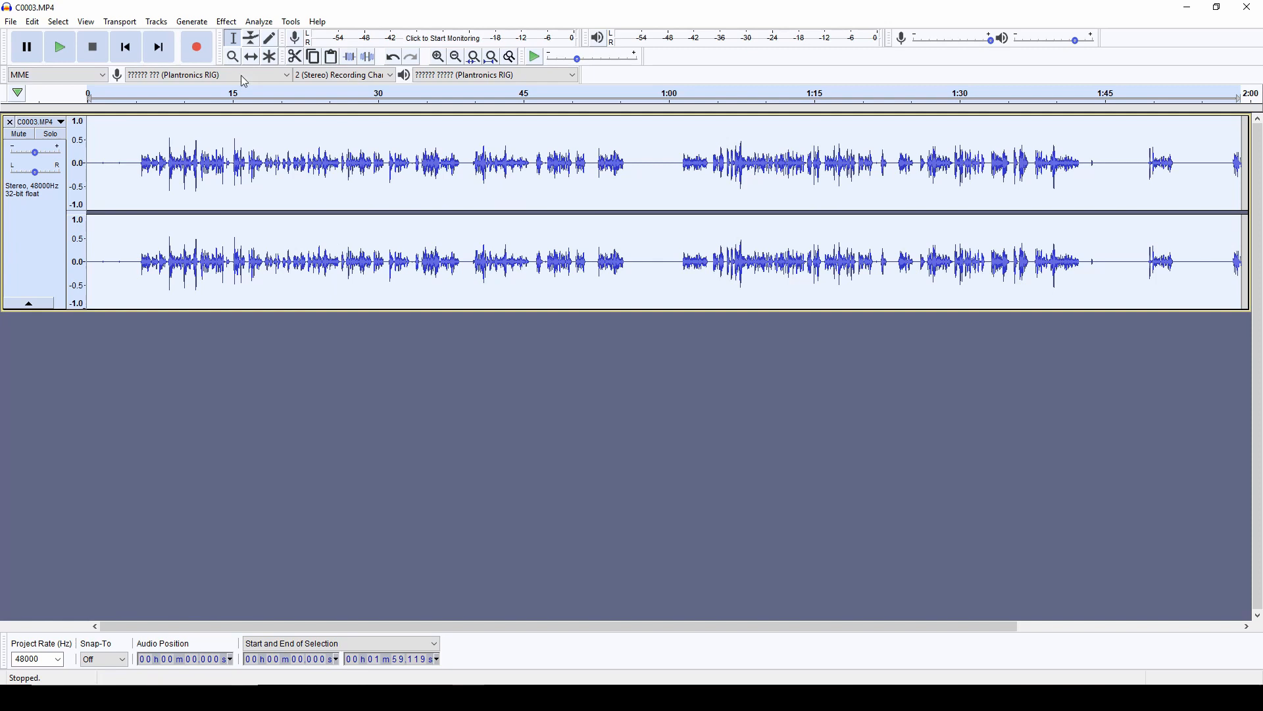
# - Inspect the gbcustom03 macro, then apply it to the recording
pyautogui.click(290, 21)
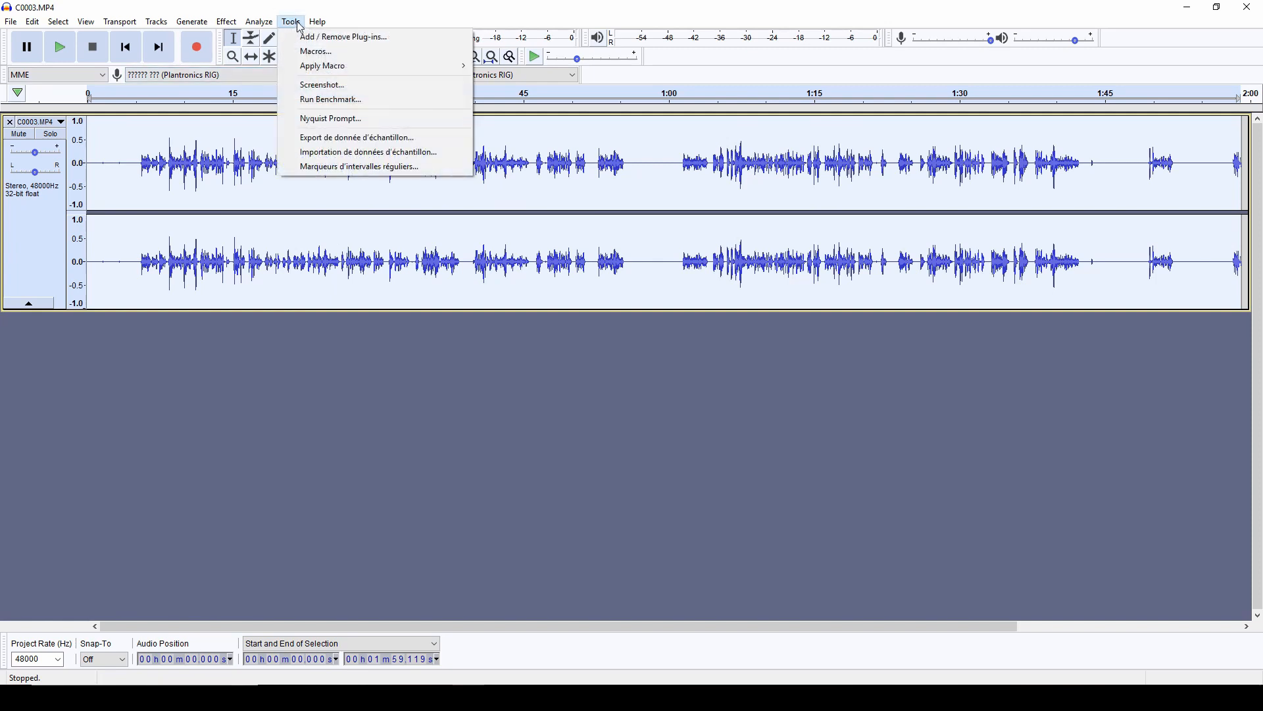
pyautogui.moveTo(322, 66)
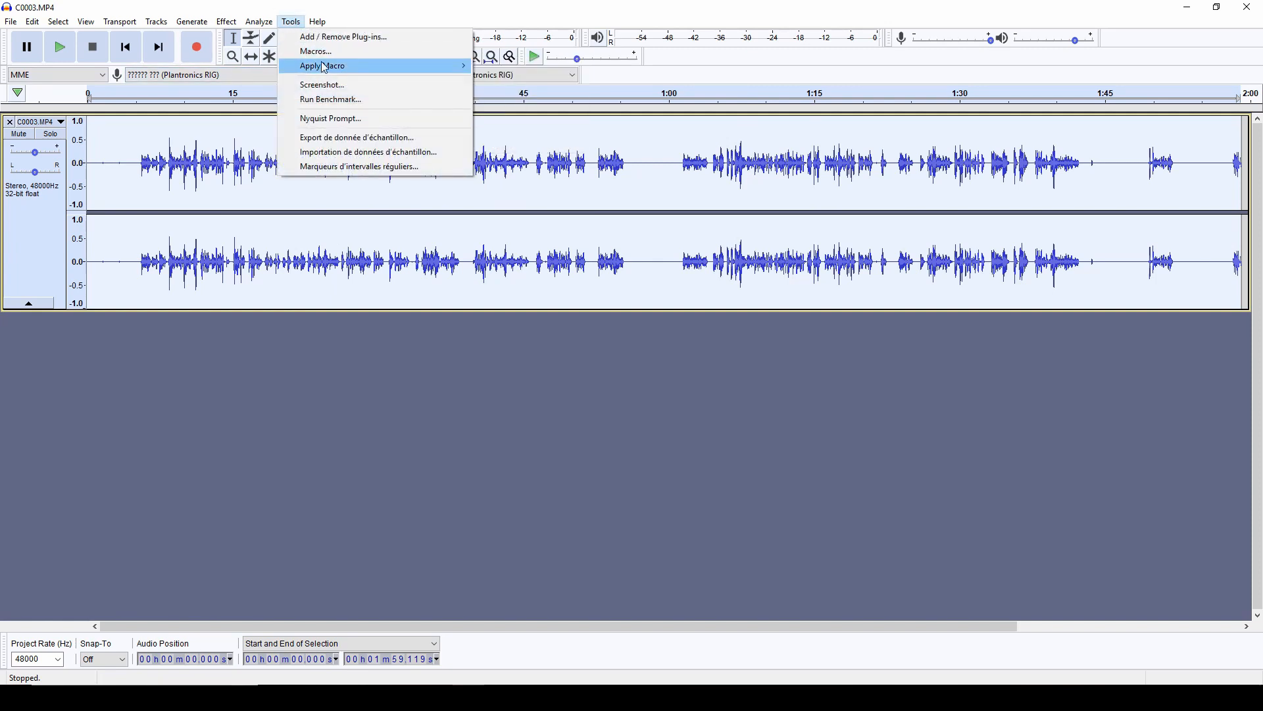
pyautogui.moveTo(316, 51)
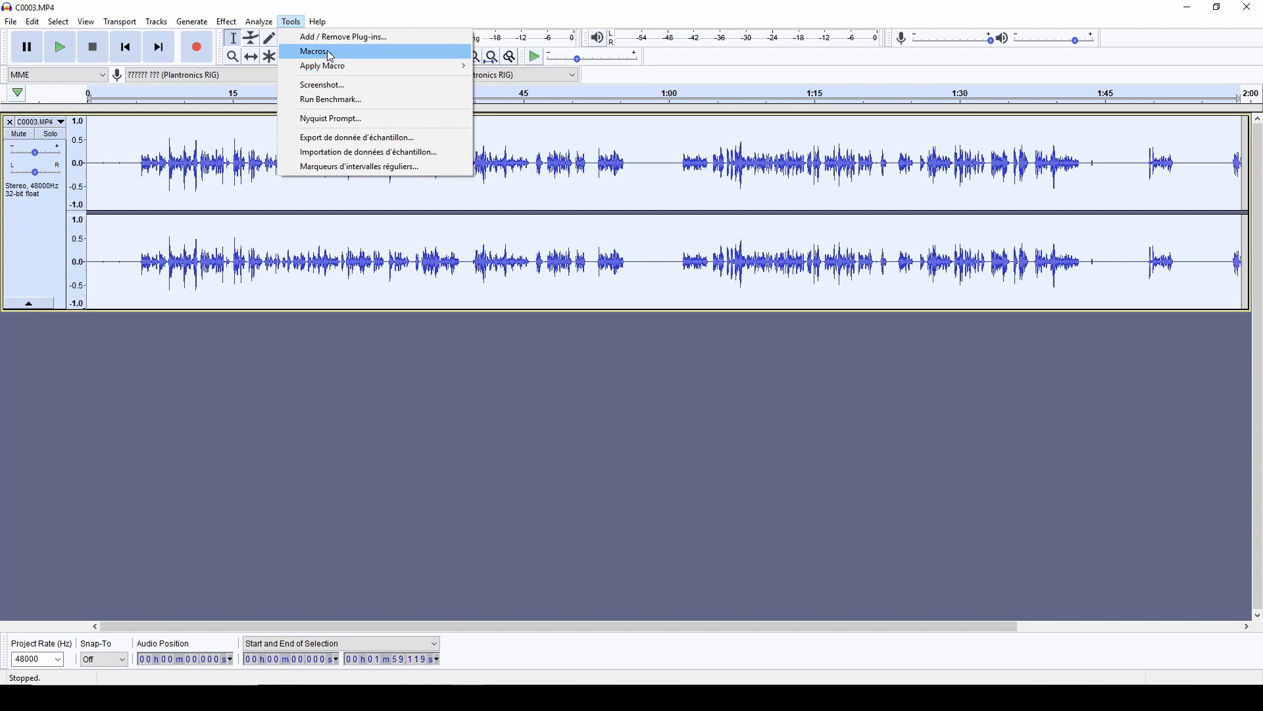
pyautogui.click(314, 50)
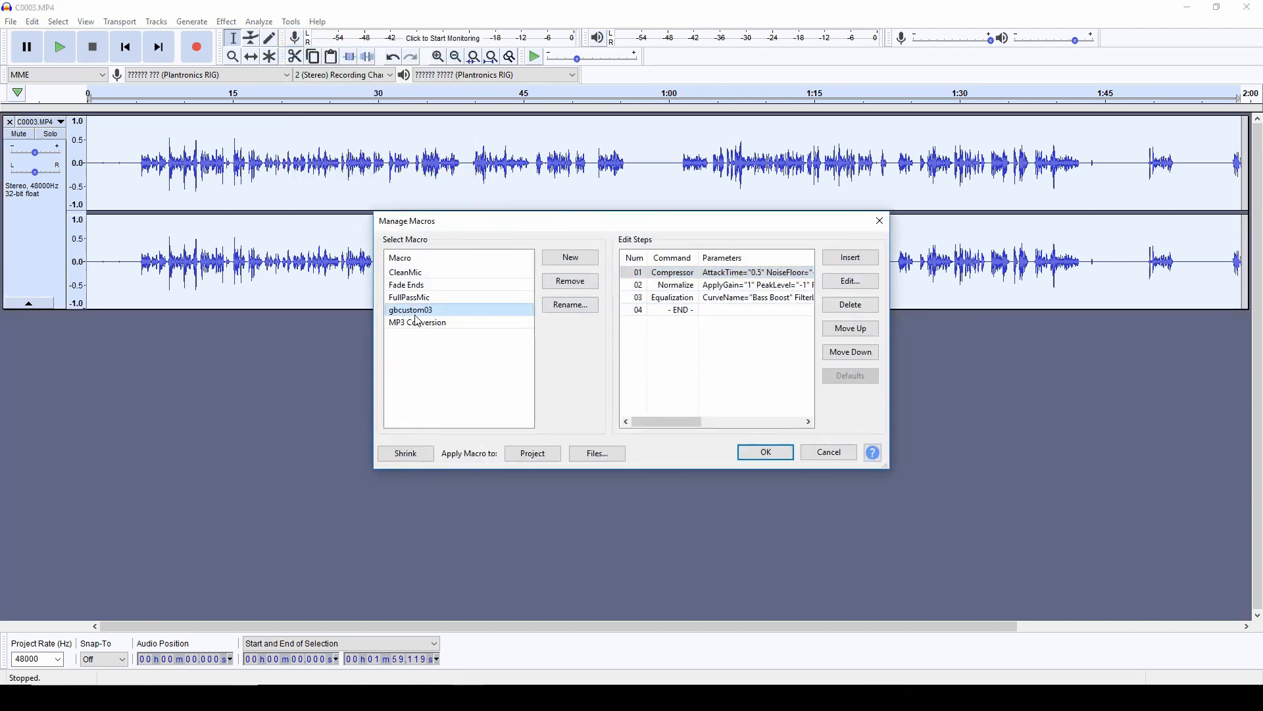
pyautogui.moveTo(427, 312)
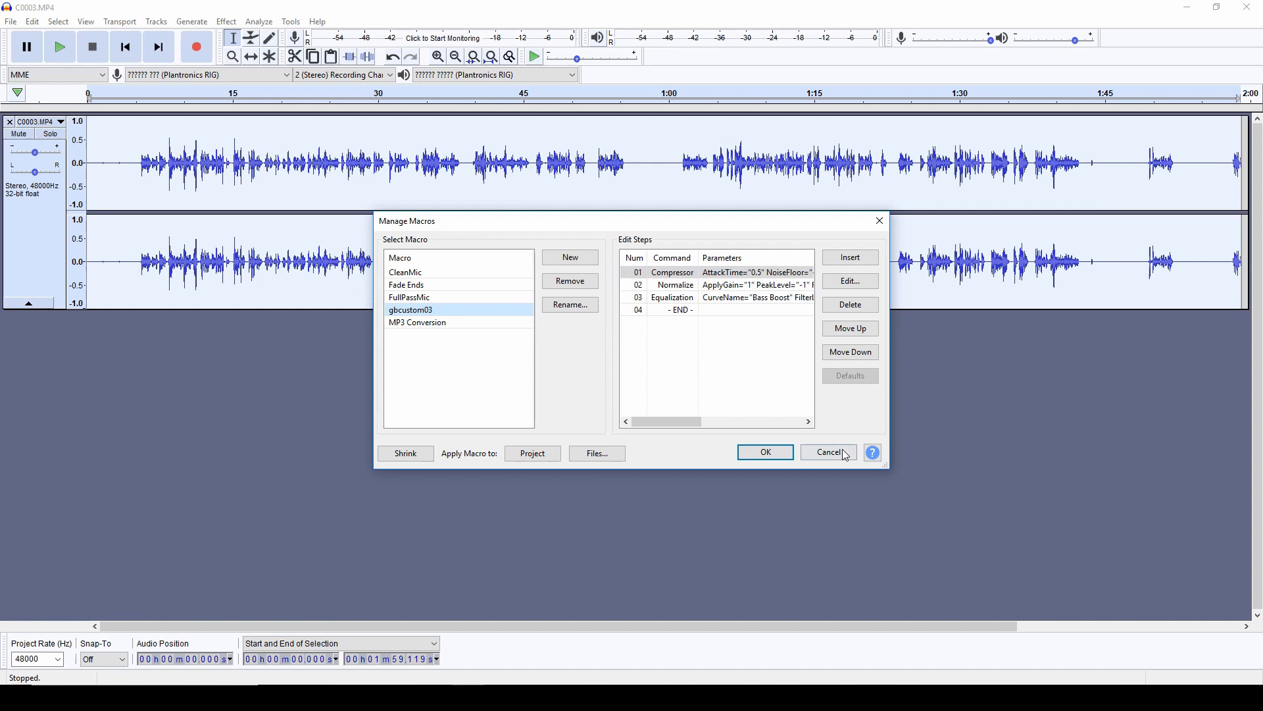
pyautogui.click(829, 452)
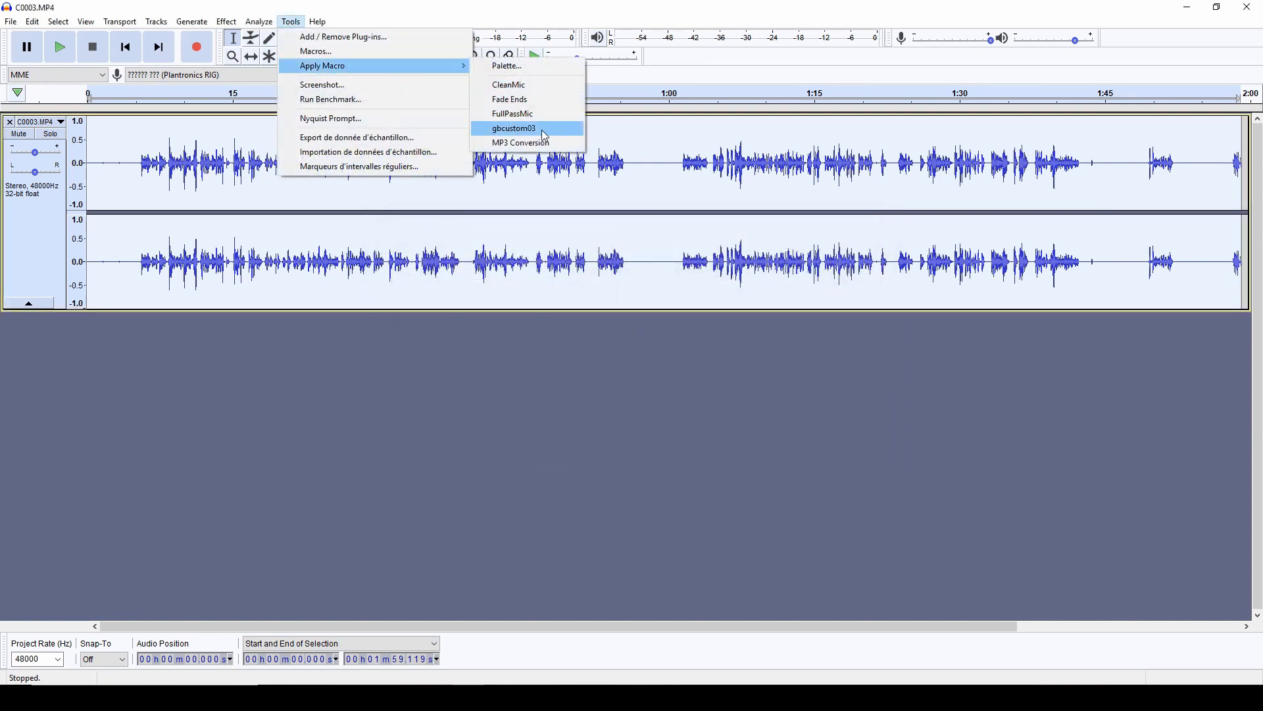
pyautogui.click(514, 129)
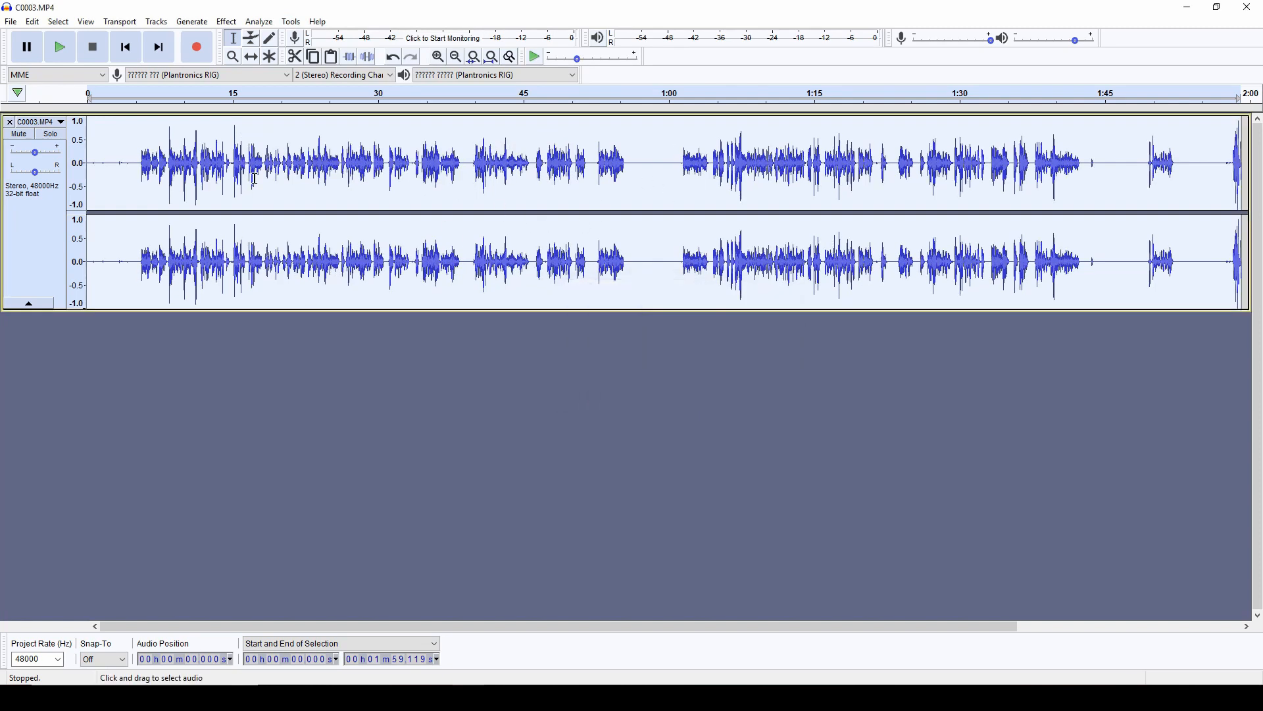
# - Export the processed audio as a WAV file
pyautogui.click(292, 161)
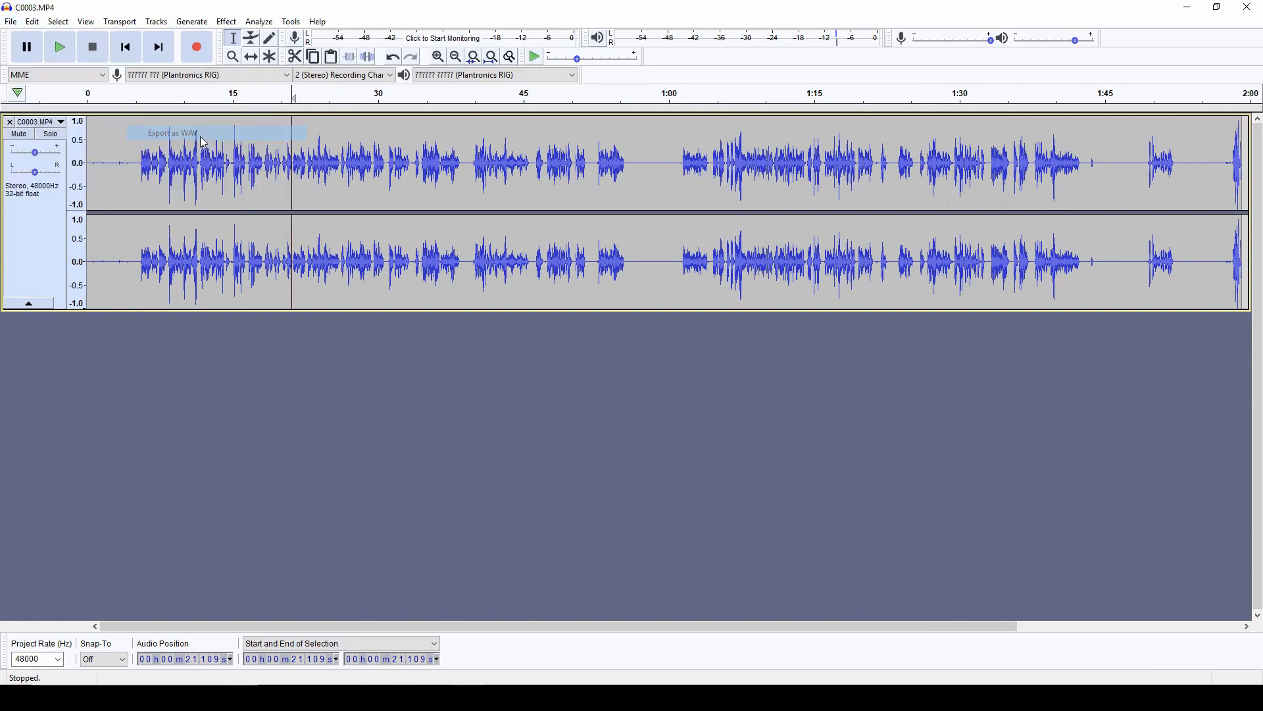
pyautogui.click(172, 132)
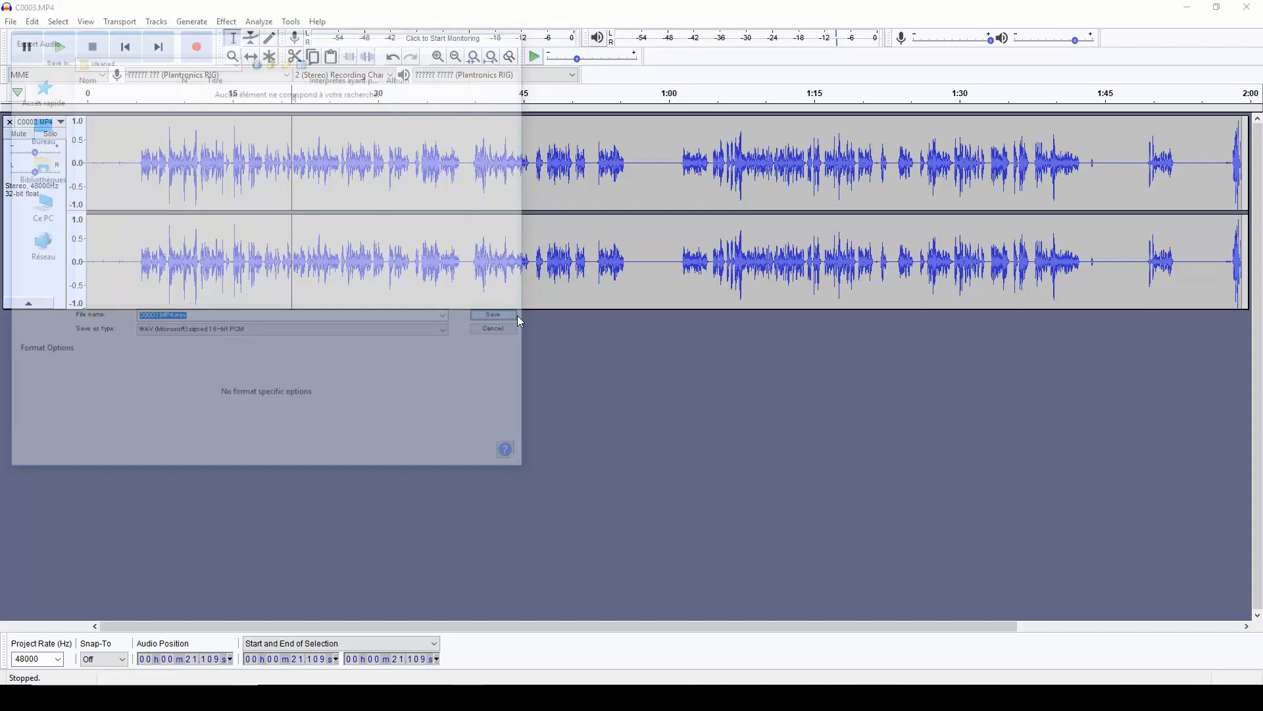
pyautogui.click(492, 315)
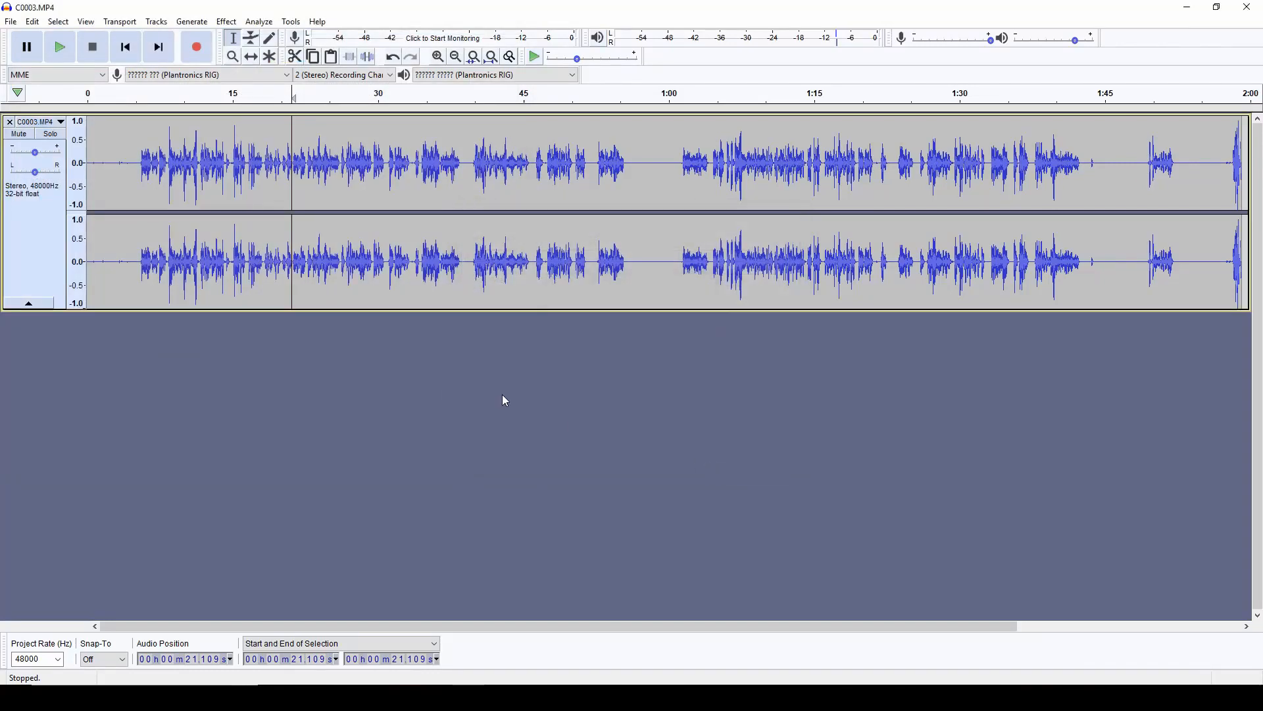
pyautogui.moveTo(509, 446)
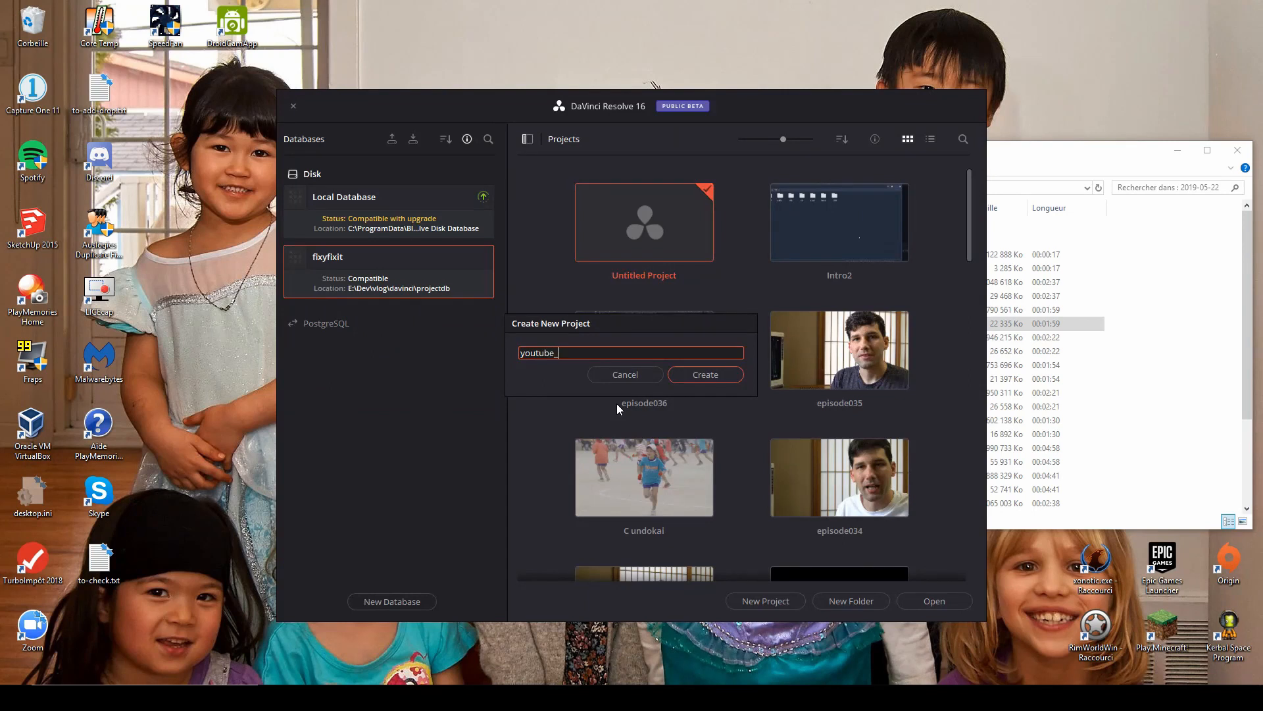
# - Create the sound_cleanup project and switch to importing media
pyautogui.write('sound_clean')
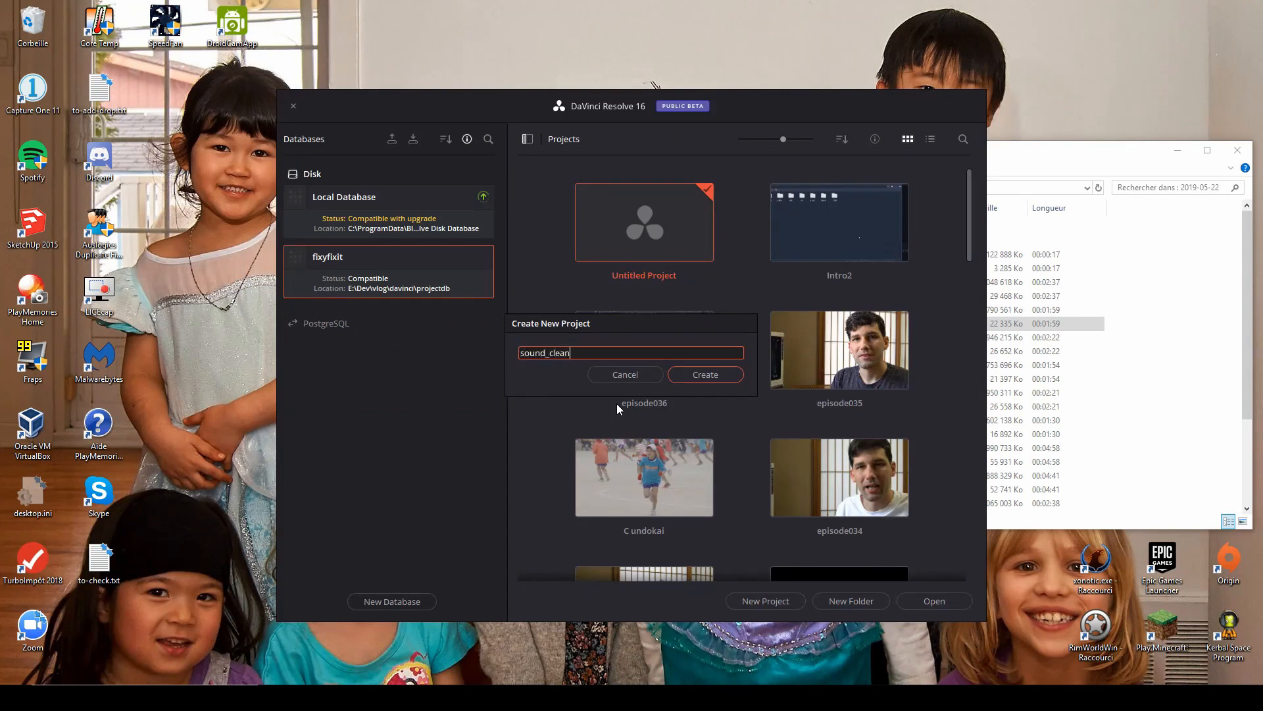
pyautogui.click(704, 373)
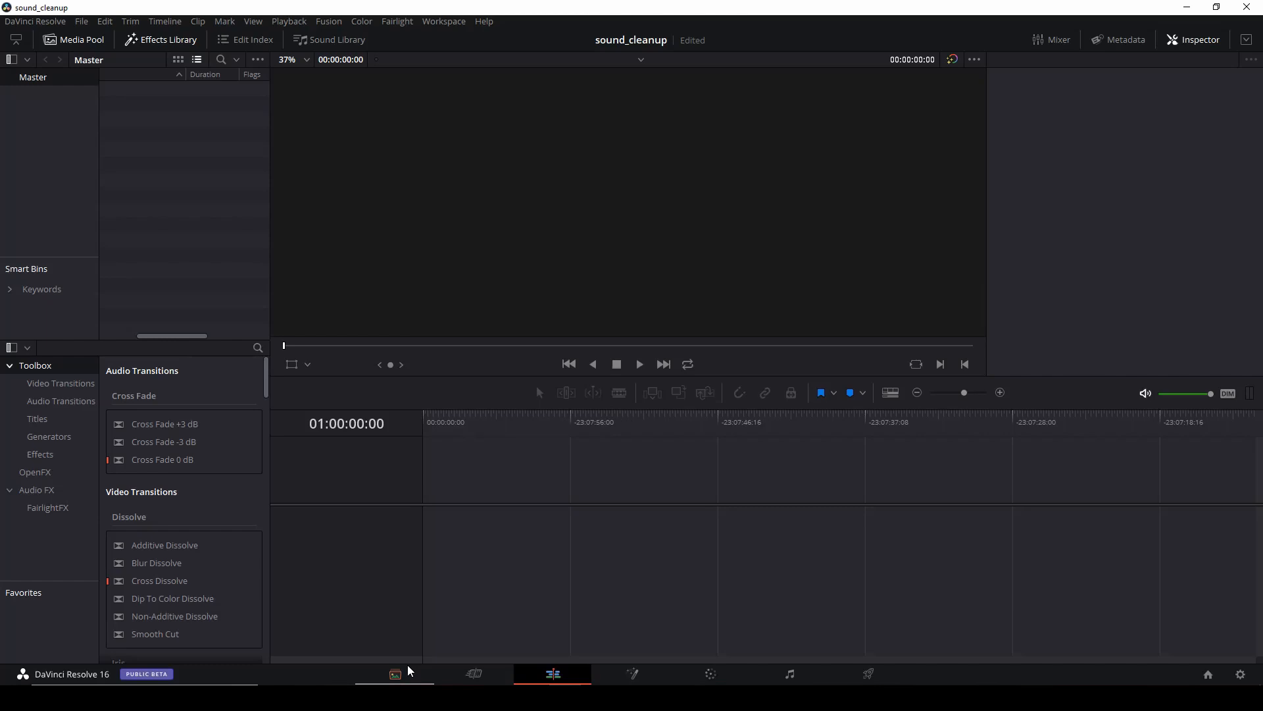
pyautogui.click(394, 674)
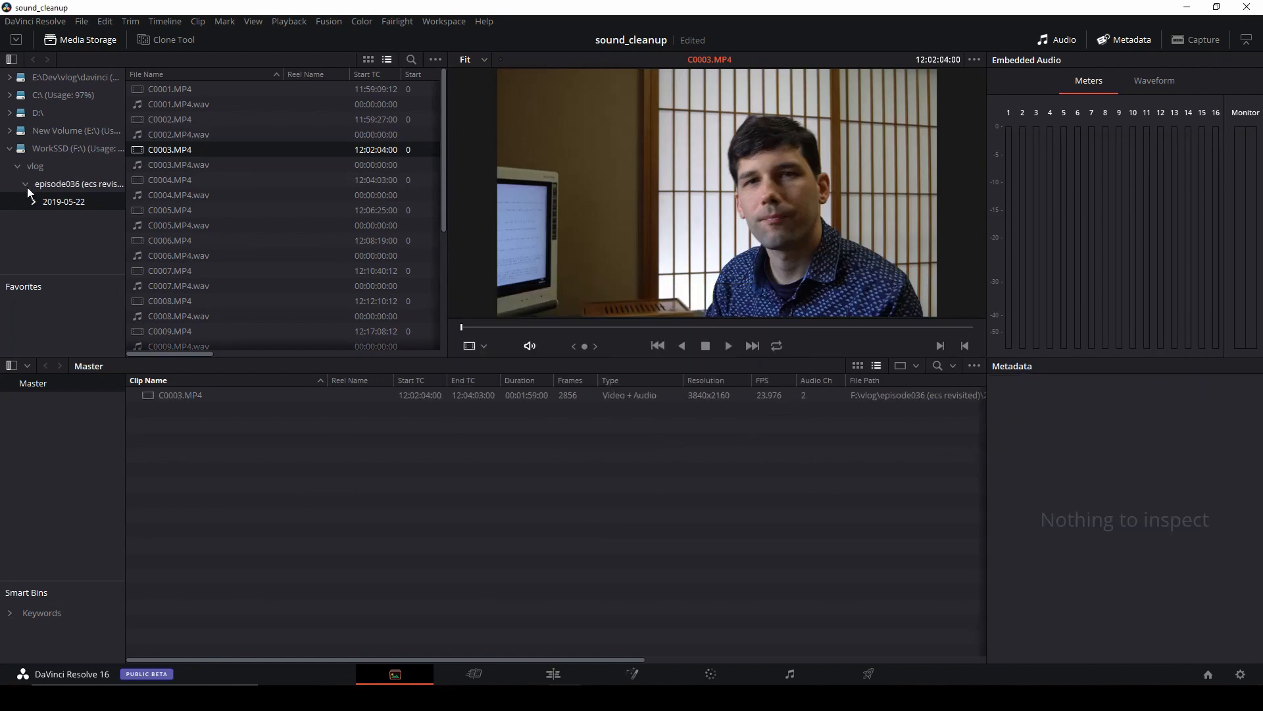
# - Sync the cleaned WAV with C0003.MP4 and view them on Timeline 1
pyautogui.click(78, 184)
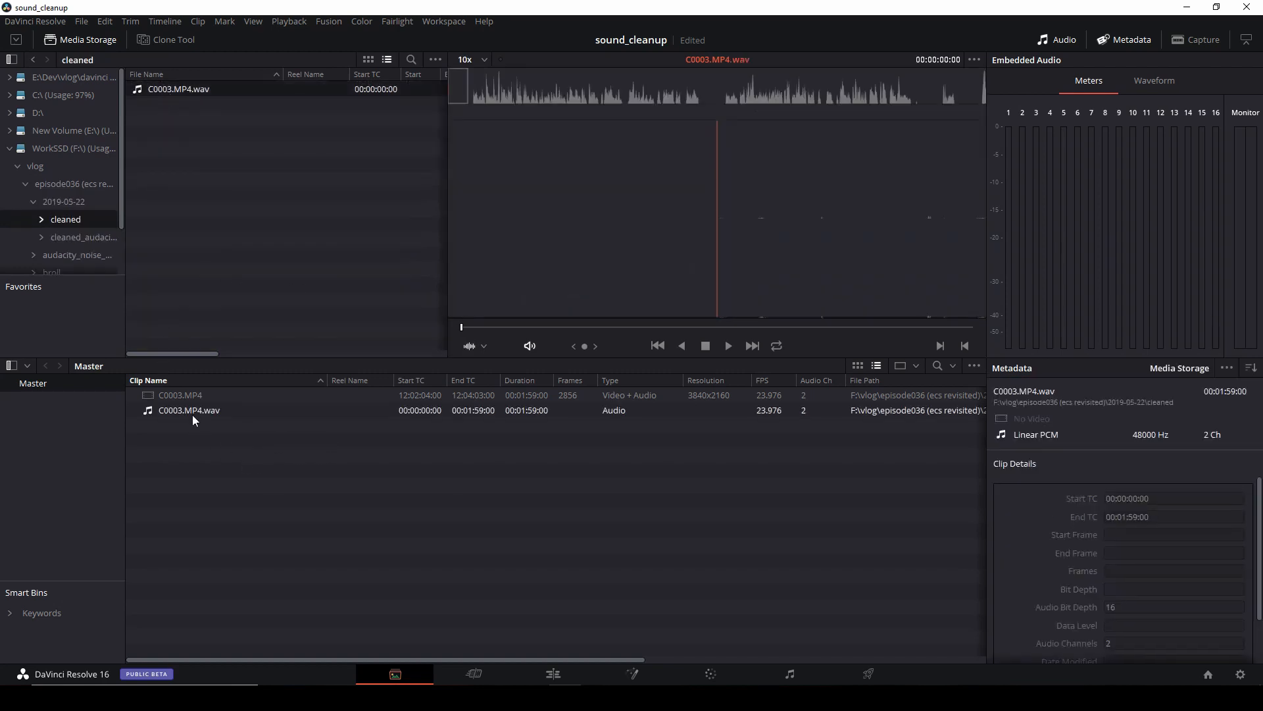
pyautogui.rightClick(189, 410)
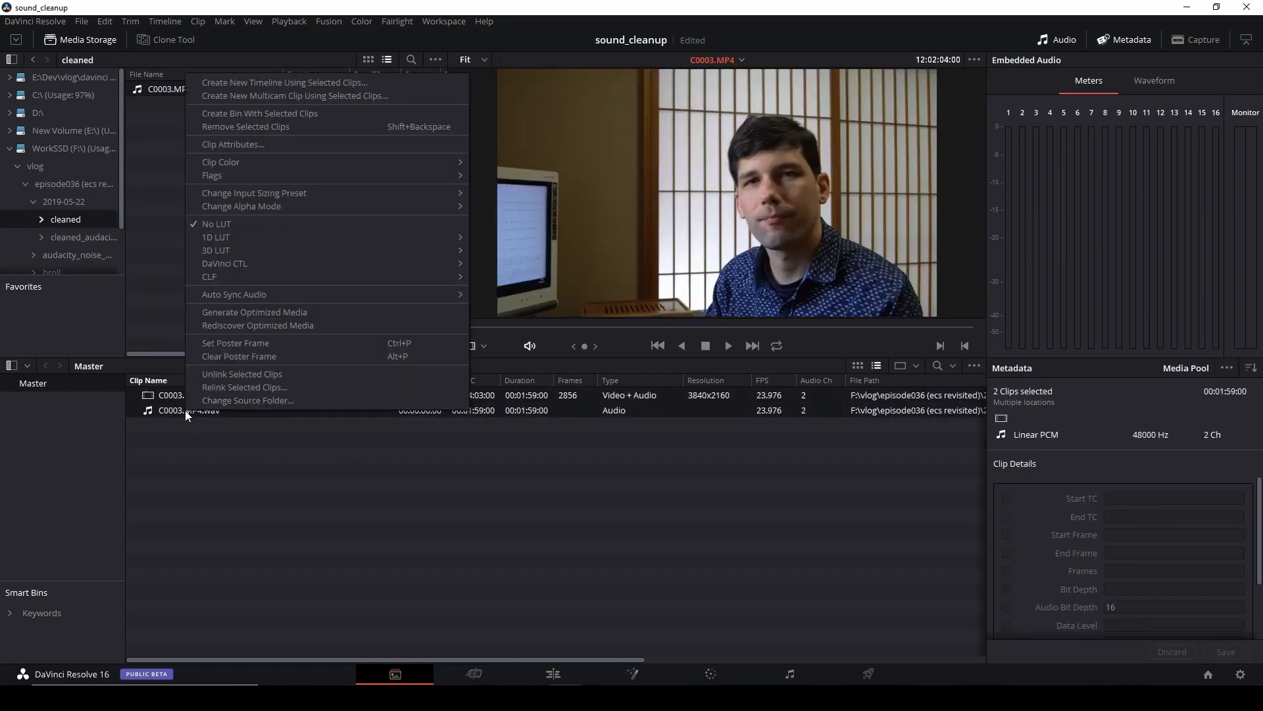
pyautogui.moveTo(245, 299)
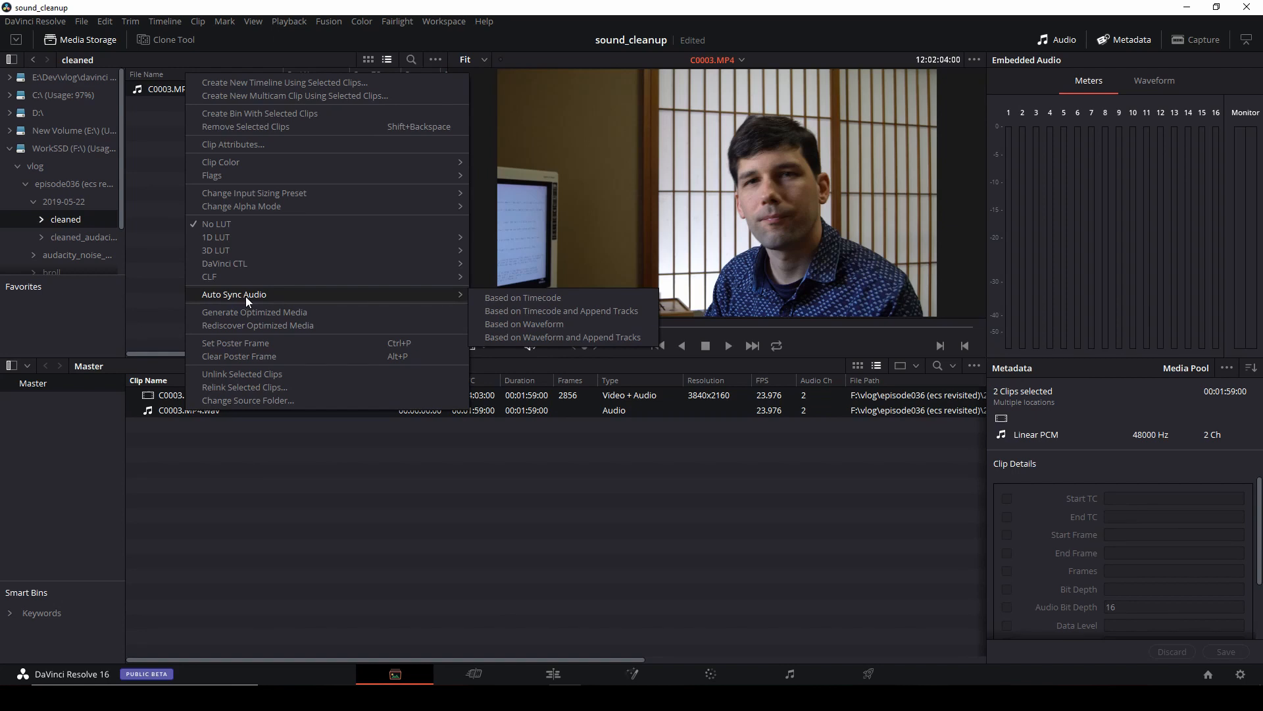
pyautogui.click(523, 323)
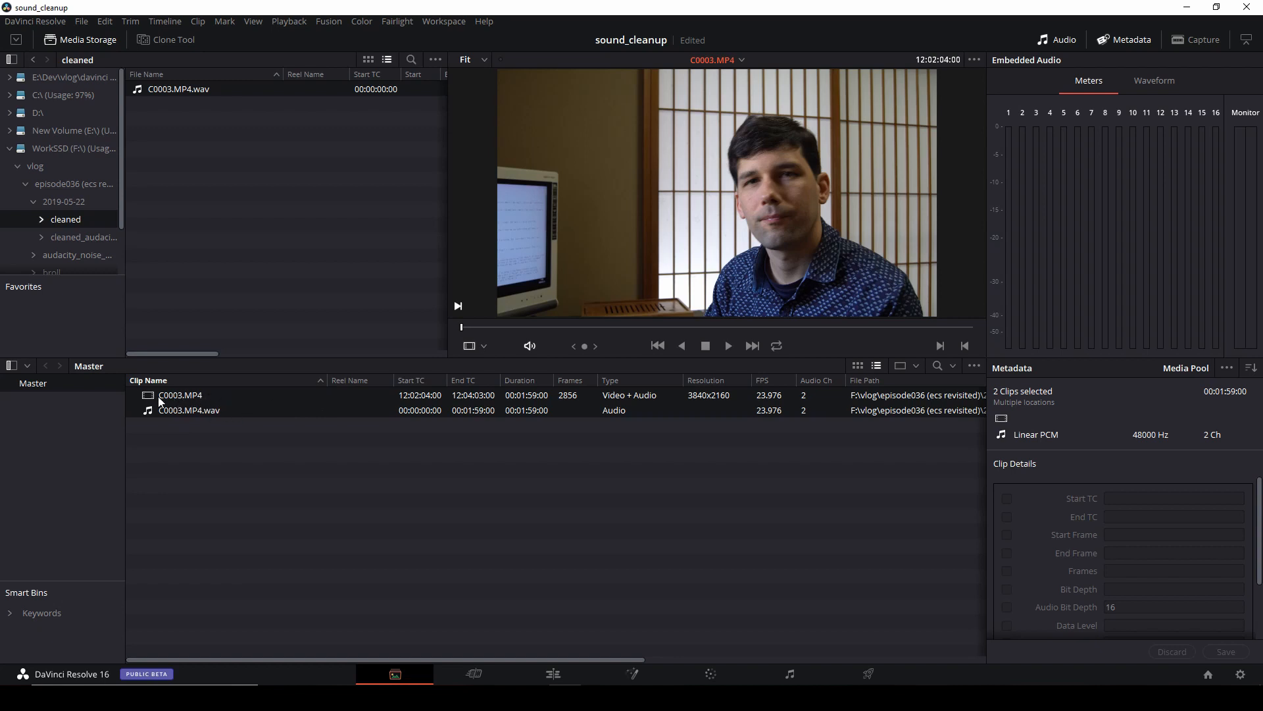
pyautogui.moveTo(386, 528)
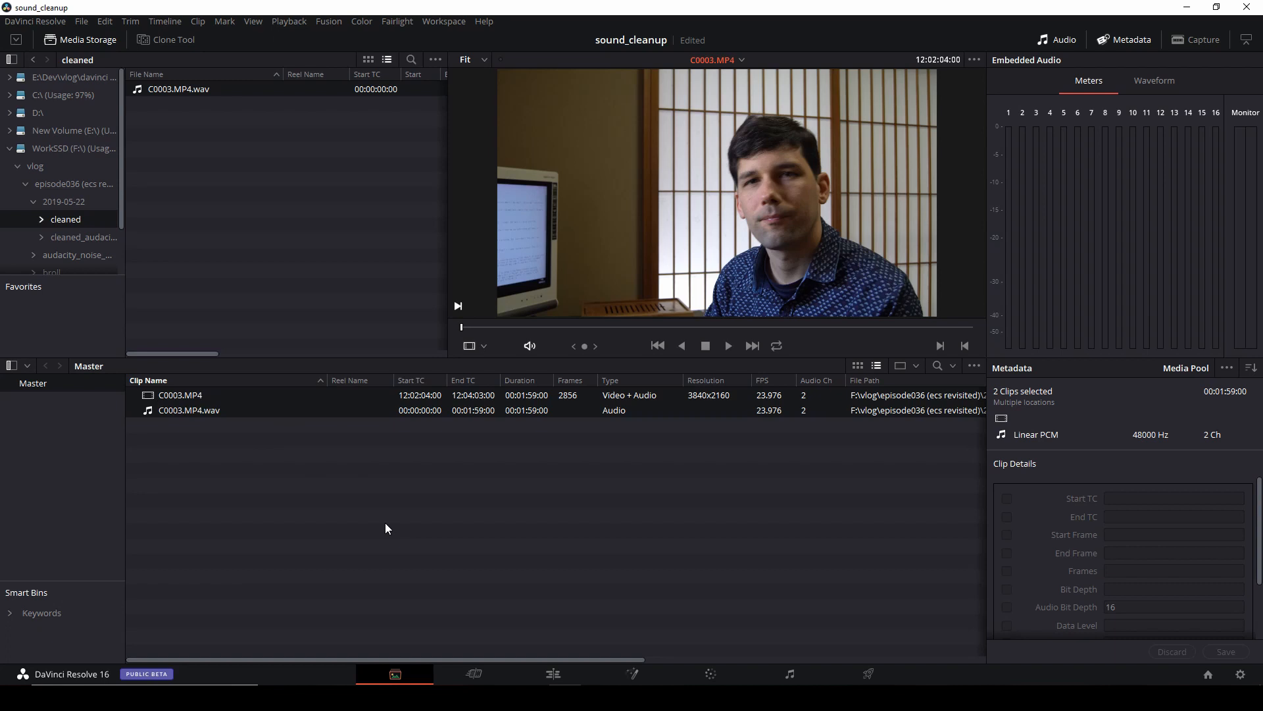
pyautogui.click(552, 674)
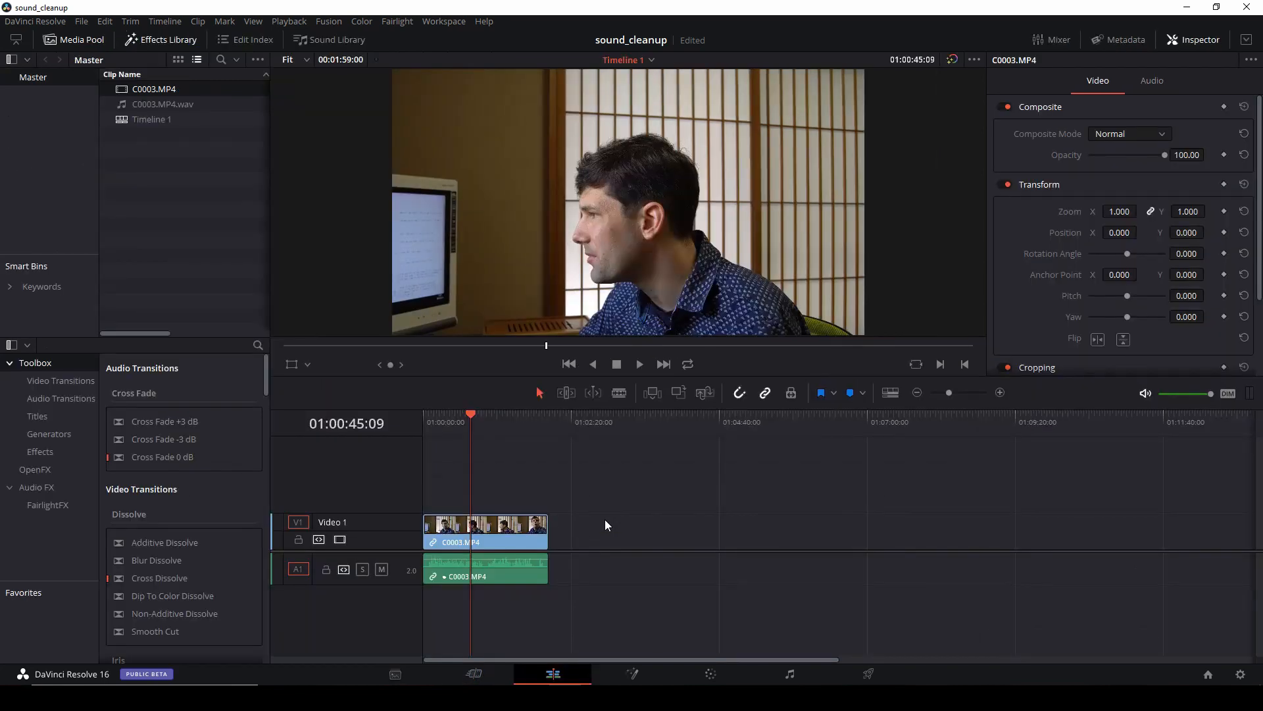
pyautogui.moveTo(600, 531)
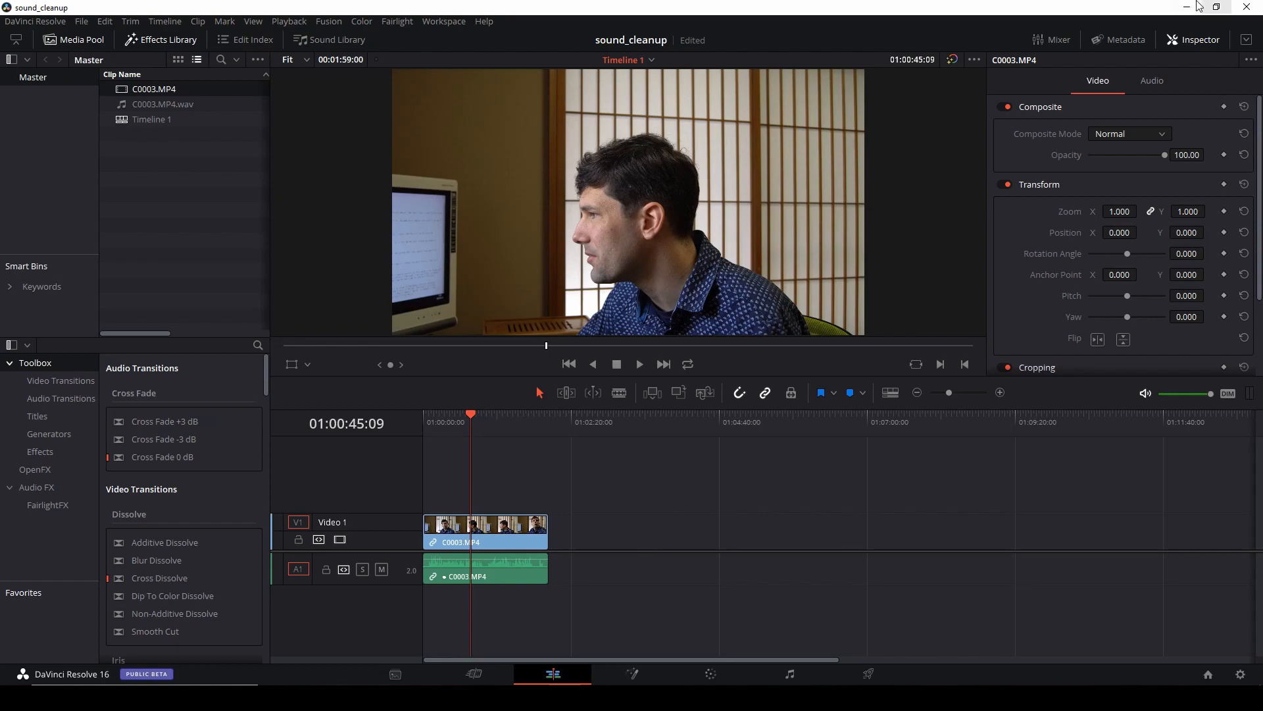
# - Minimize DaVinci Resolve and select all MP4 and WAV files in 2019-05-22
pyautogui.click(1185, 8)
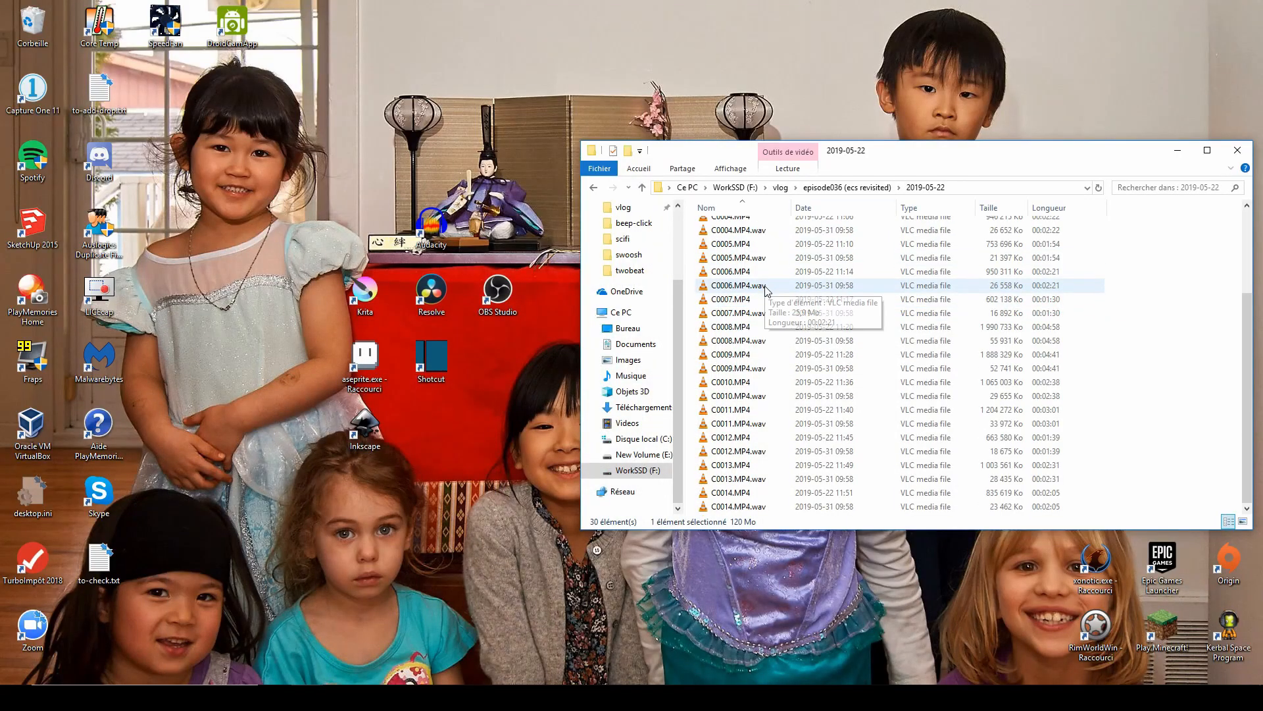
pyautogui.press('ctrl+a')
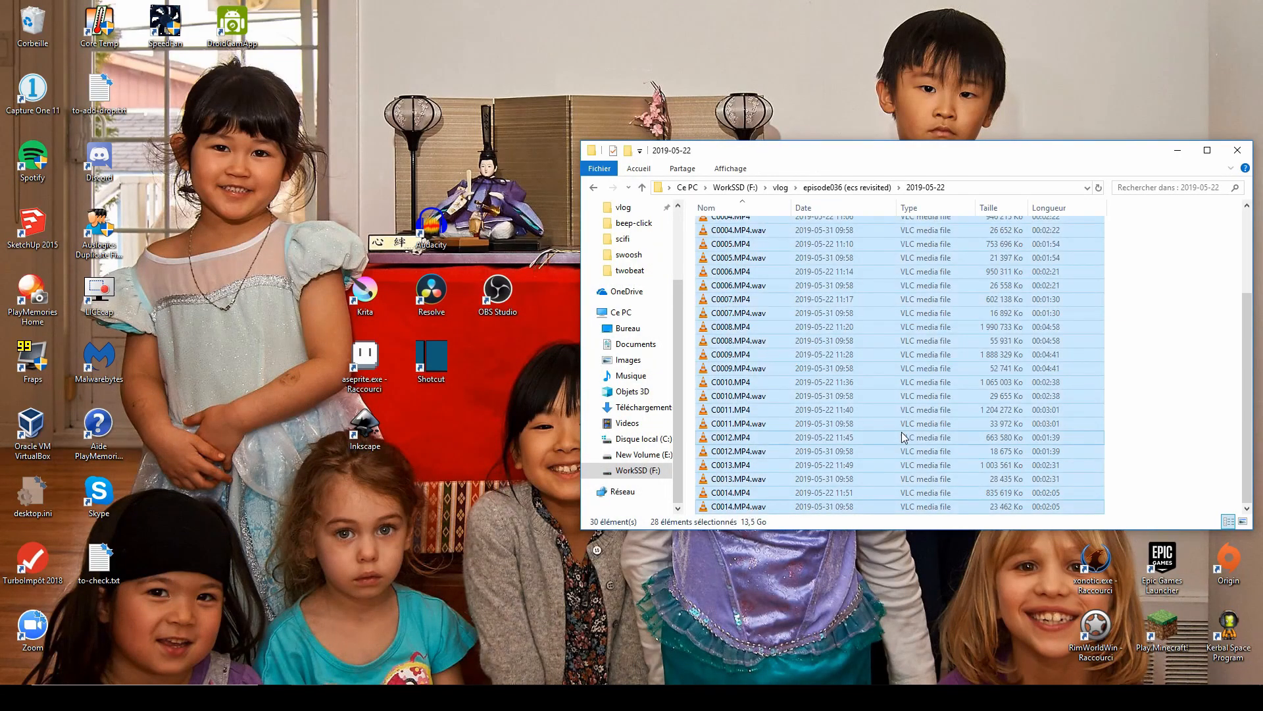
pyautogui.moveTo(886, 447)
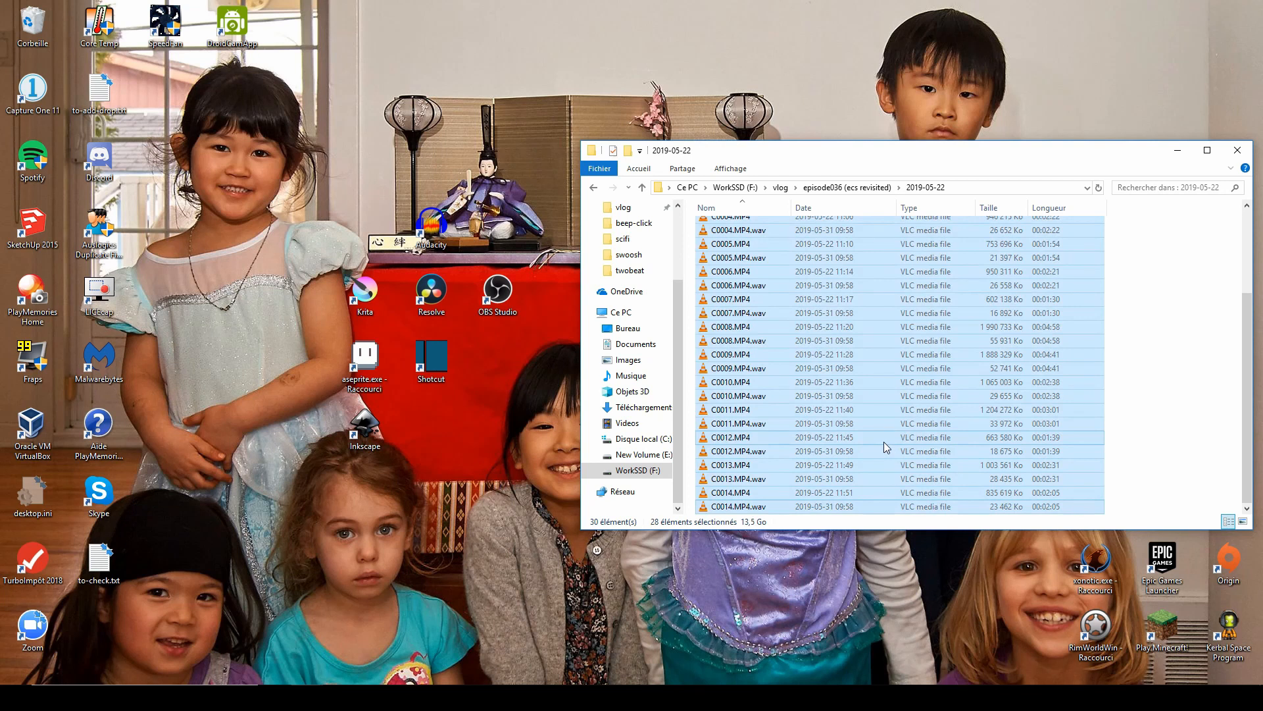
pyautogui.click(730, 337)
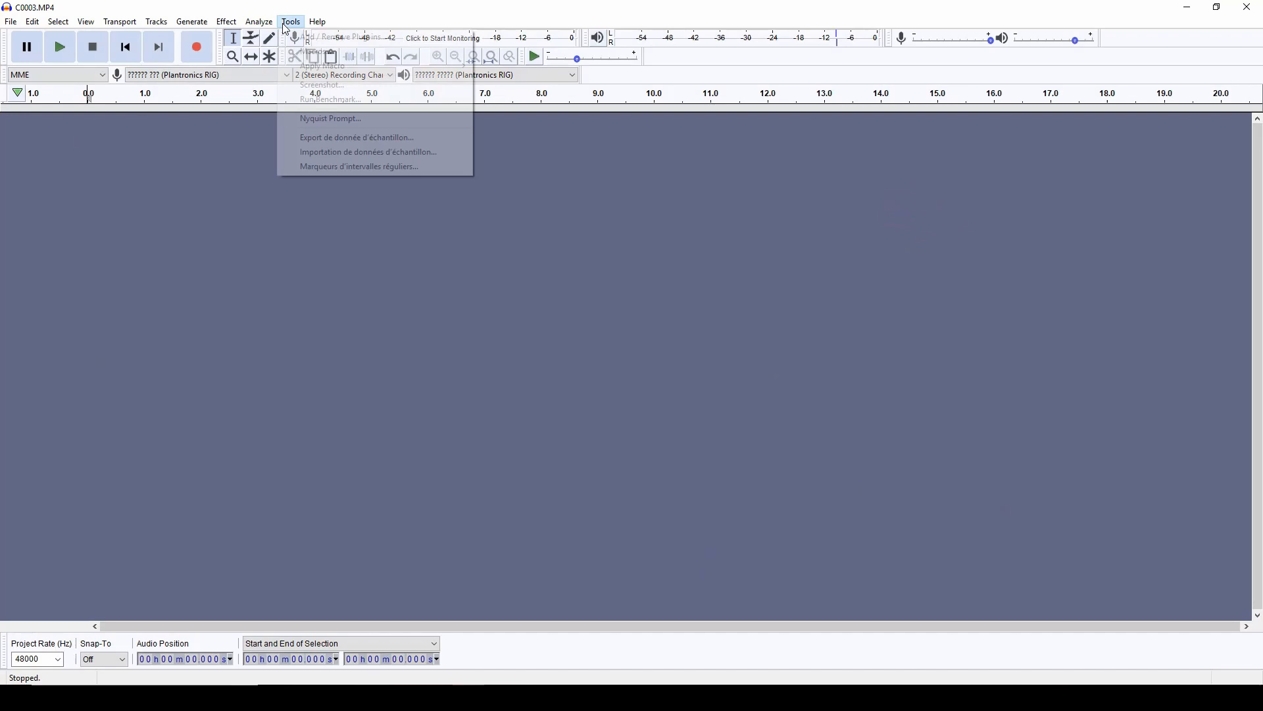
# - Browse the Select Command list in Manage Macros, cancelling without adding a step
pyautogui.click(319, 53)
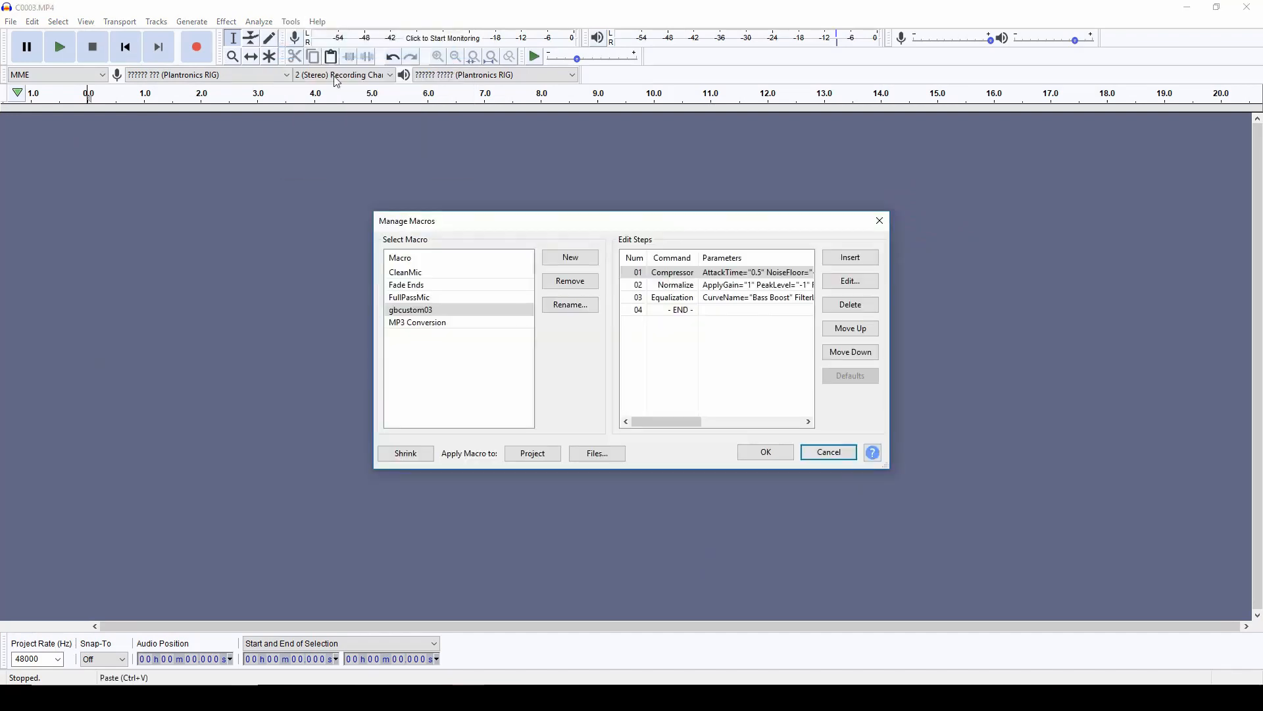
pyautogui.click(848, 257)
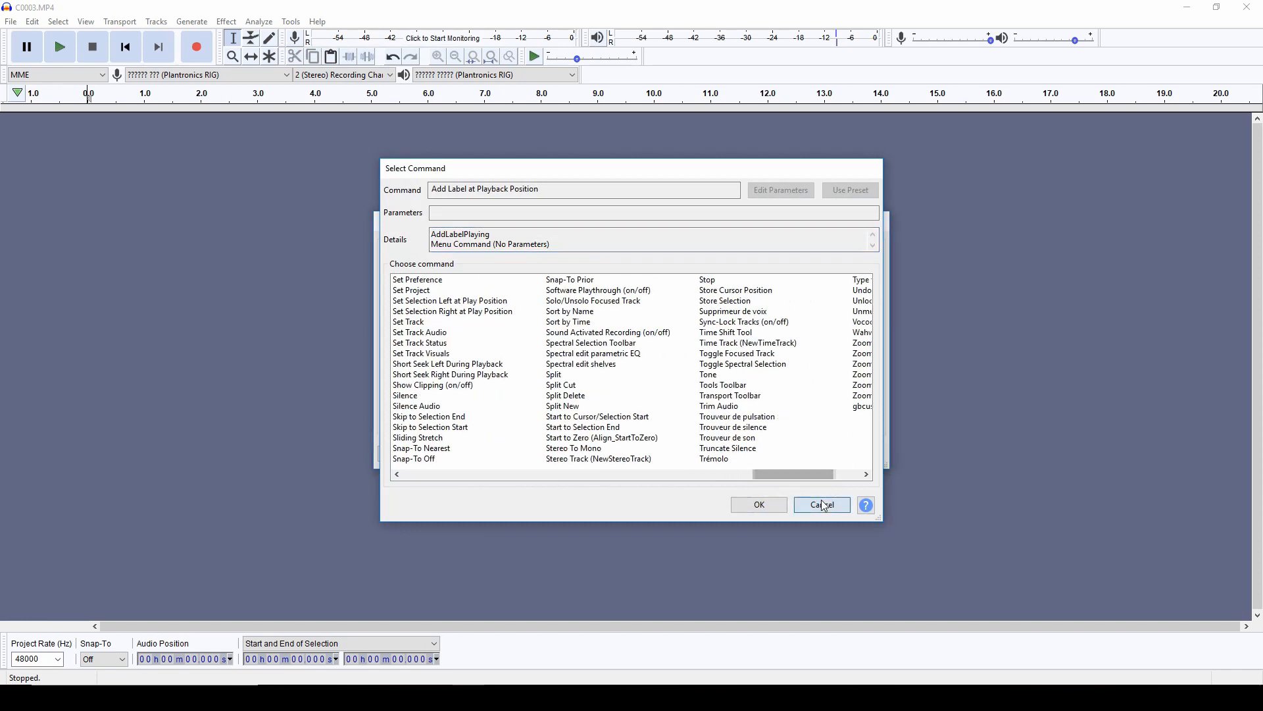
pyautogui.click(821, 503)
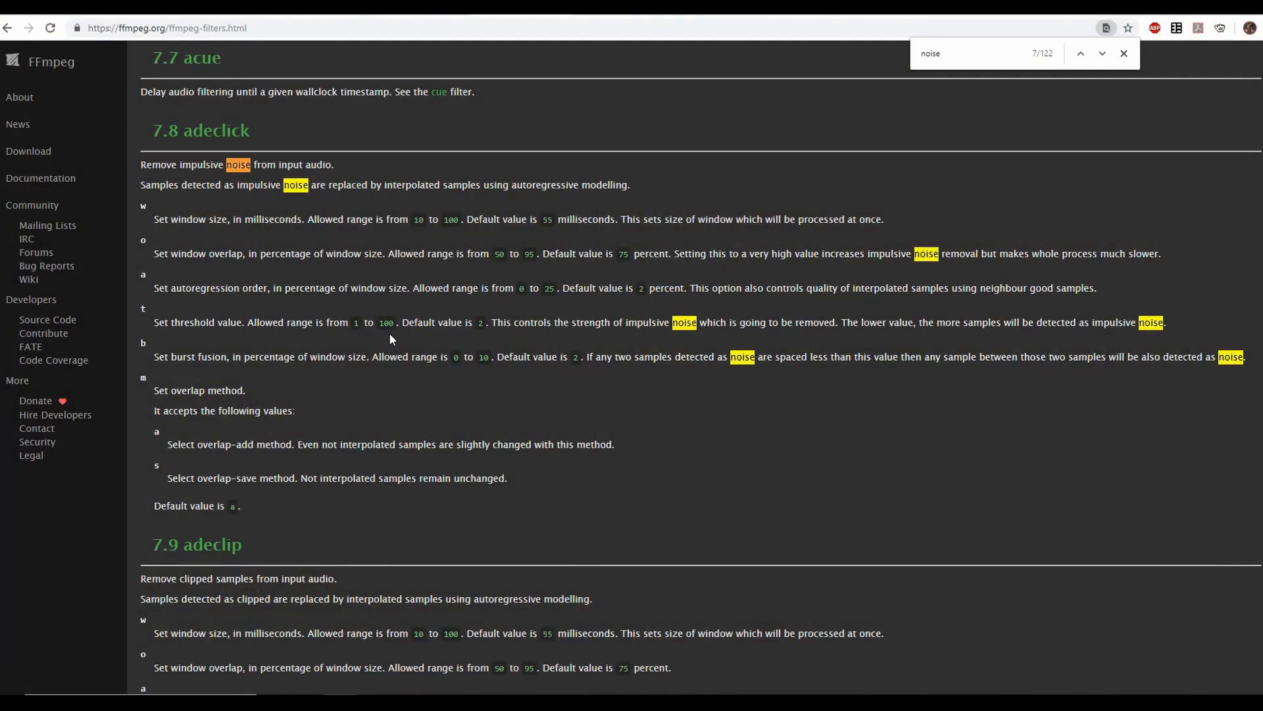
pyautogui.moveTo(377, 348)
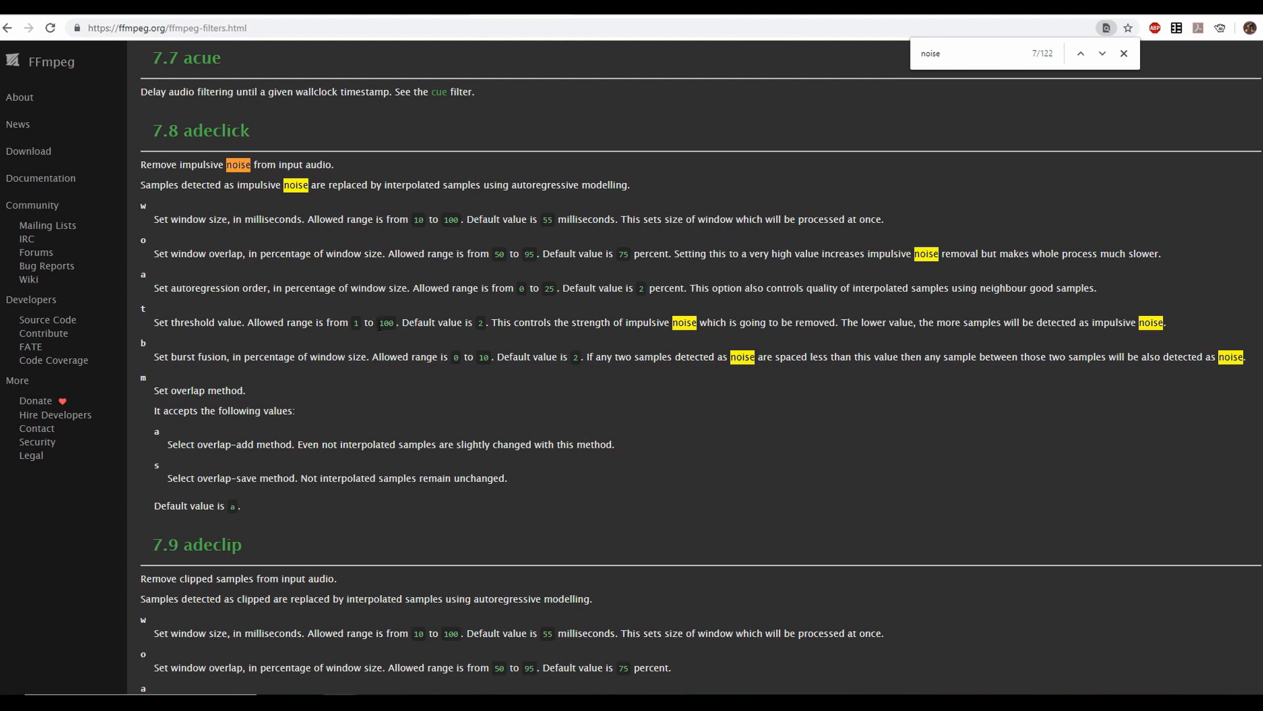
pyautogui.moveTo(384, 408)
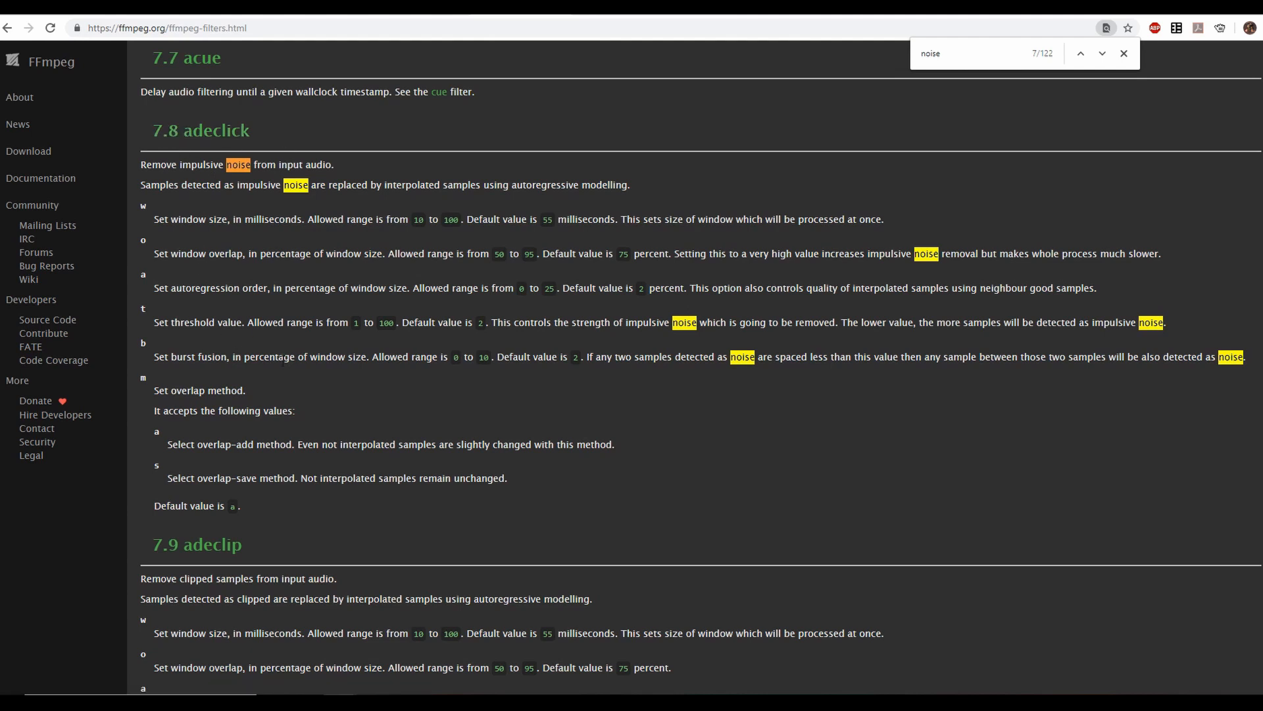
# - Highlight afftdn's white/vinyl/shellac noise types and the custom band bn option
pyautogui.click(1102, 53)
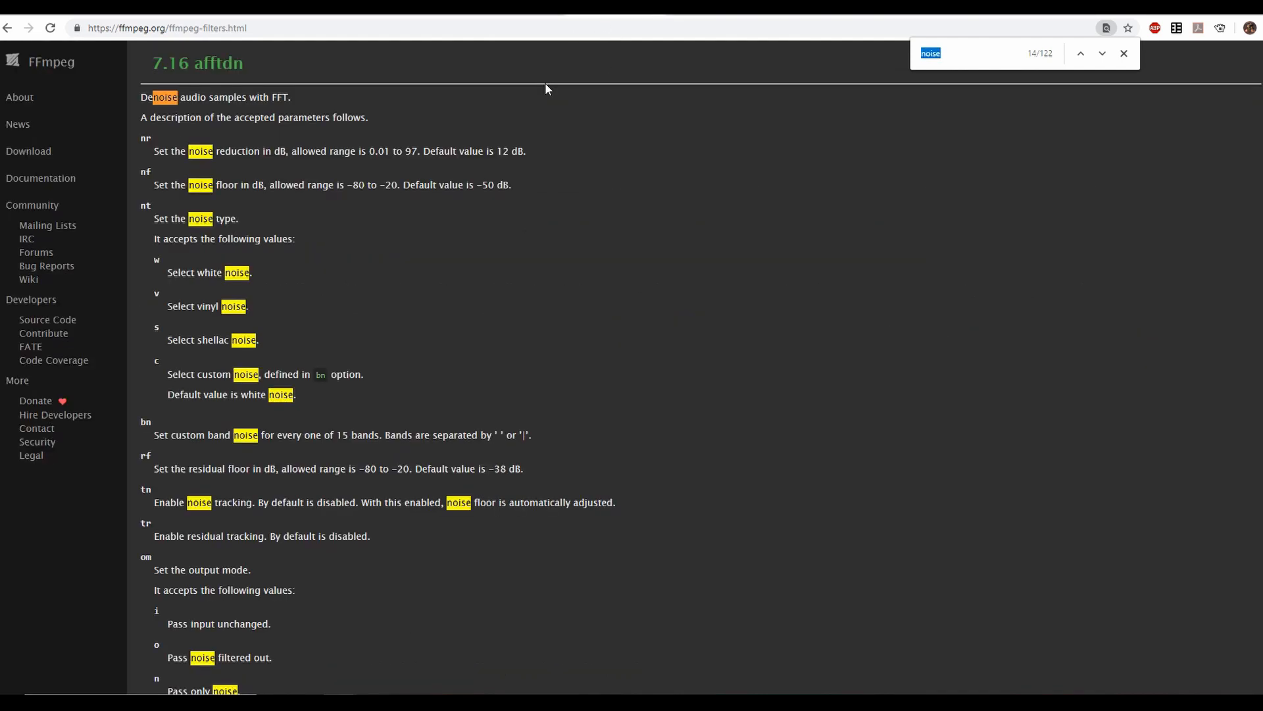
pyautogui.scroll(-3)
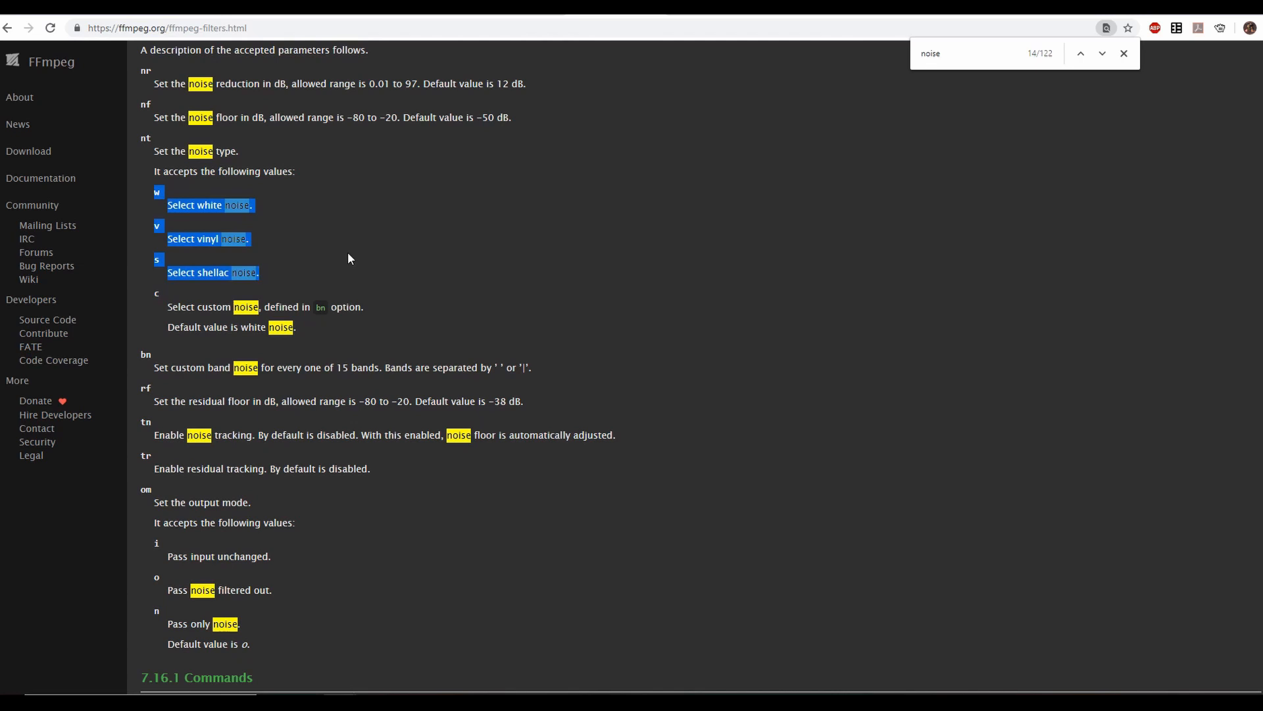
pyautogui.click(360, 268)
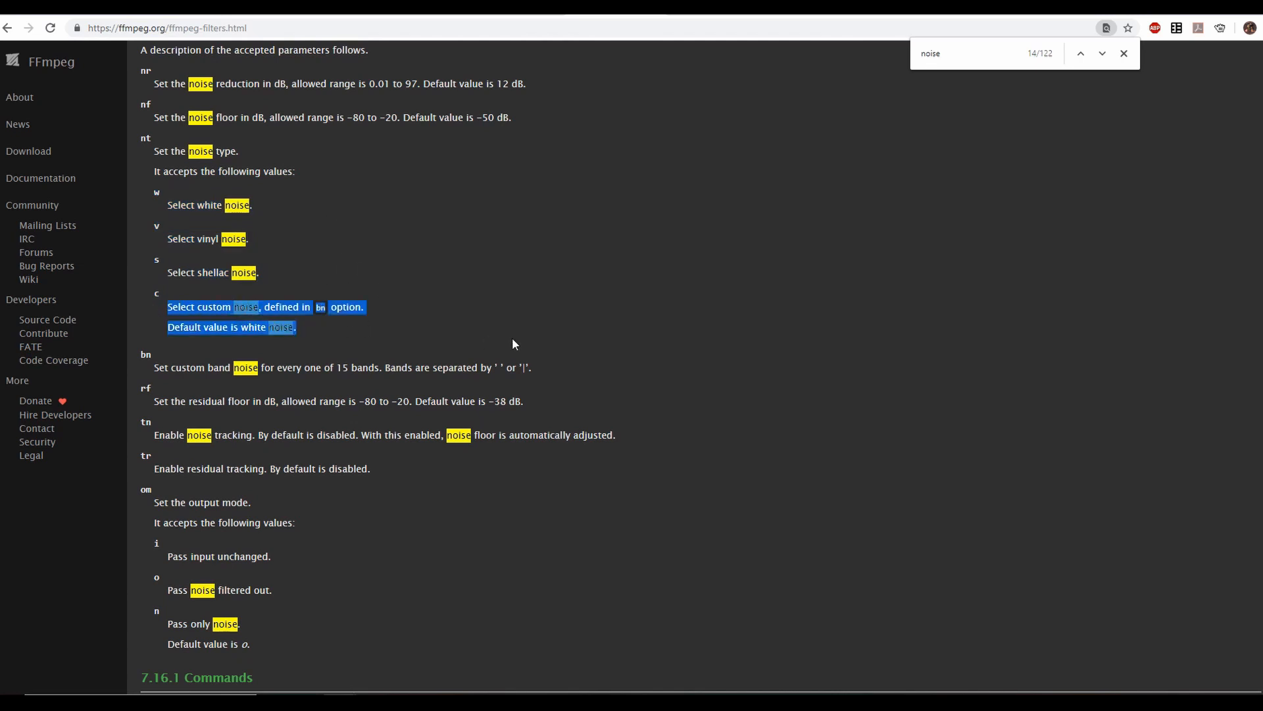
pyautogui.scroll(-3)
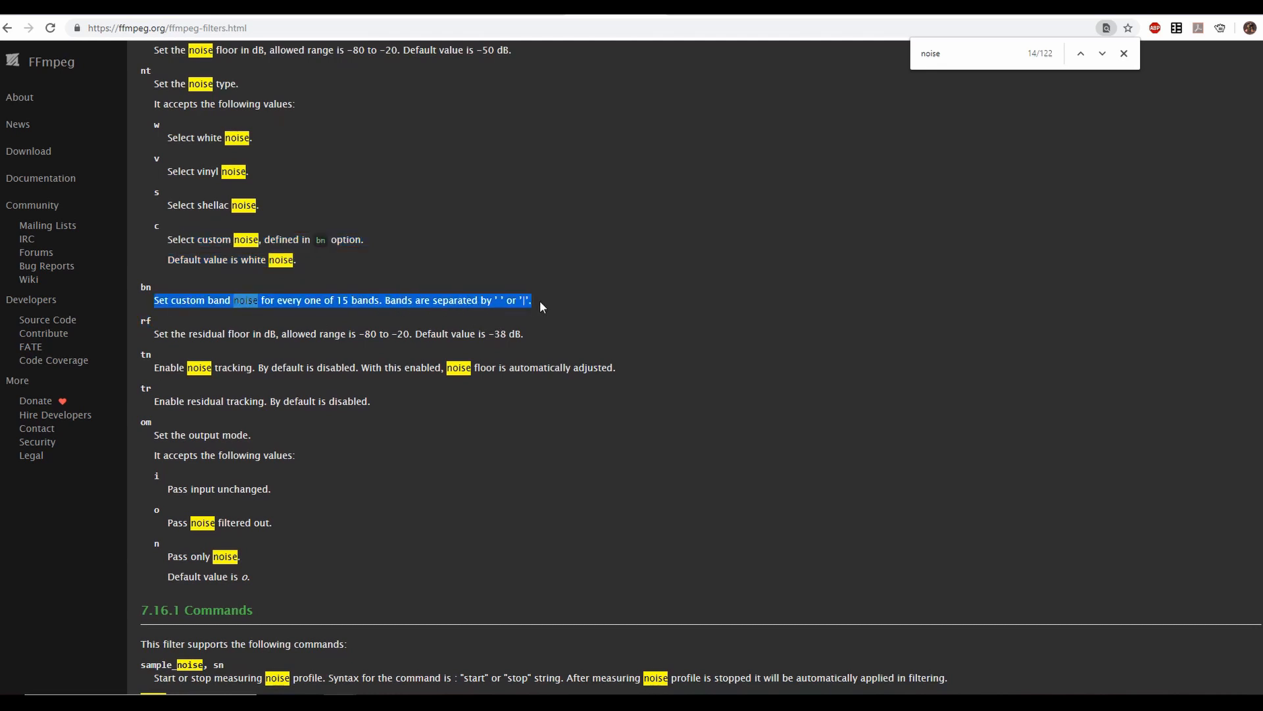
pyautogui.moveTo(560, 303)
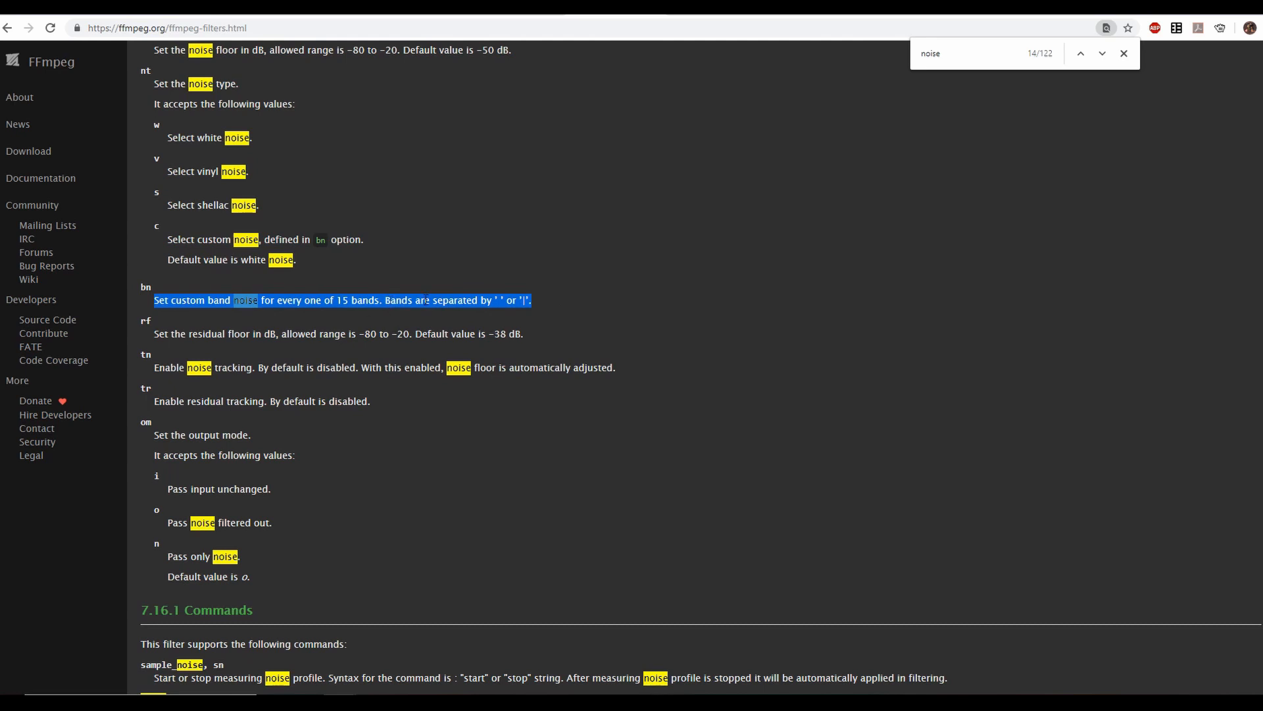
pyautogui.moveTo(366, 252)
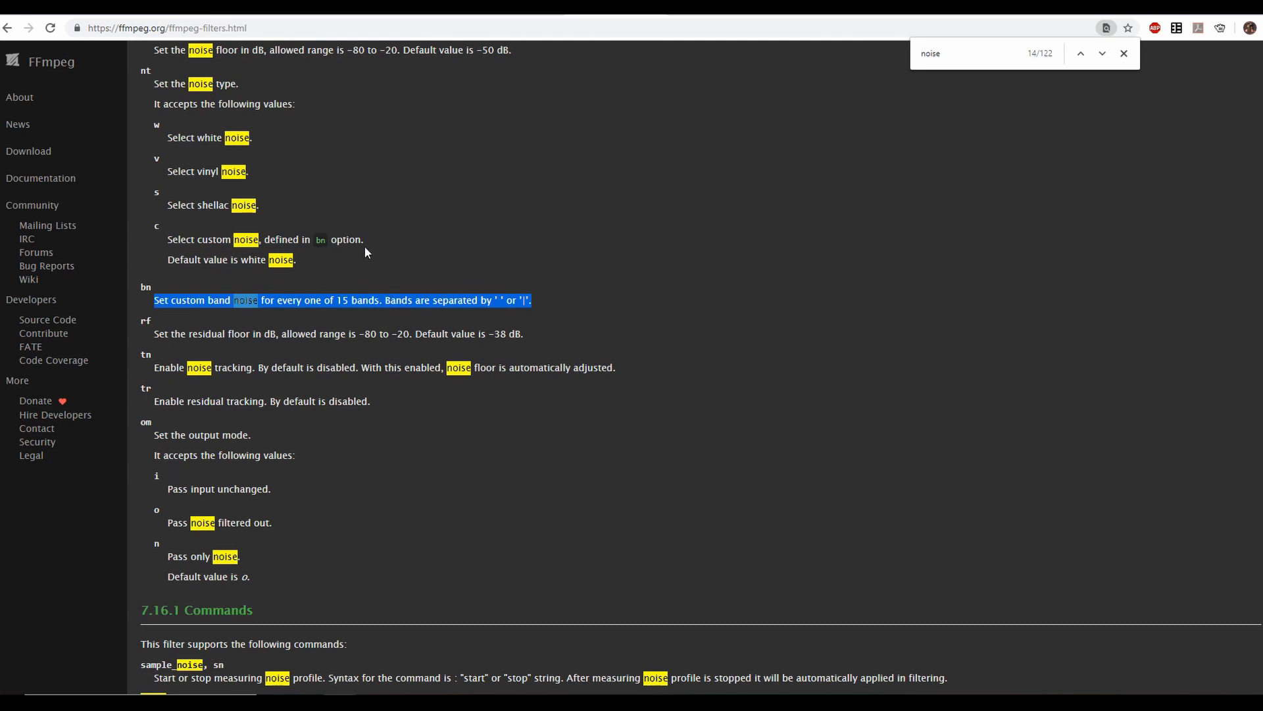
pyautogui.click(552, 304)
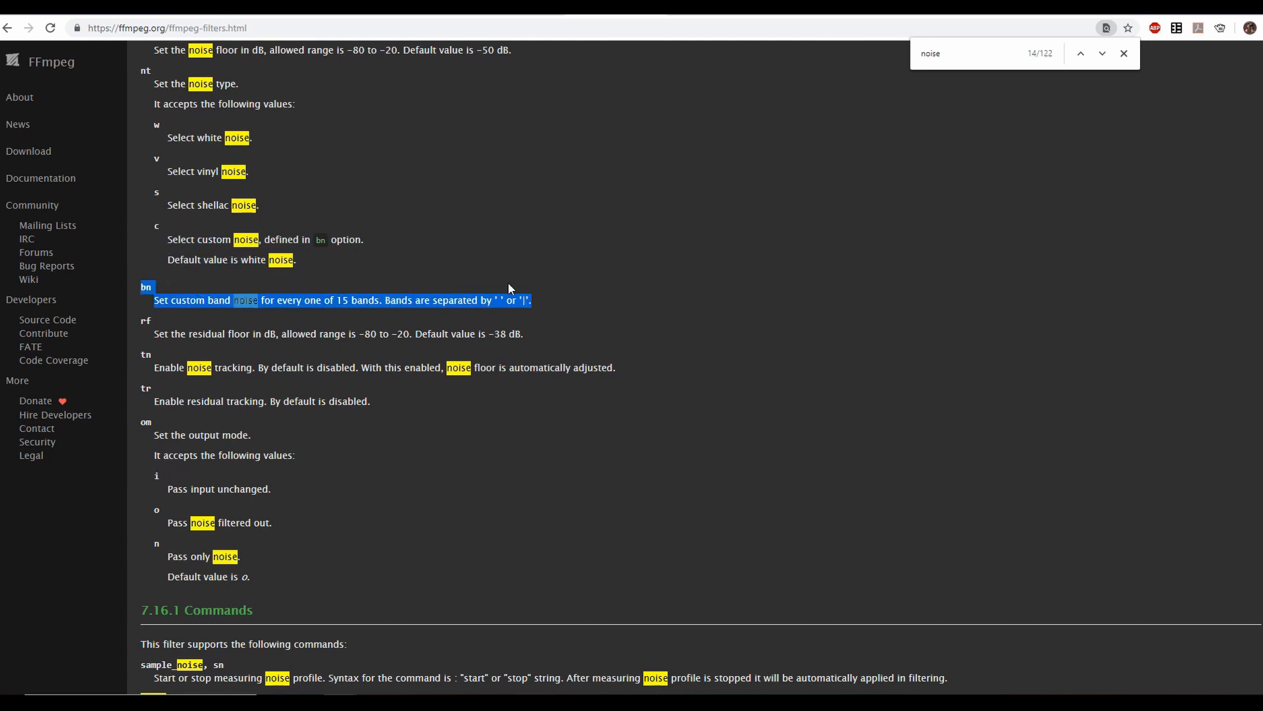
pyautogui.click(585, 280)
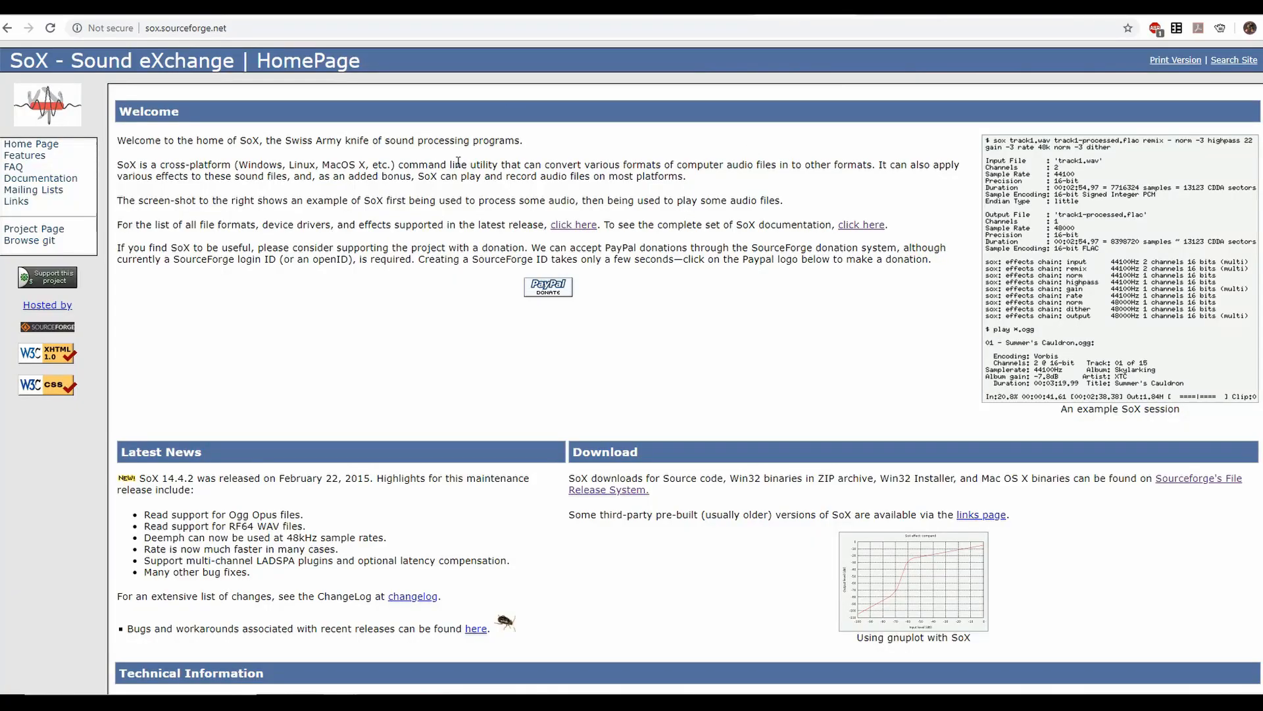
pyautogui.moveTo(172, 85)
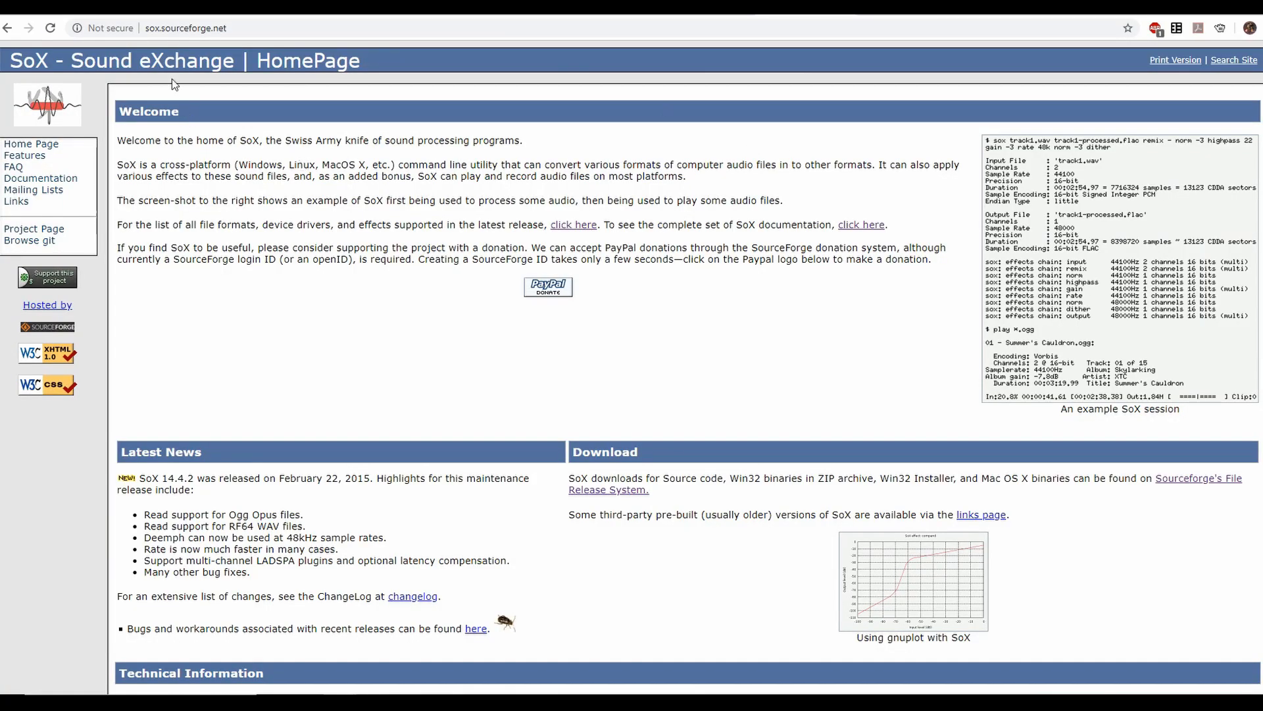
pyautogui.moveTo(387, 292)
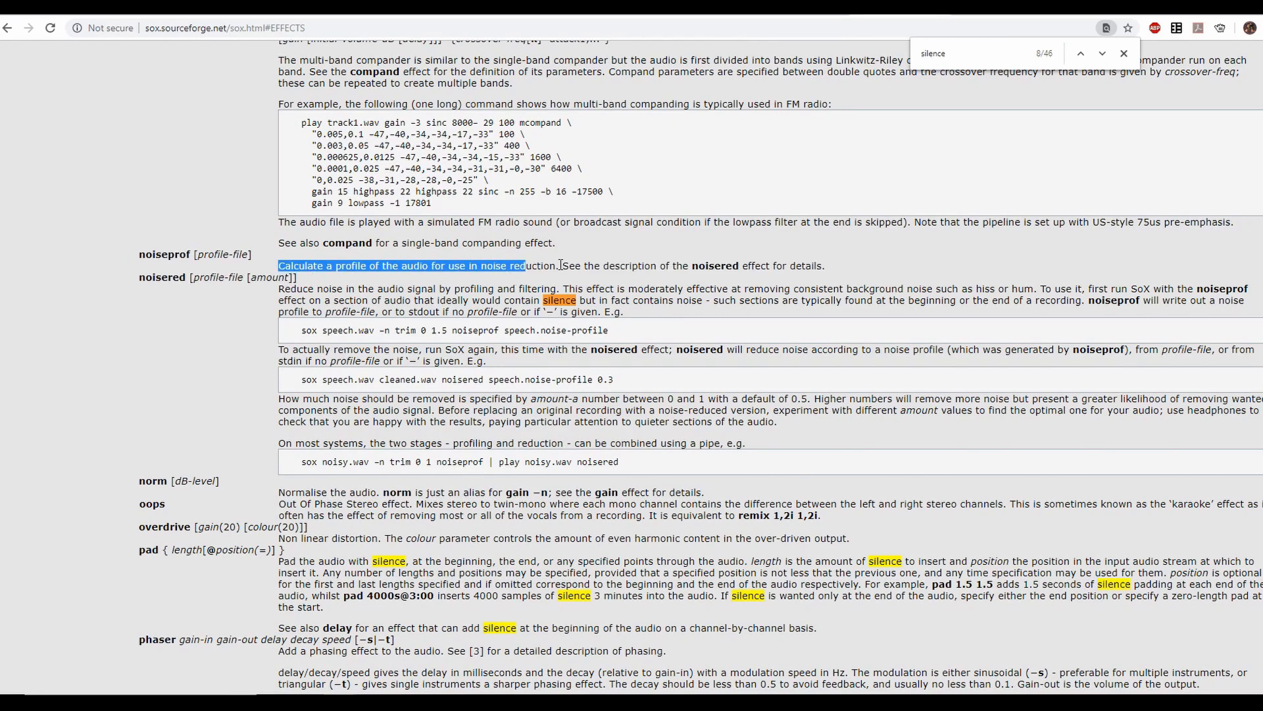
pyautogui.moveTo(379, 312)
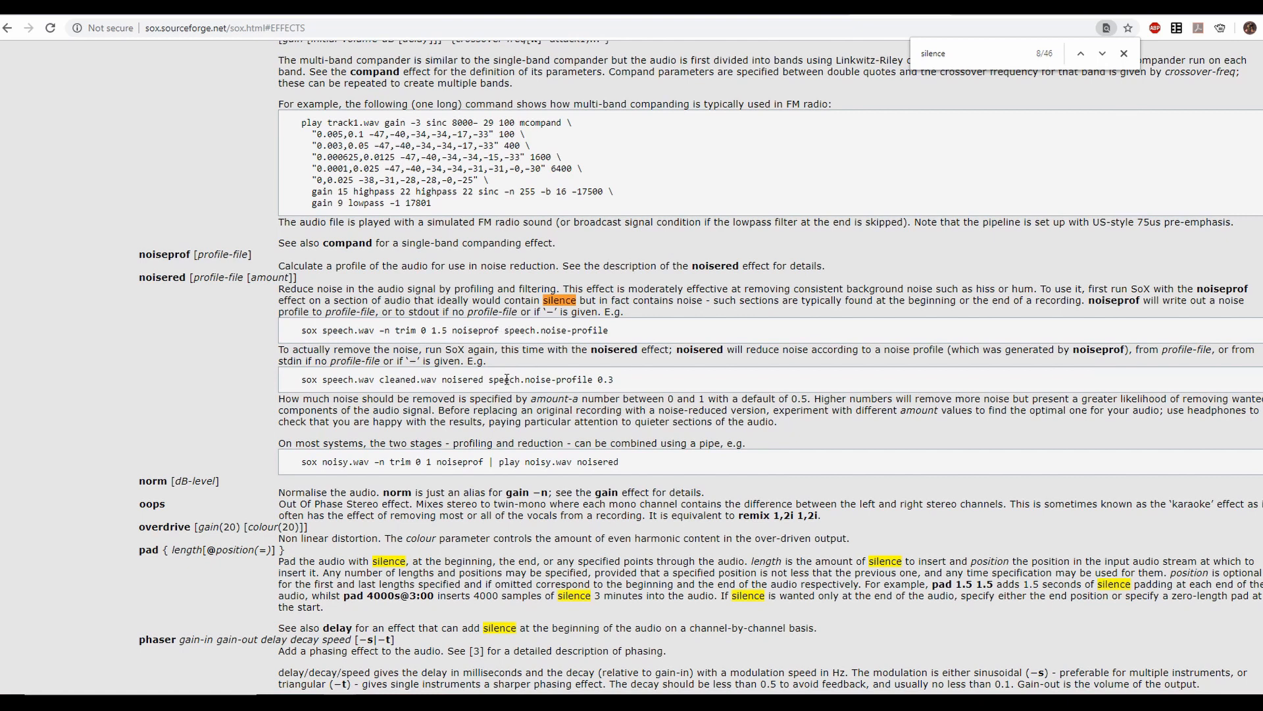
# - Review SoX noiseprof and noisered examples, highlighting the sox noiseprof command
pyautogui.doubleClick(398, 379)
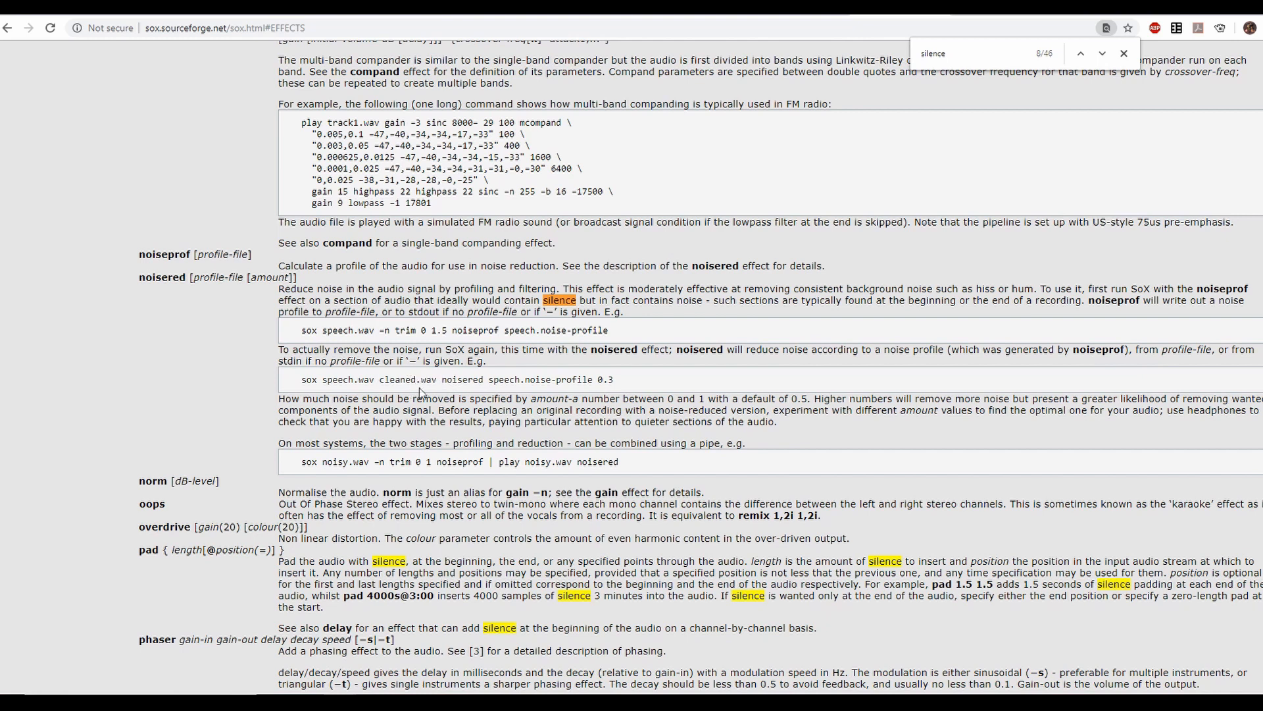
pyautogui.moveTo(362, 395)
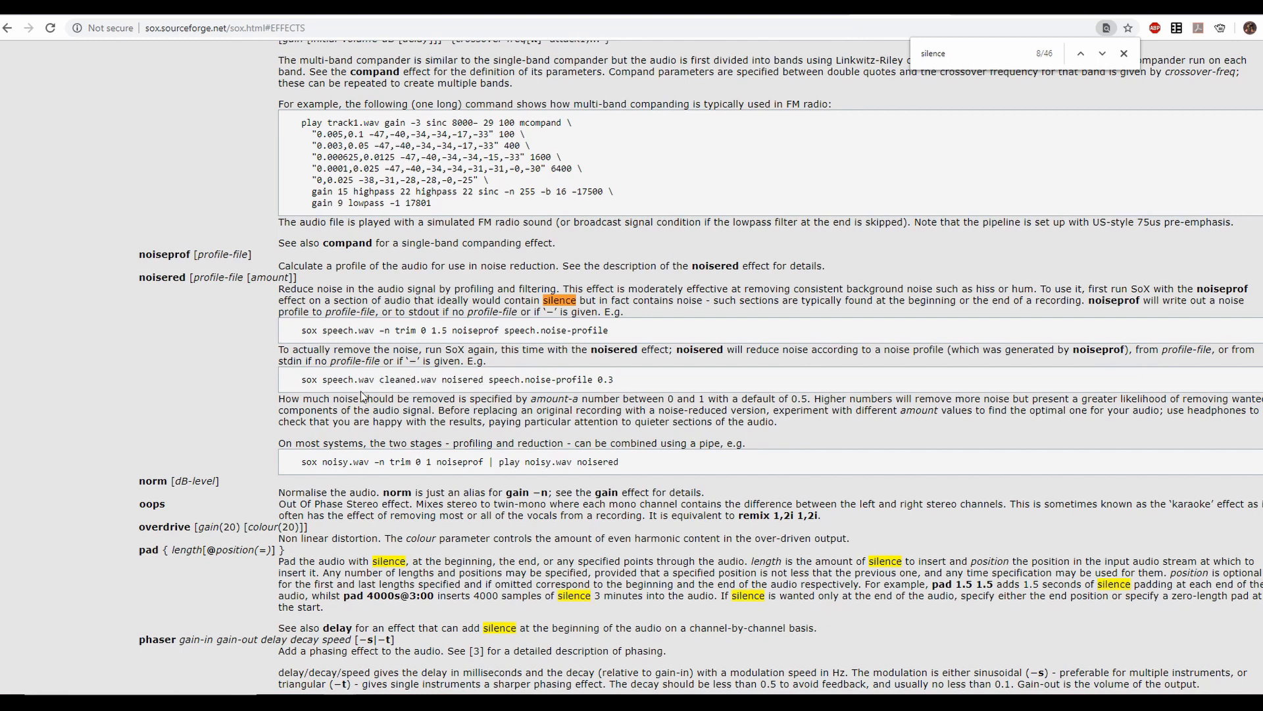
pyautogui.moveTo(511, 482)
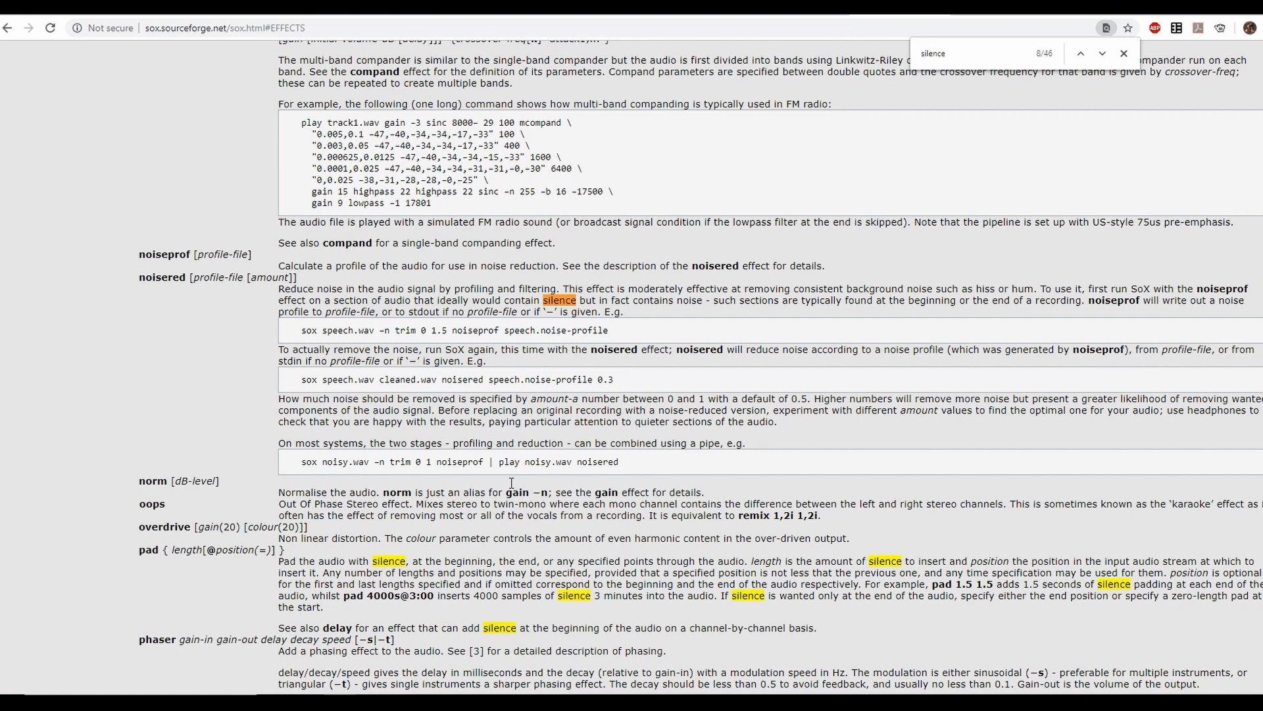
pyautogui.moveTo(368, 327)
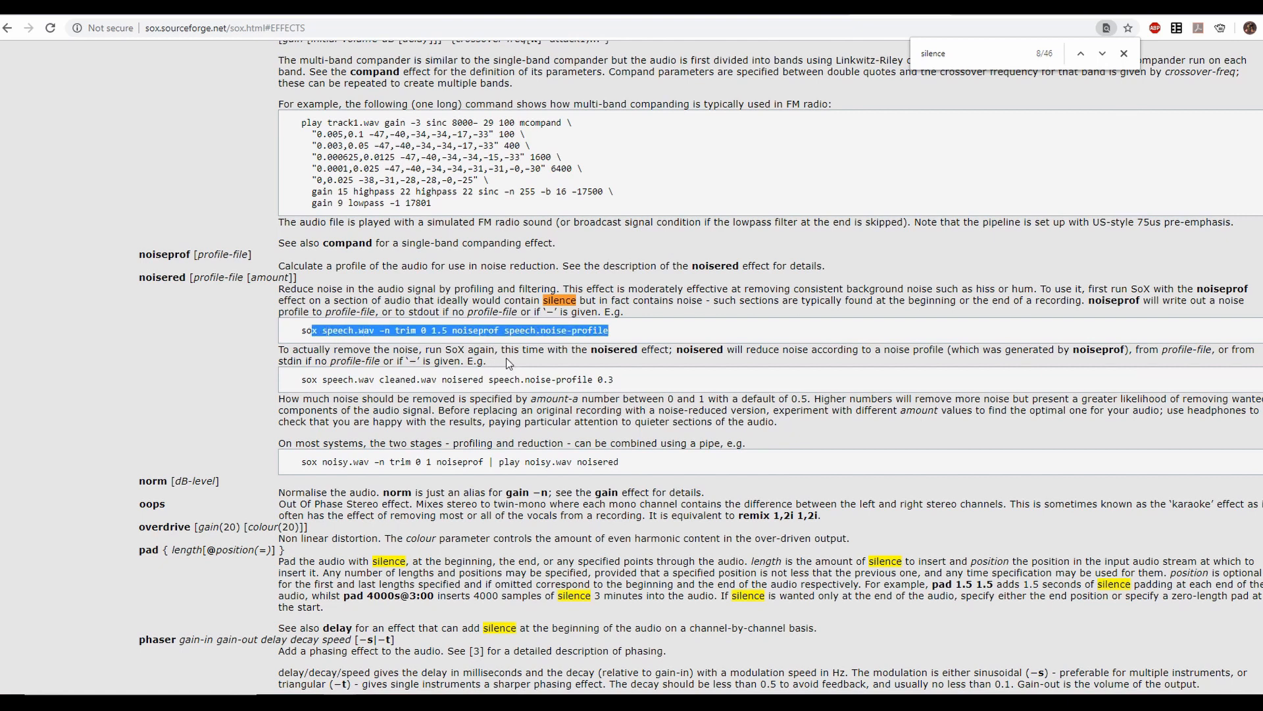
pyautogui.moveTo(846, 62)
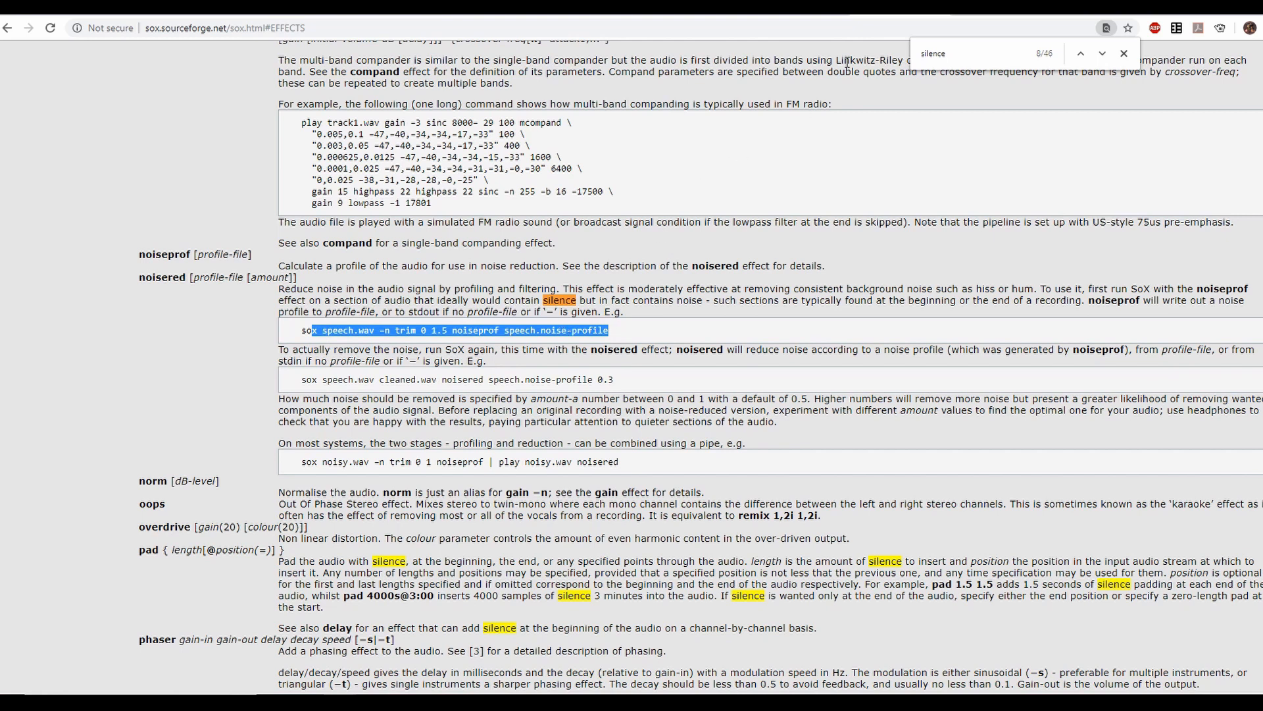
pyautogui.click(1080, 53)
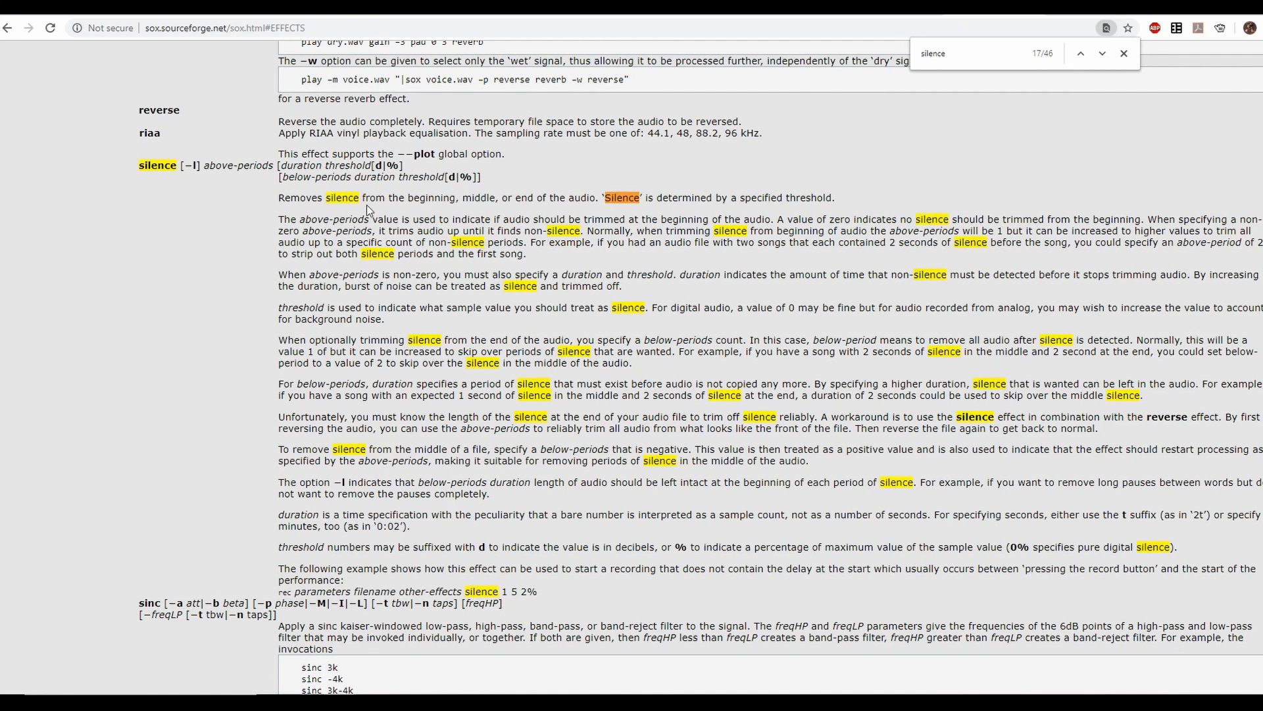
pyautogui.moveTo(278, 197); pyautogui.dragTo(493, 198)
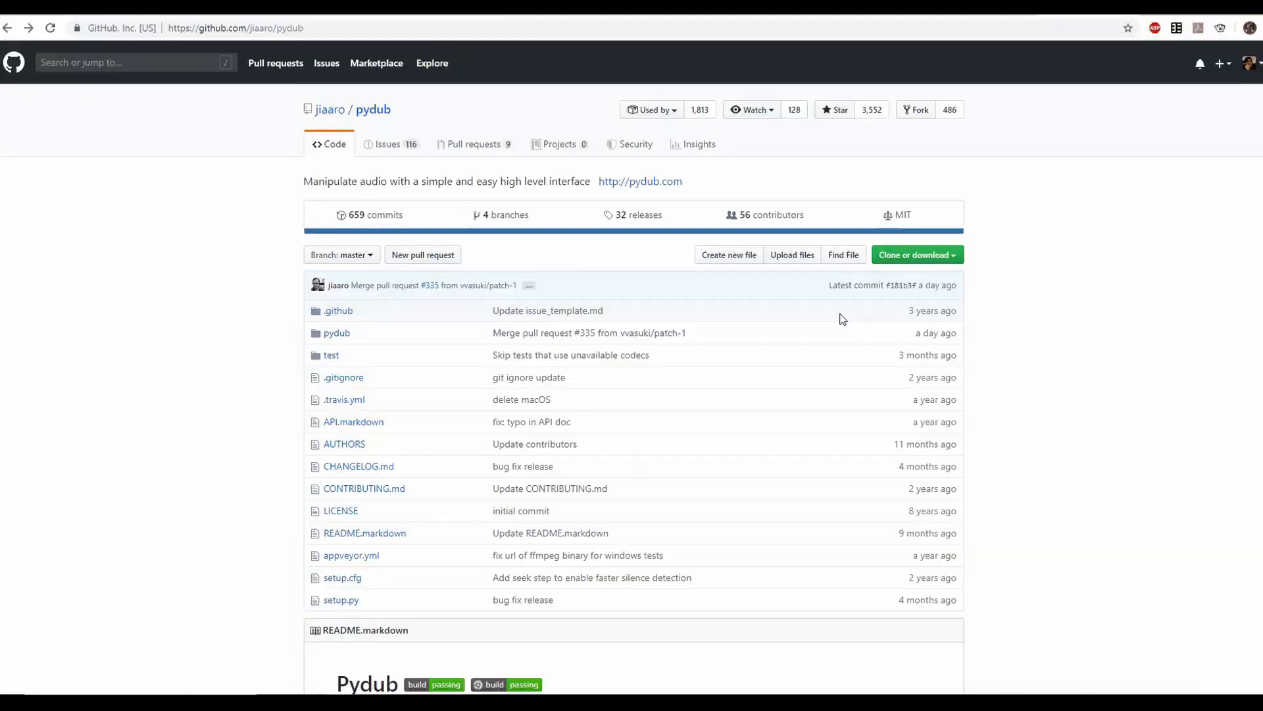
pyautogui.moveTo(772, 369)
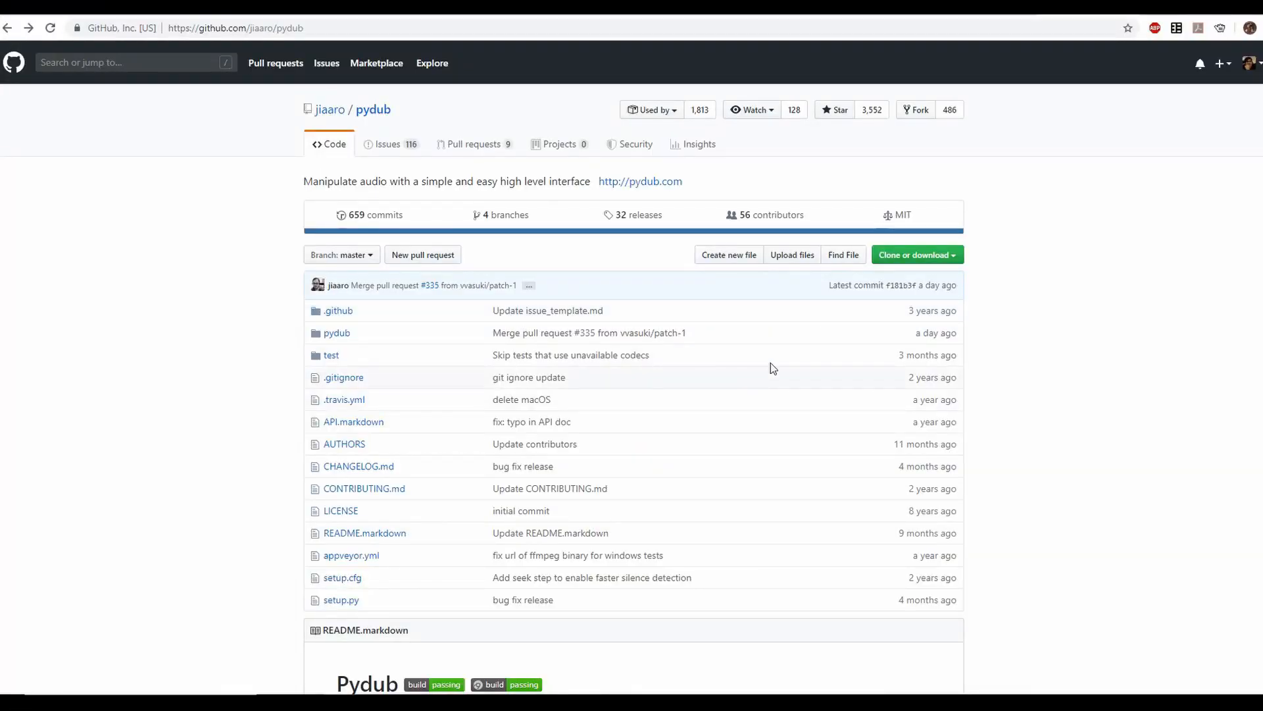
# - Scroll through pydub's README Quickstart usage examples down to the debugging notes
pyautogui.scroll(-3)
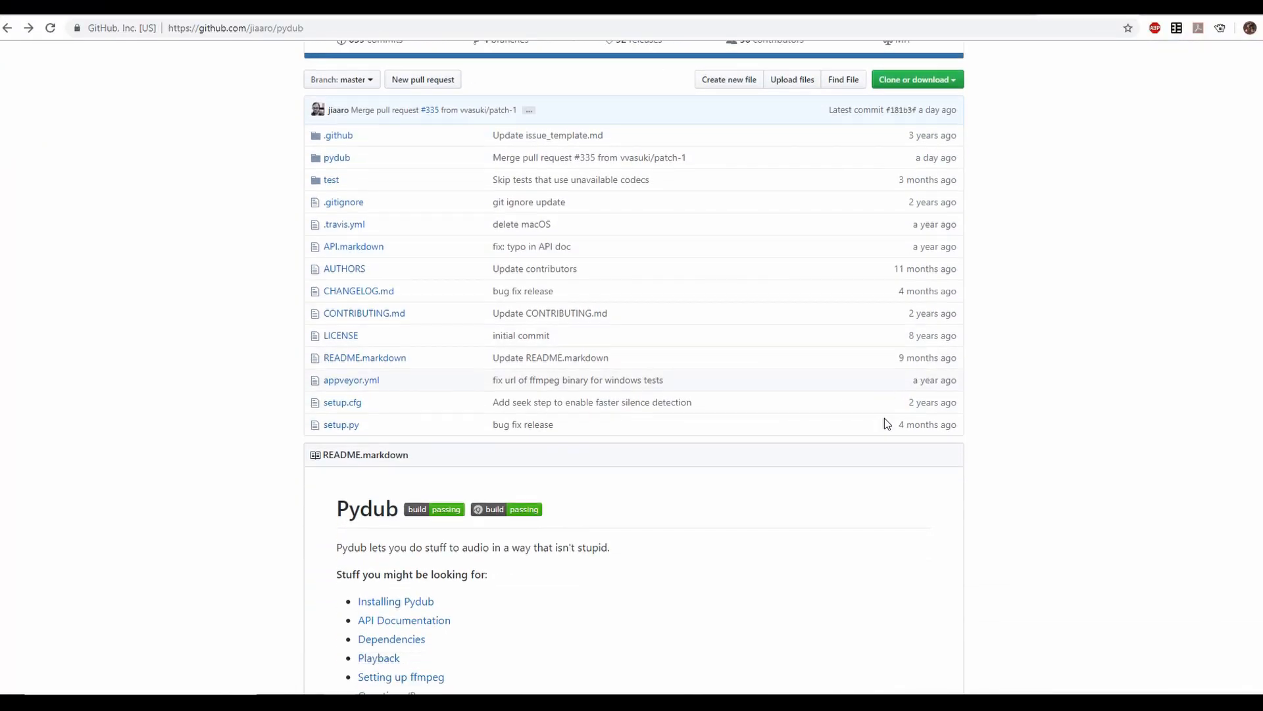
pyautogui.scroll(-3)
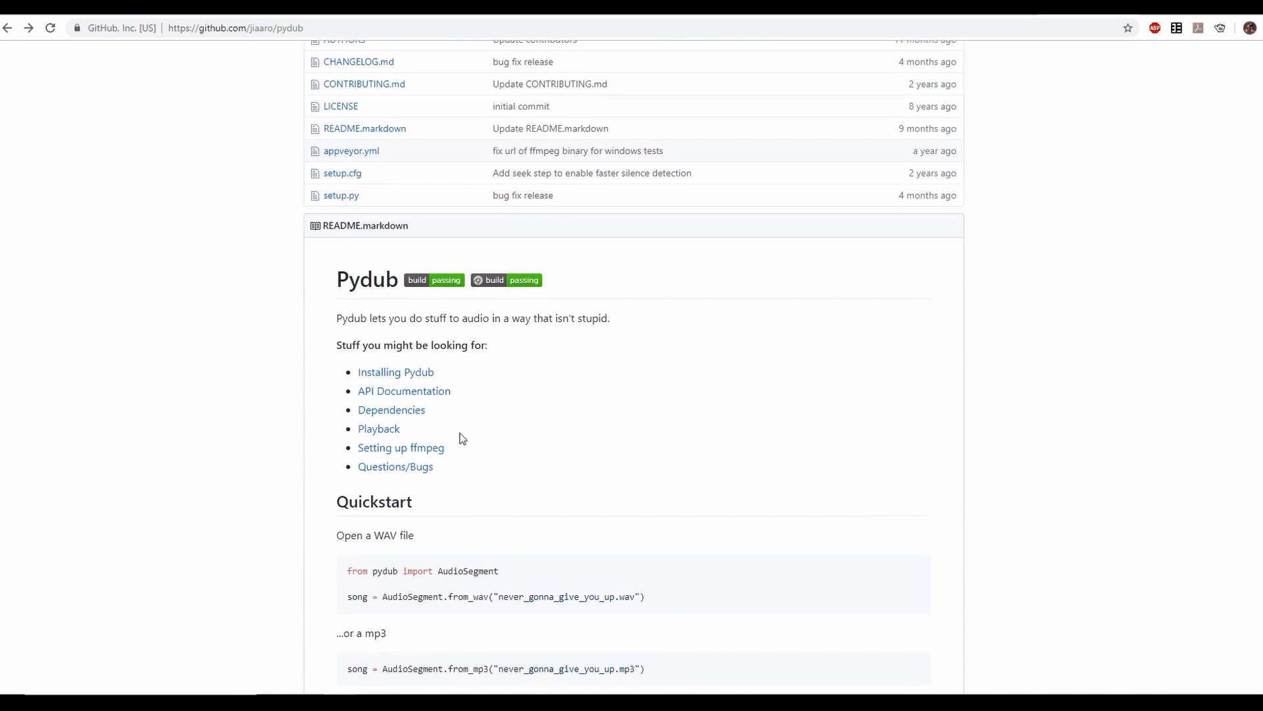
pyautogui.scroll(-3)
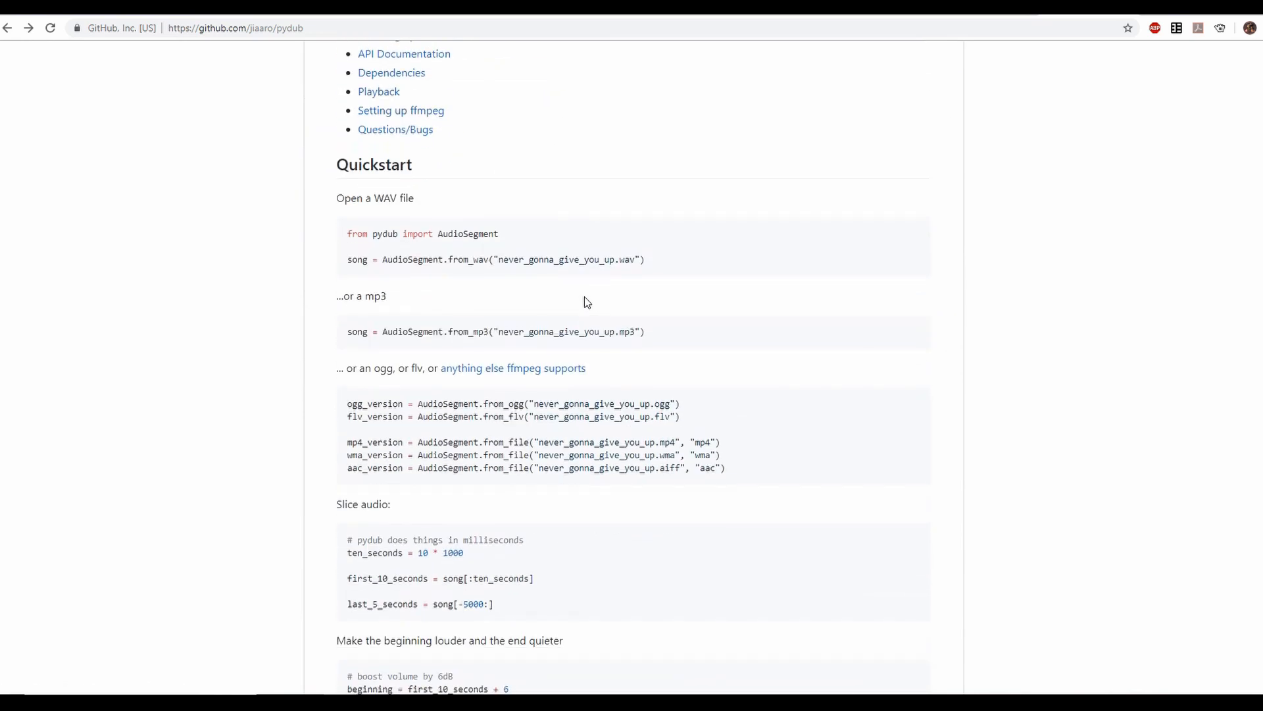
pyautogui.moveTo(500, 259)
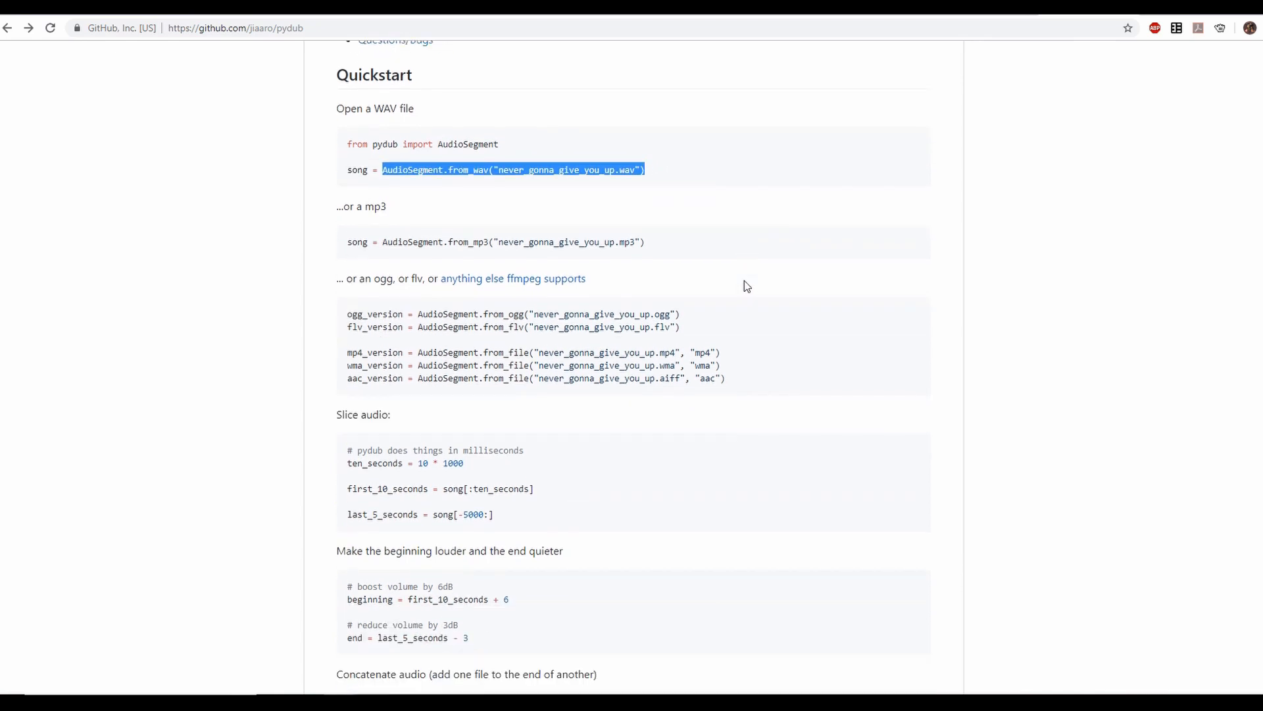
pyautogui.scroll(-3)
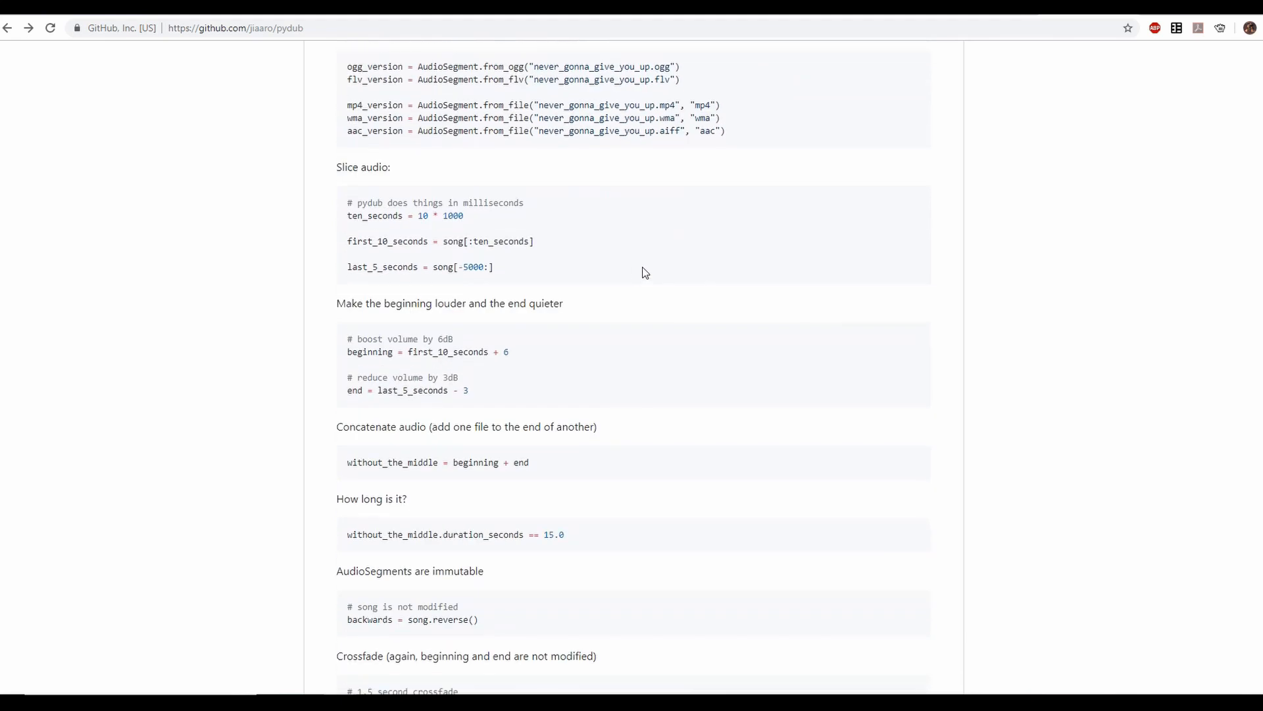
pyautogui.scroll(-3)
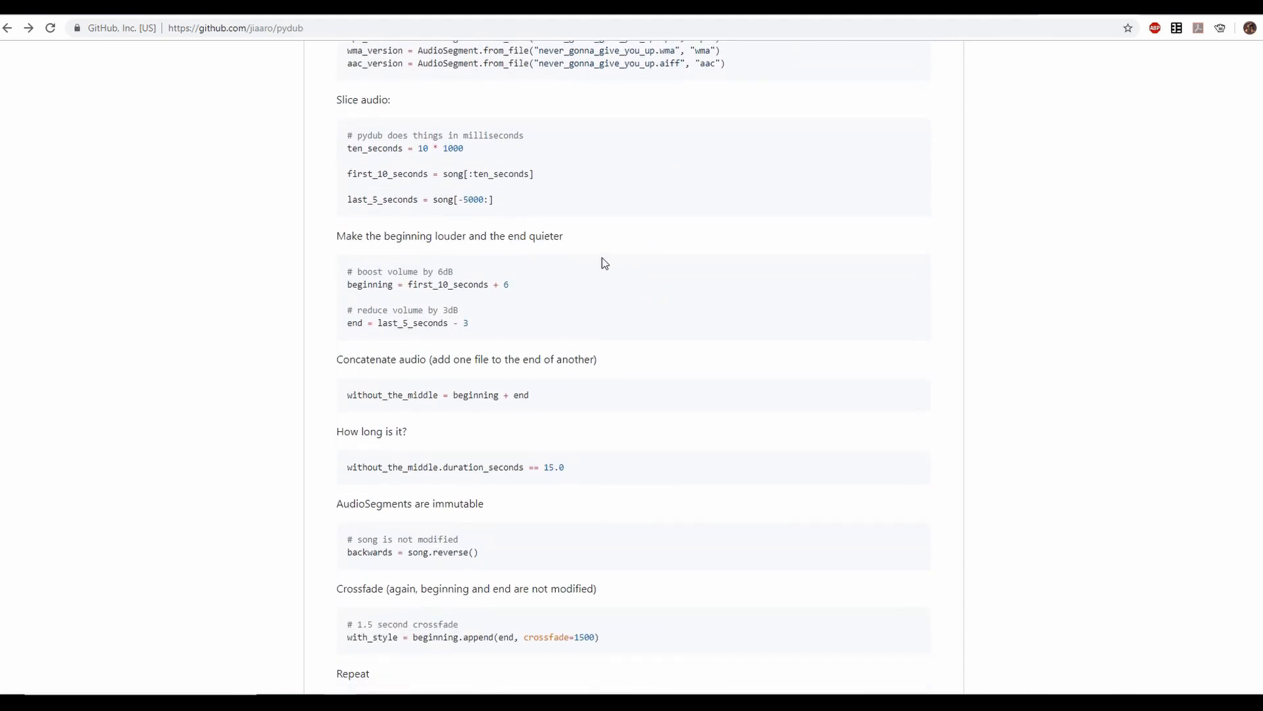
pyautogui.moveTo(516, 226)
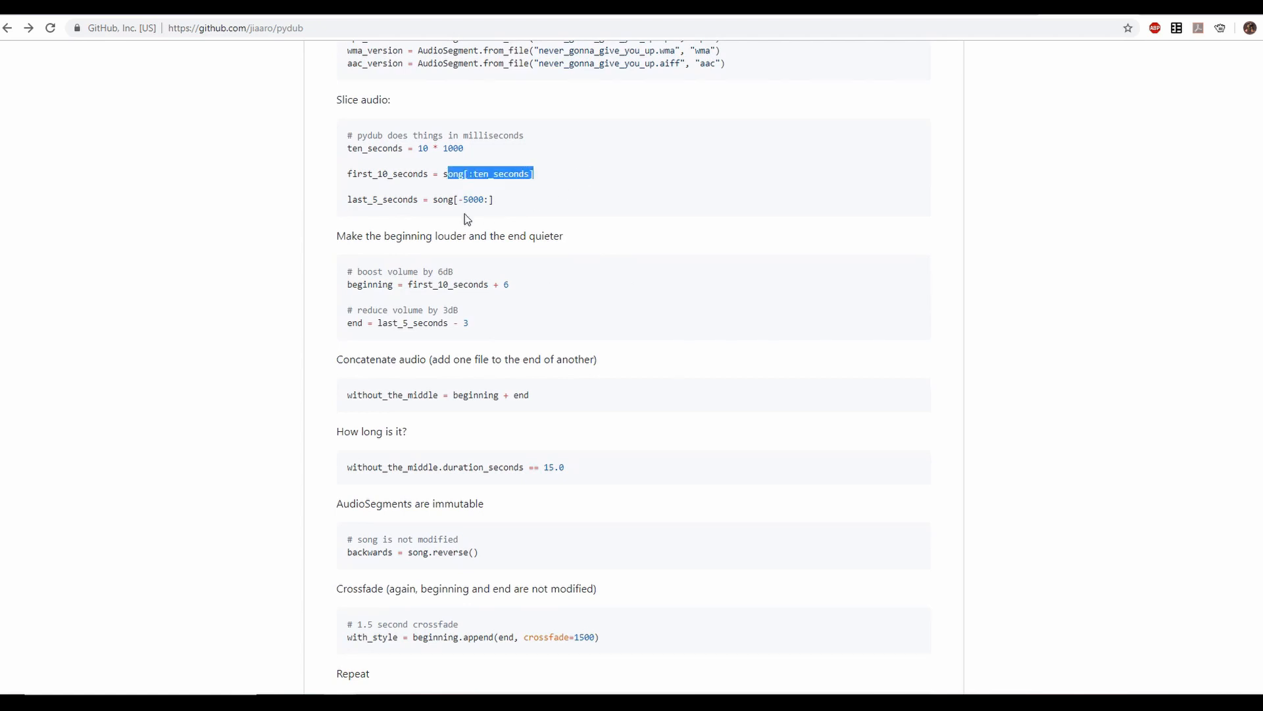
pyautogui.scroll(-3)
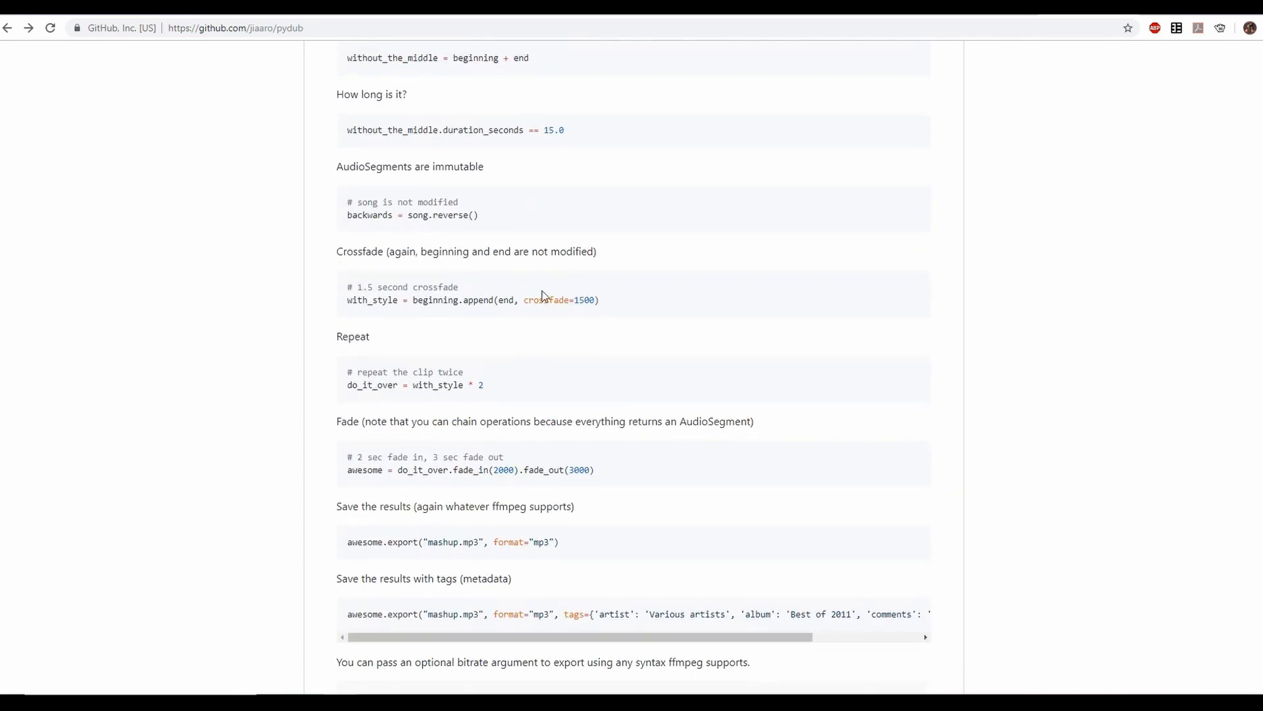
pyautogui.moveTo(449, 398)
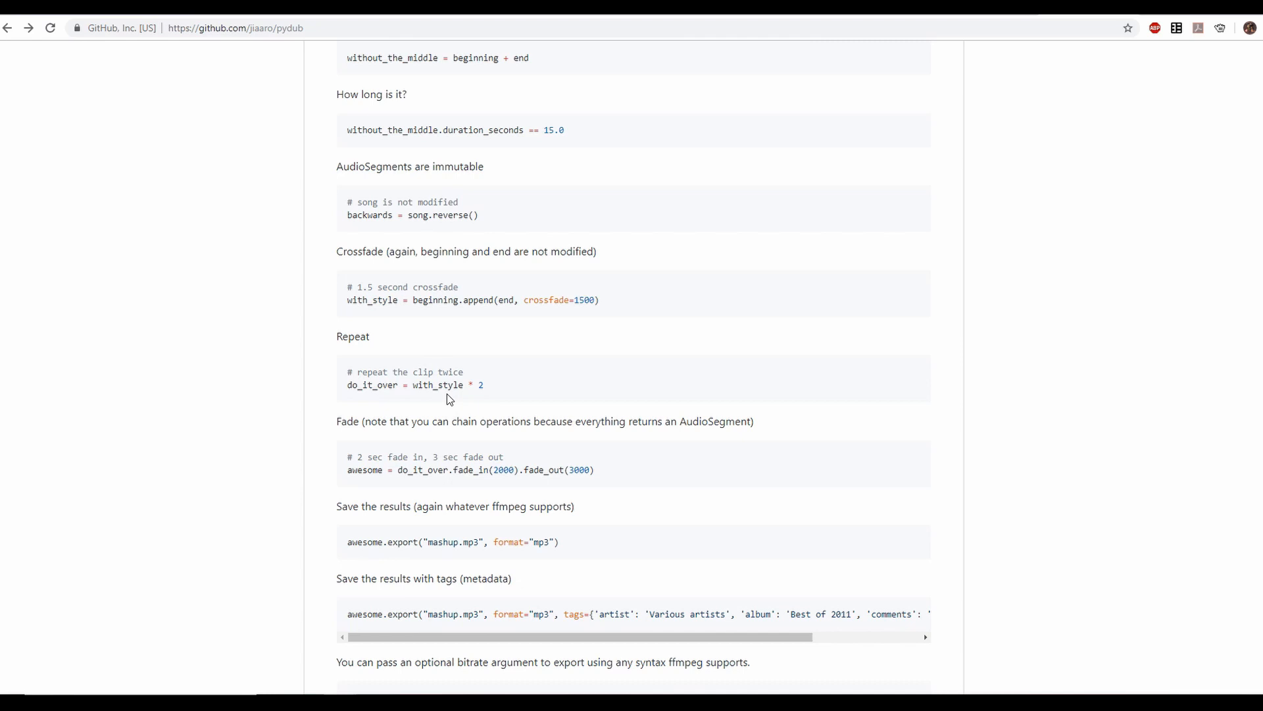
pyautogui.scroll(-3)
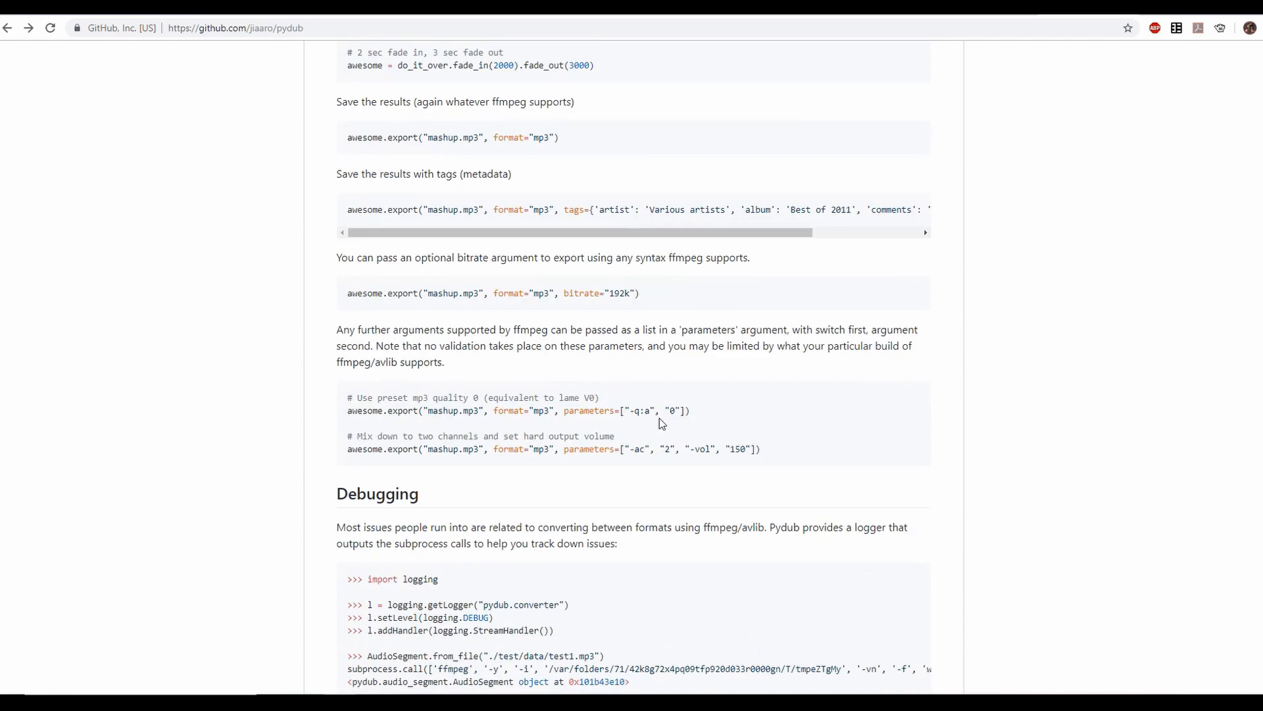
pyautogui.moveTo(538, 401)
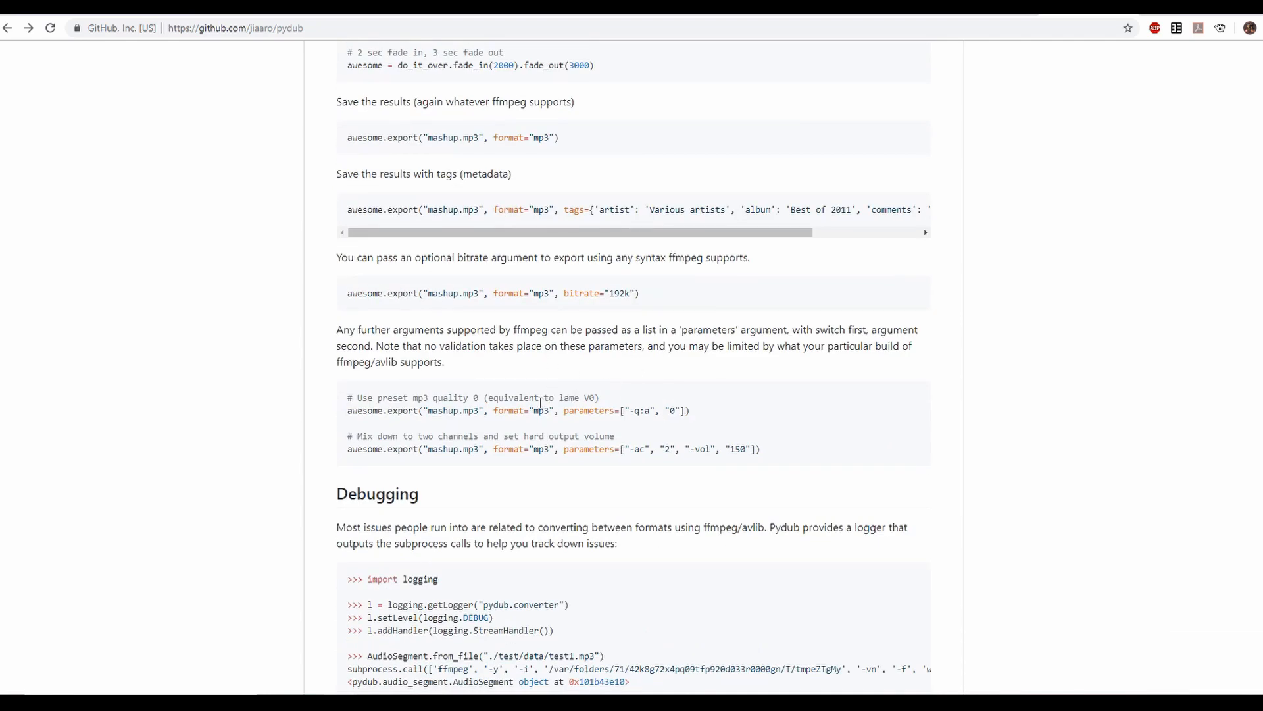
pyautogui.scroll(-3)
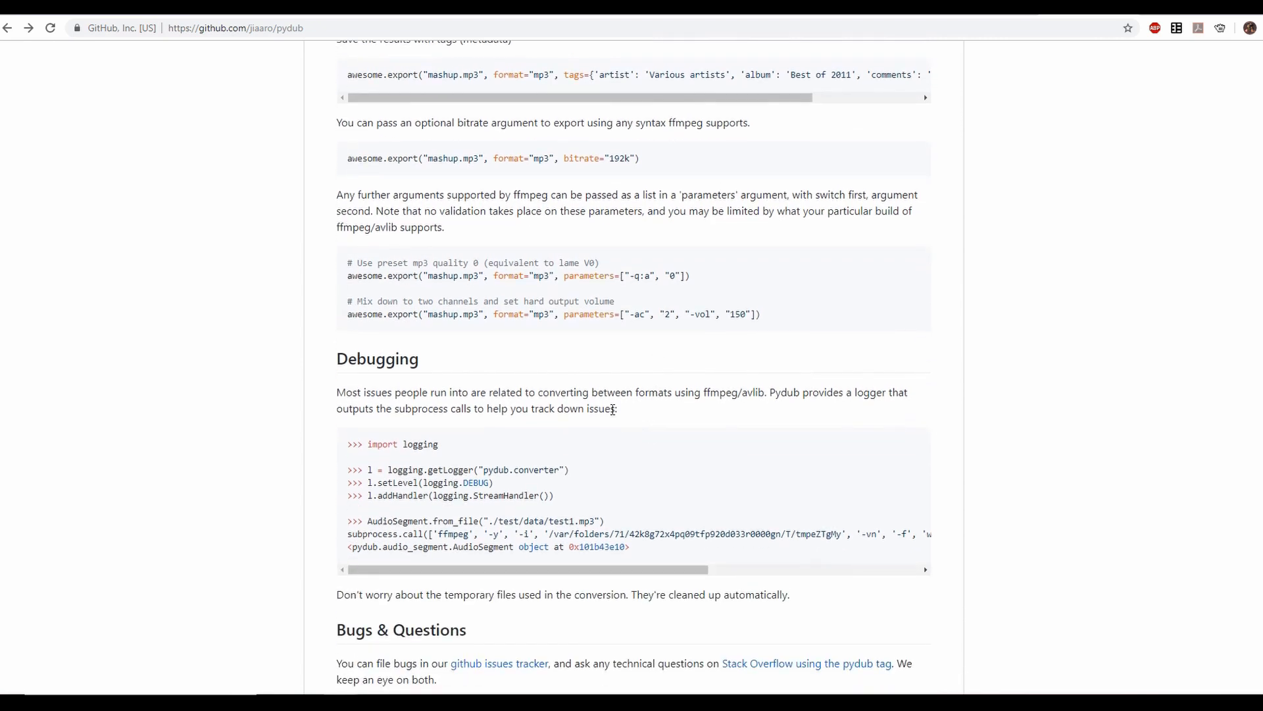
pyautogui.scroll(-3)
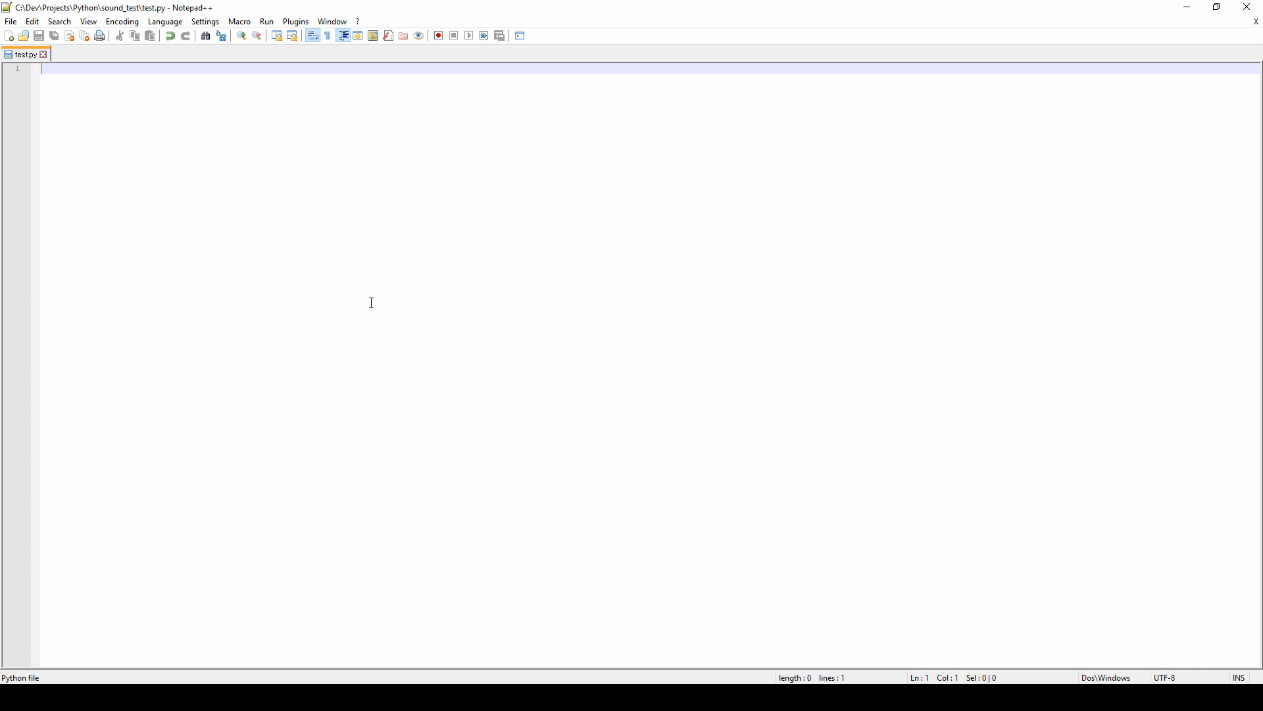
pyautogui.moveTo(281, 201)
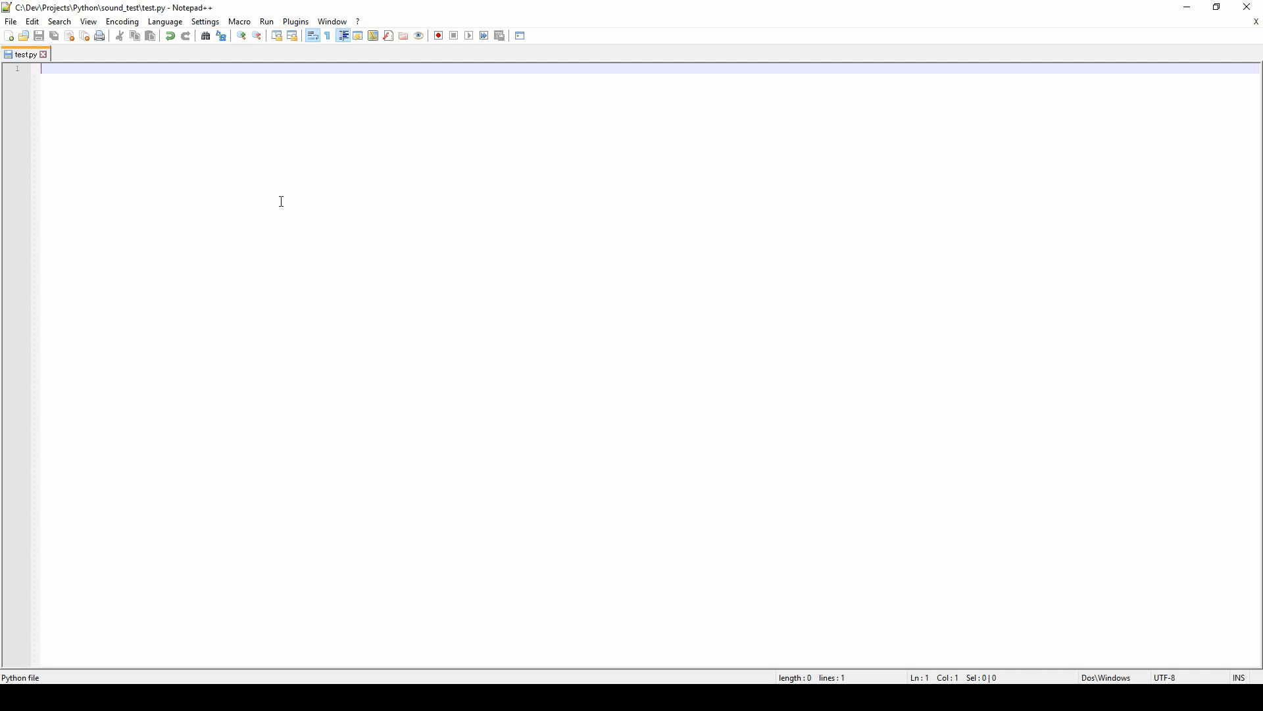
# - Write print("hello world") in test.py, run it with NppExec, then close the console
pyautogui.click(266, 21)
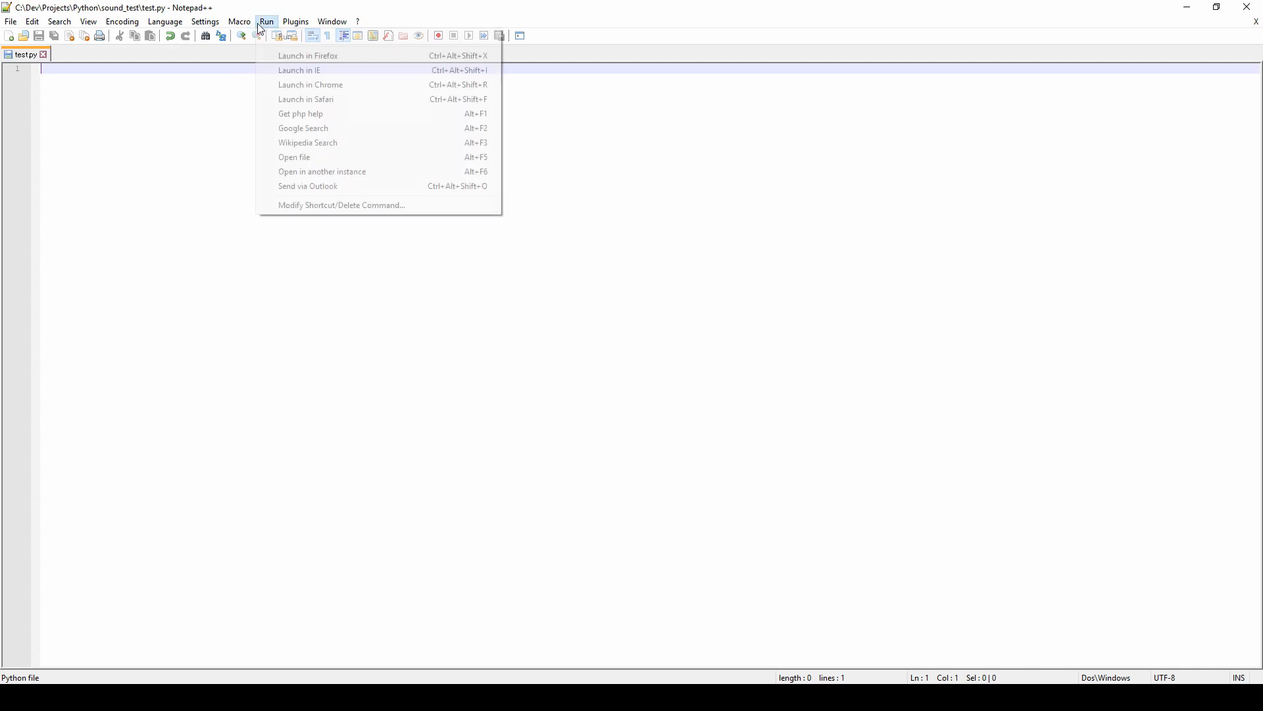
pyautogui.click(295, 21)
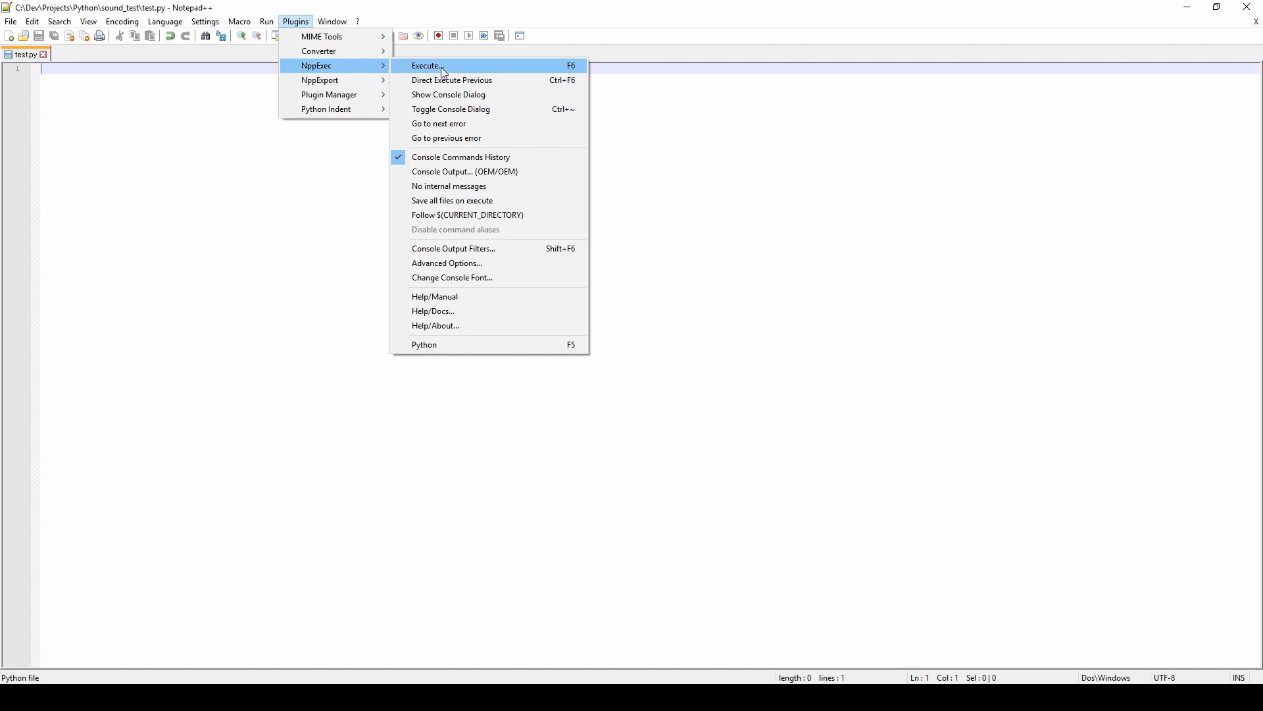
pyautogui.click(425, 65)
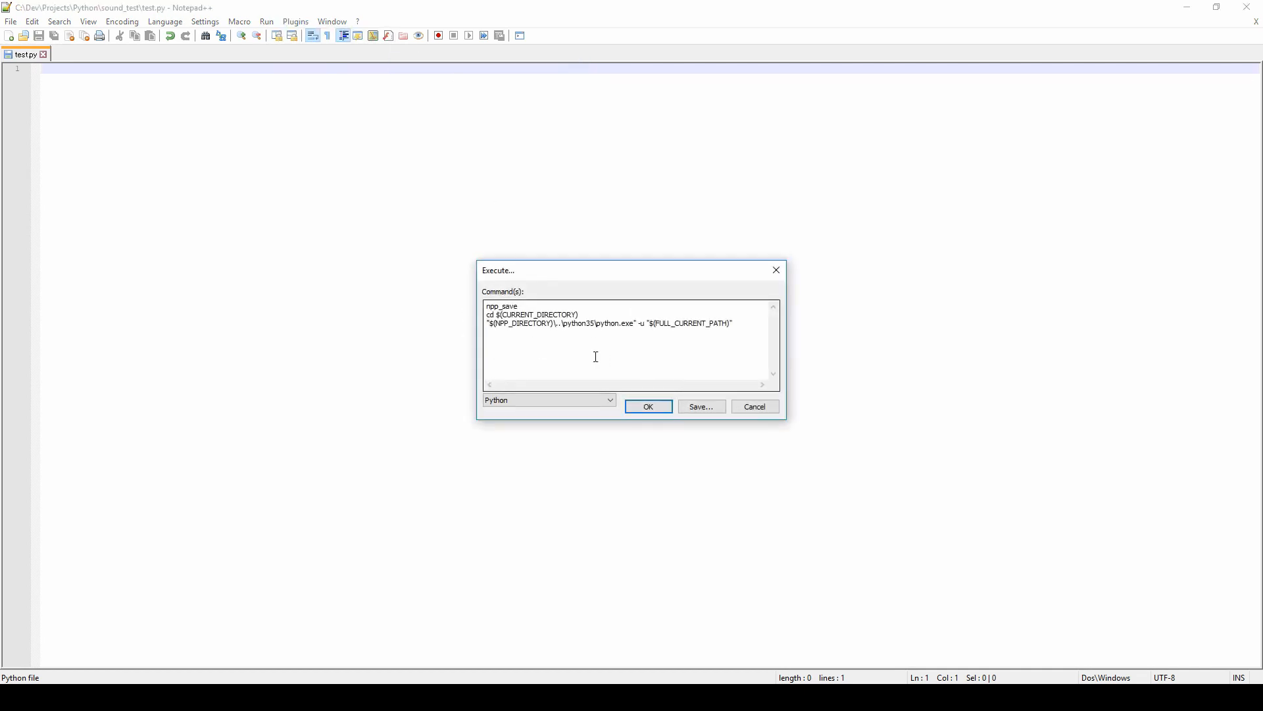
pyautogui.moveTo(518, 402)
pyautogui.write("print('")
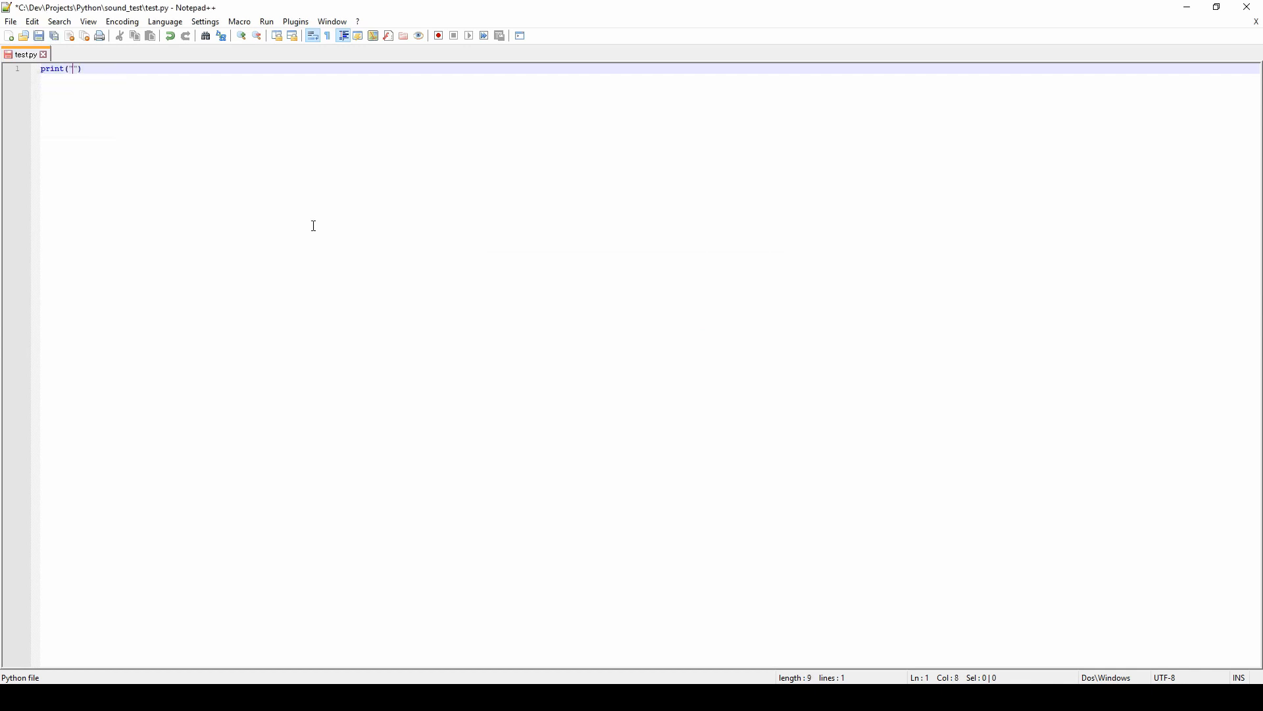
pyautogui.write('hello world')
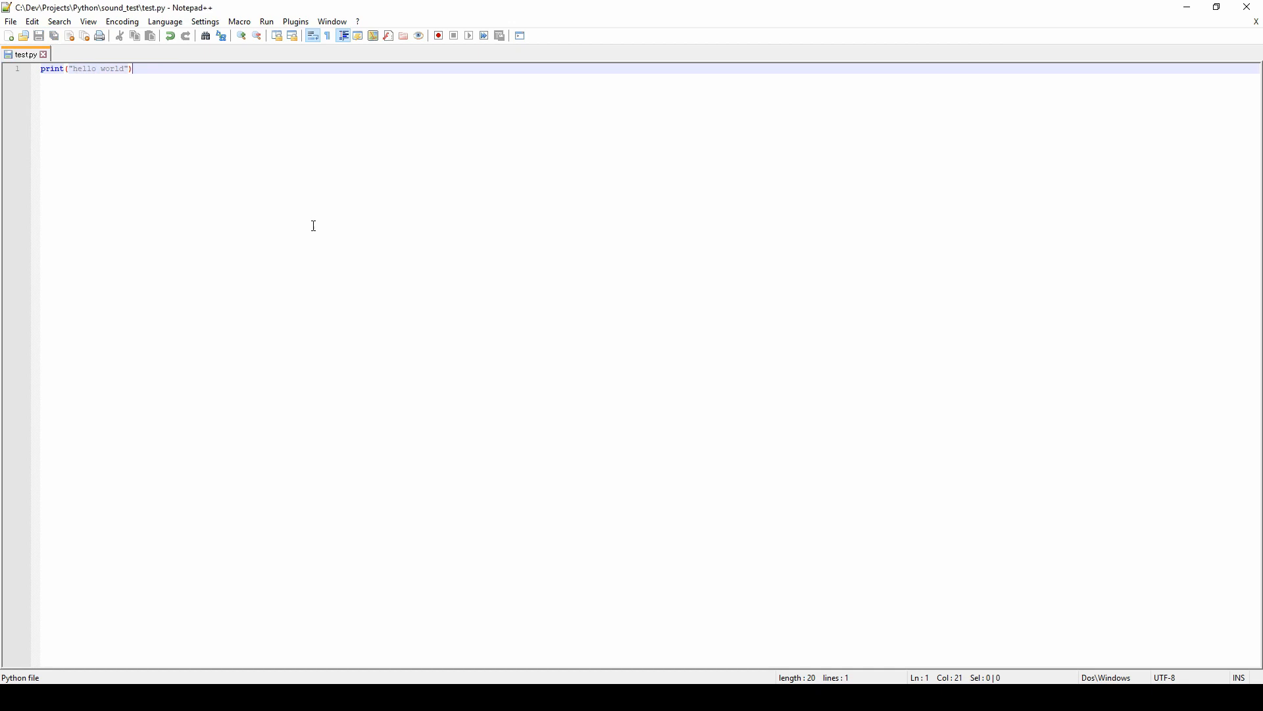
pyautogui.click(520, 34)
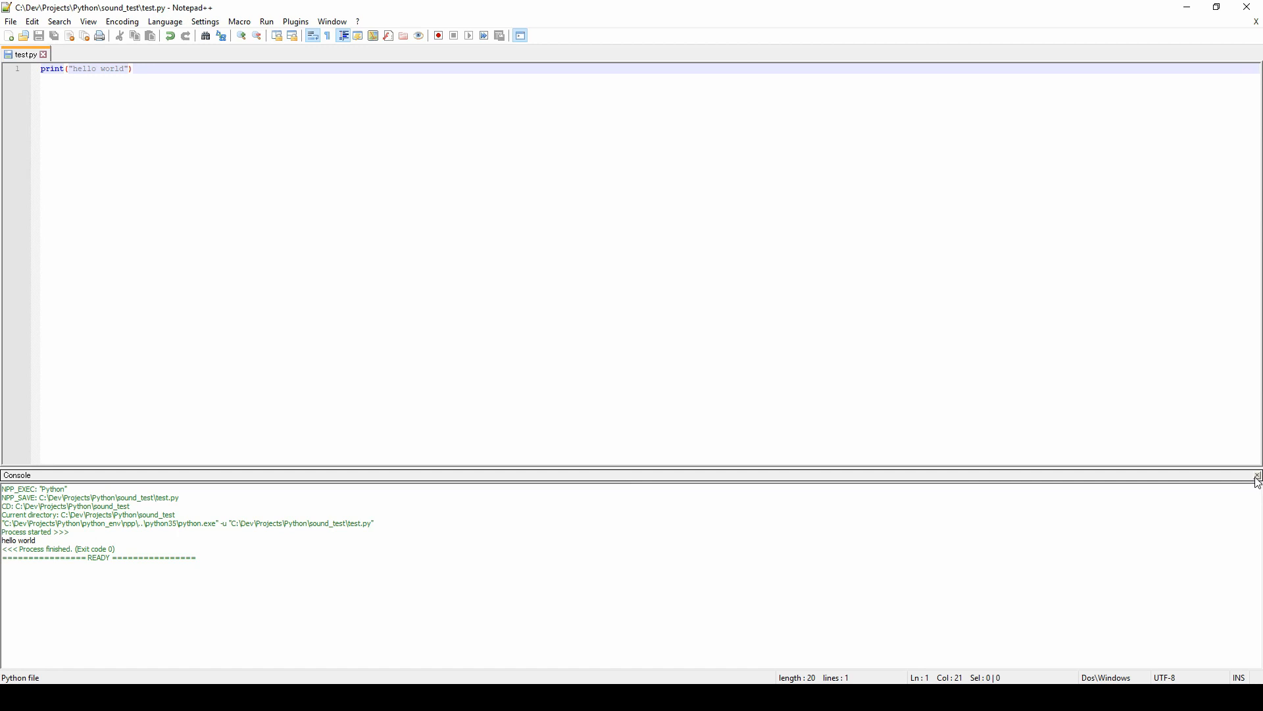
pyautogui.click(1256, 474)
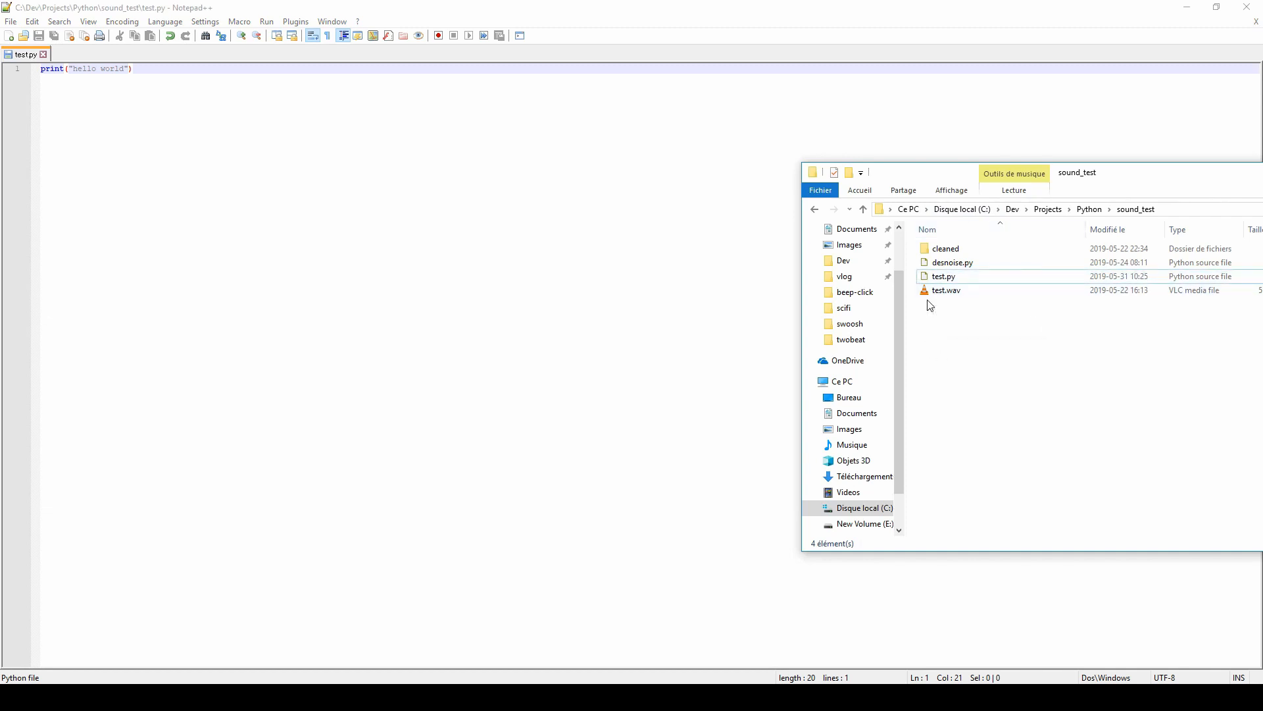
pyautogui.moveTo(953, 262)
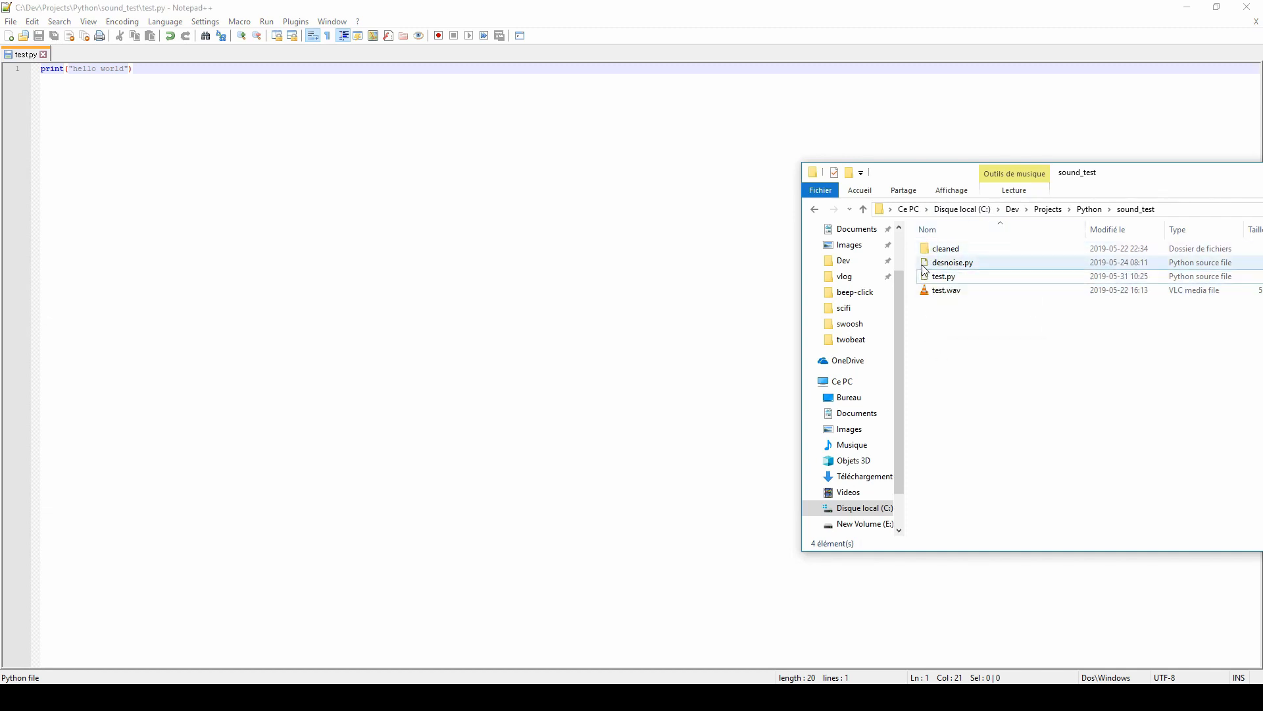
# - Open desnoise.py from the sound_test folder in Notepad++
pyautogui.doubleClick(952, 262)
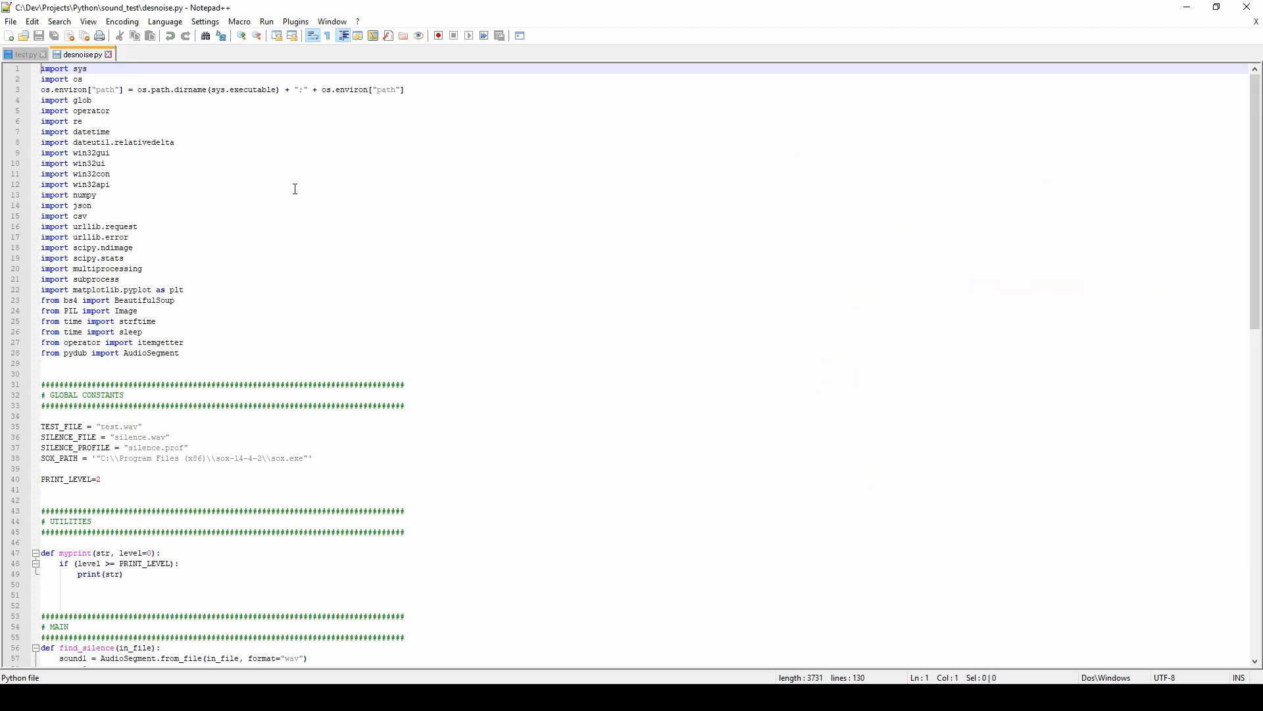
# - Read desnoise.py's main section, selecting the WAV file list line, then scroll to find_silence
pyautogui.scroll(-3)
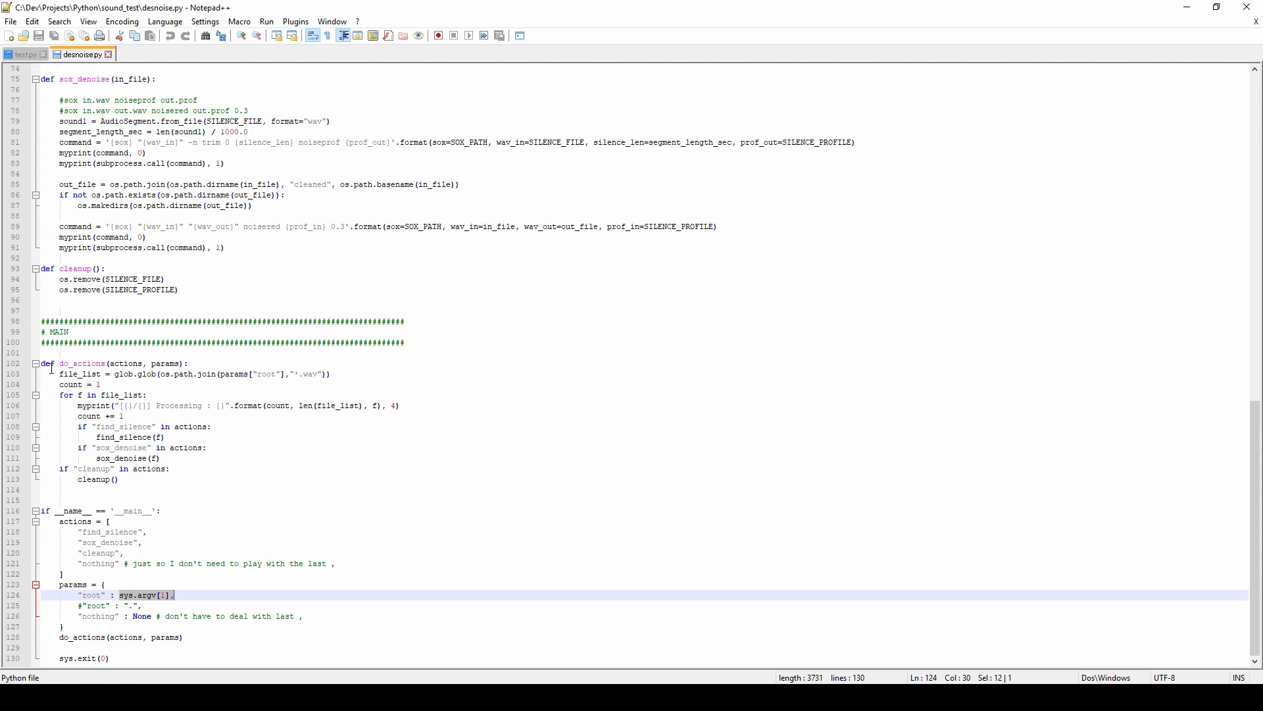
pyautogui.click(153, 374)
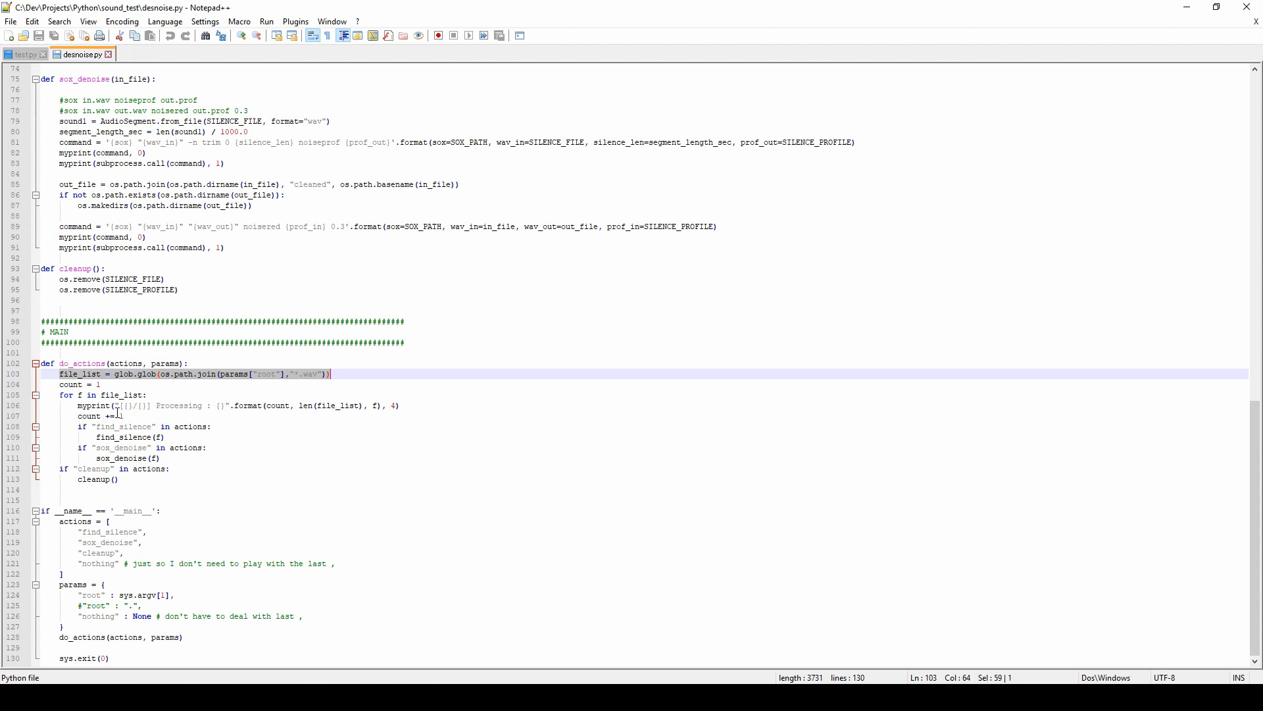
pyautogui.doubleClick(123, 426)
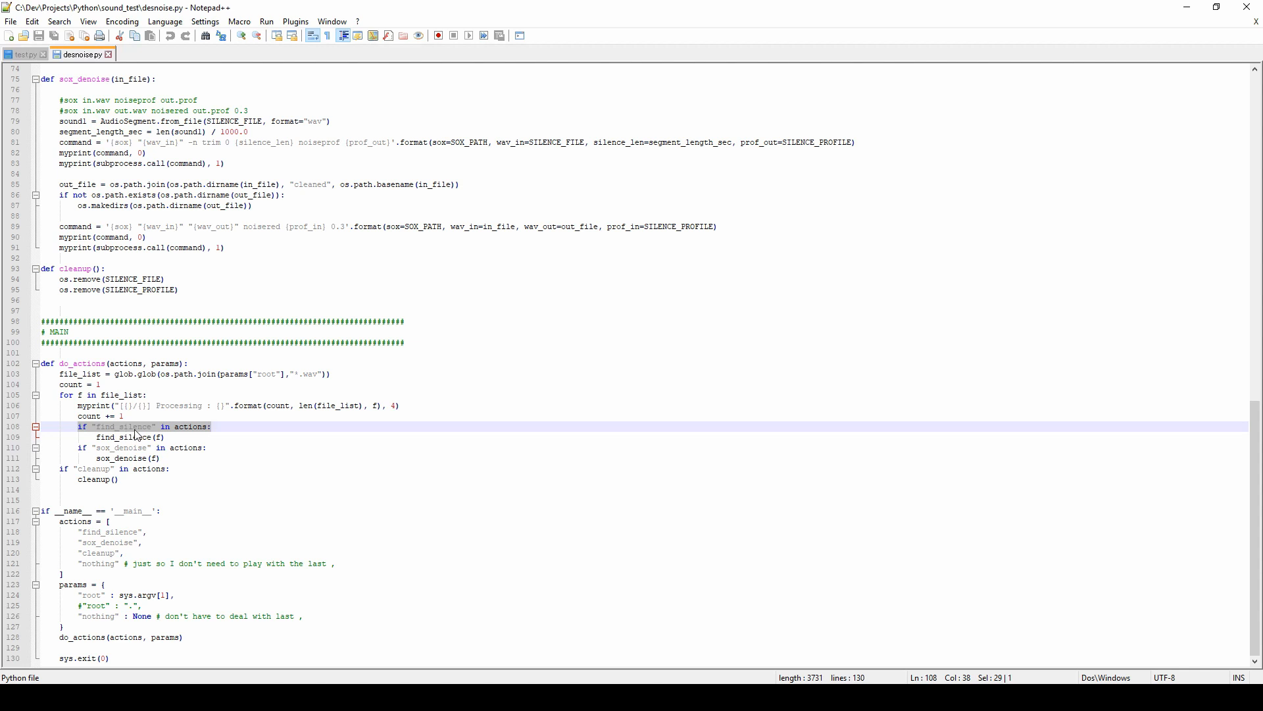
pyautogui.scroll(3)
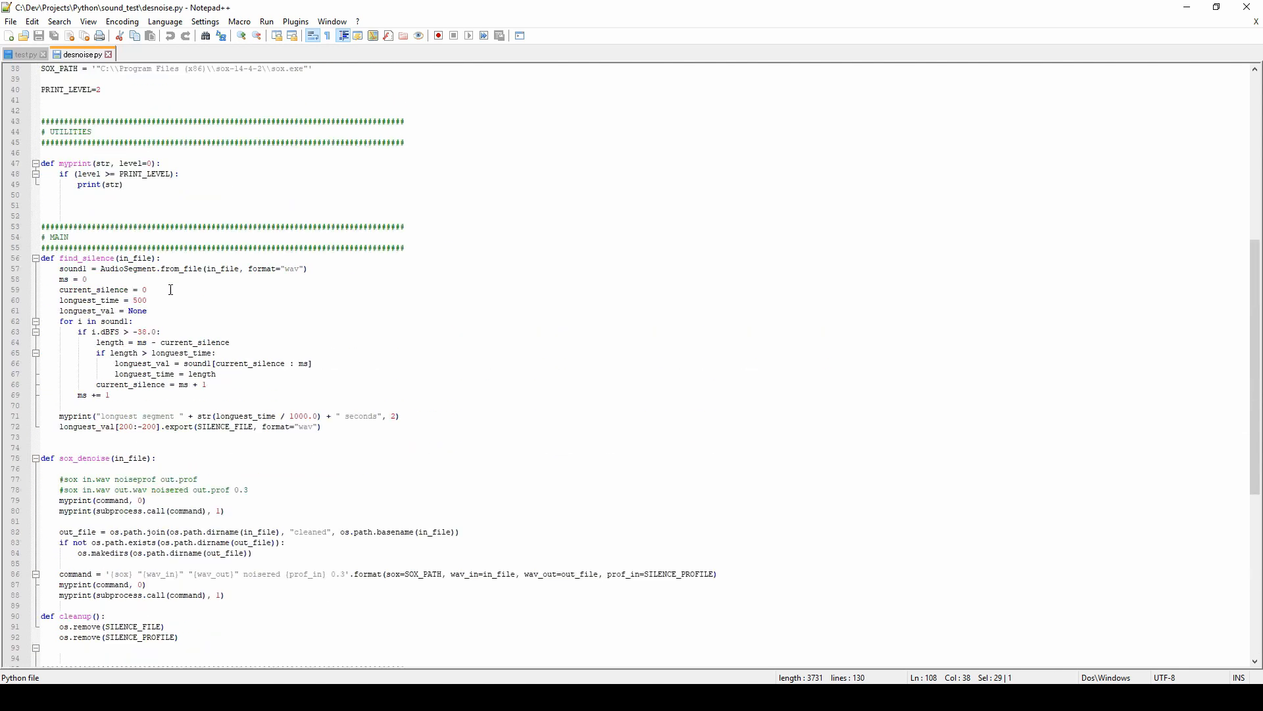
pyautogui.doubleClick(126, 300)
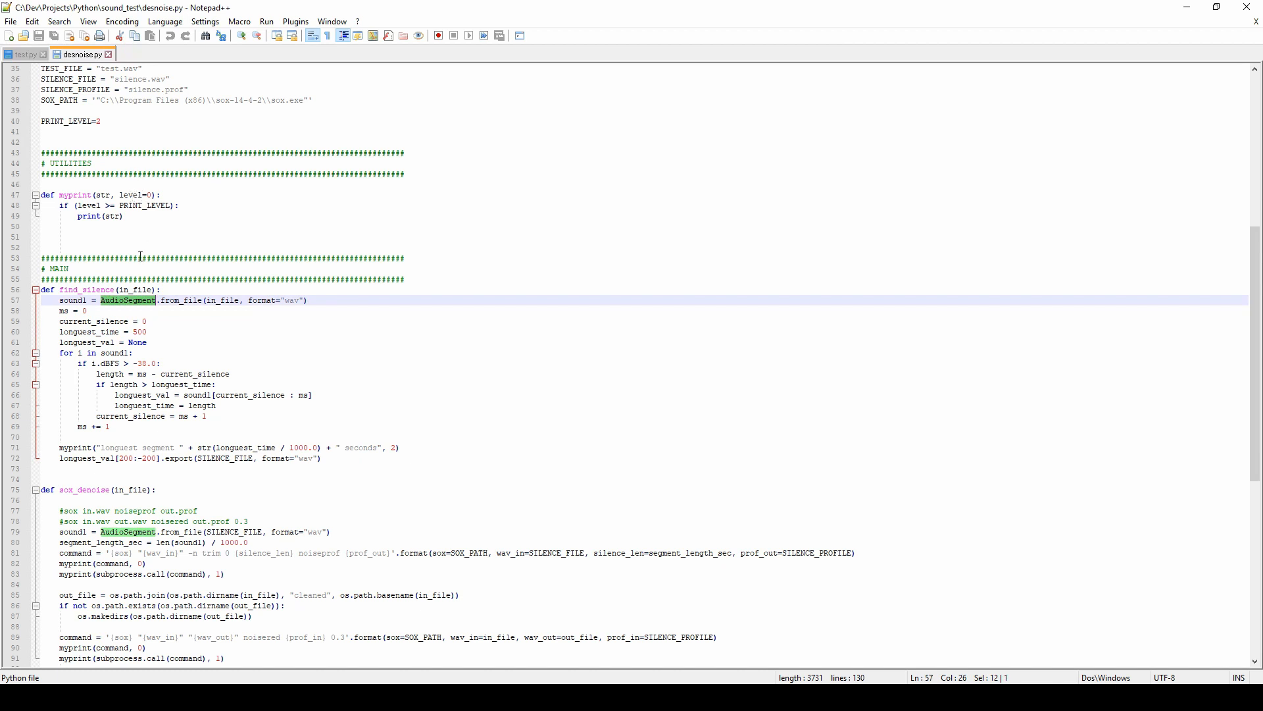
pyautogui.doubleClick(183, 301)
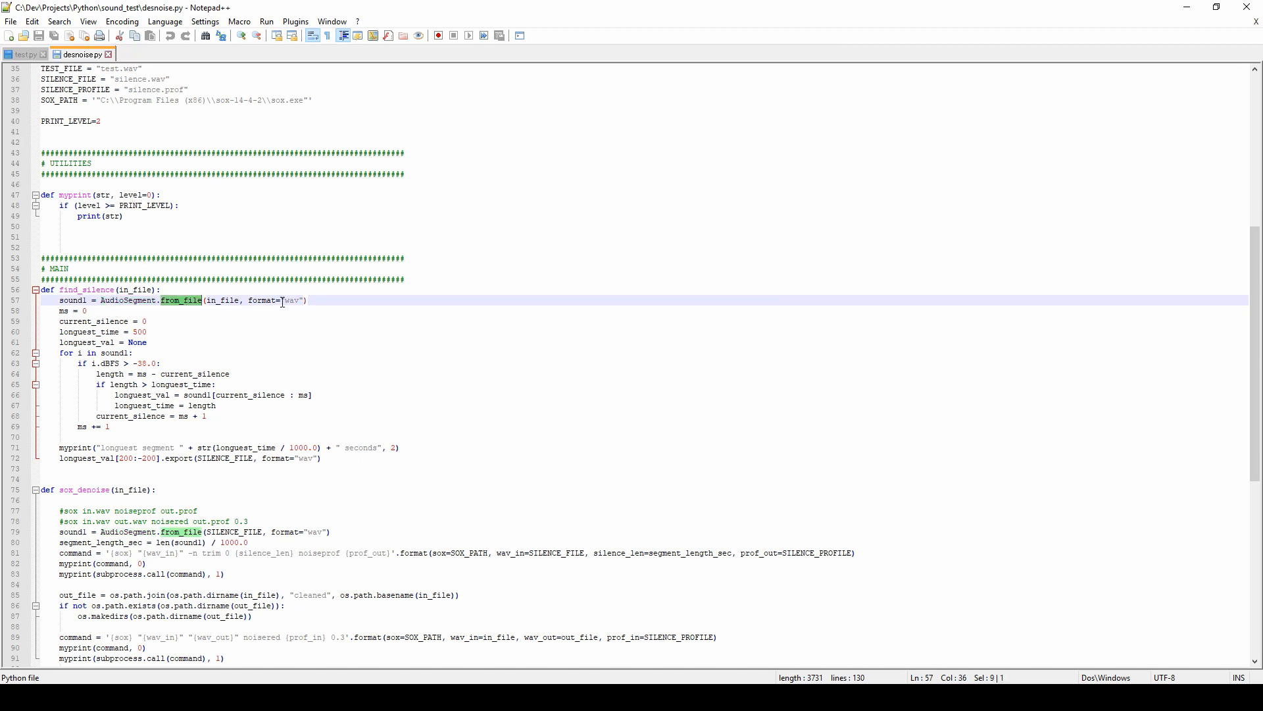
pyautogui.click(58, 353)
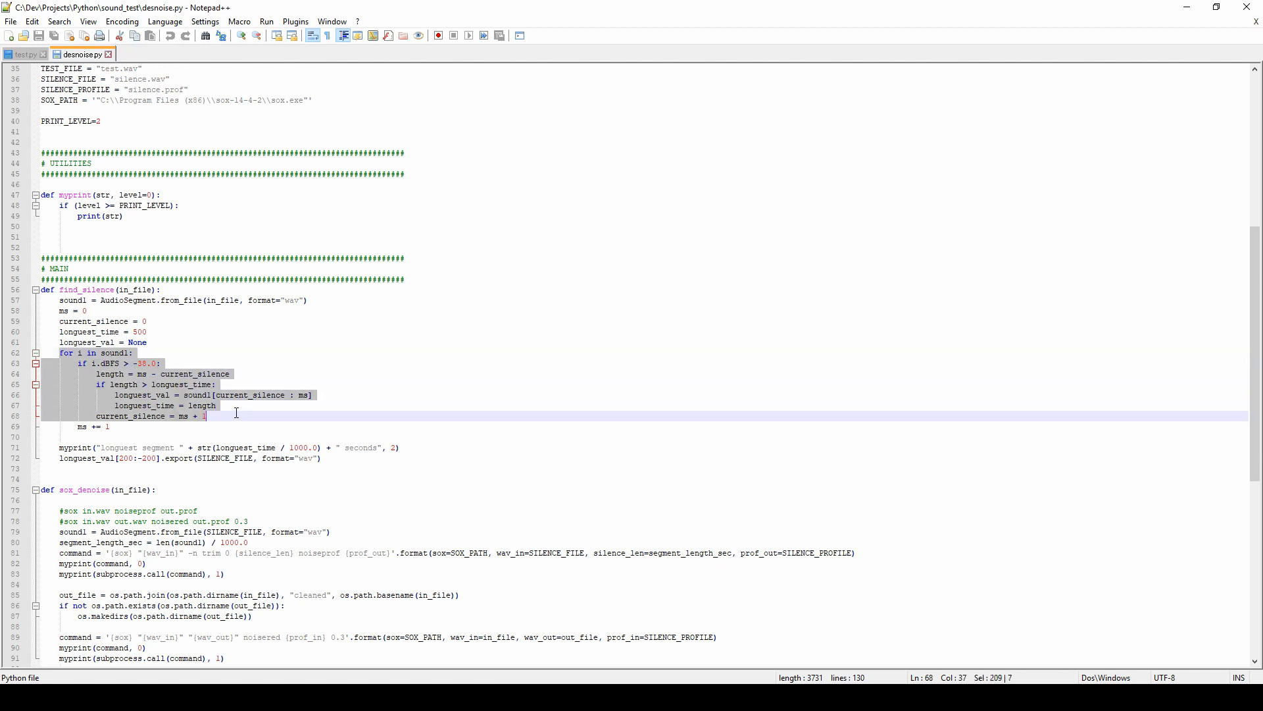
pyautogui.click(145, 427)
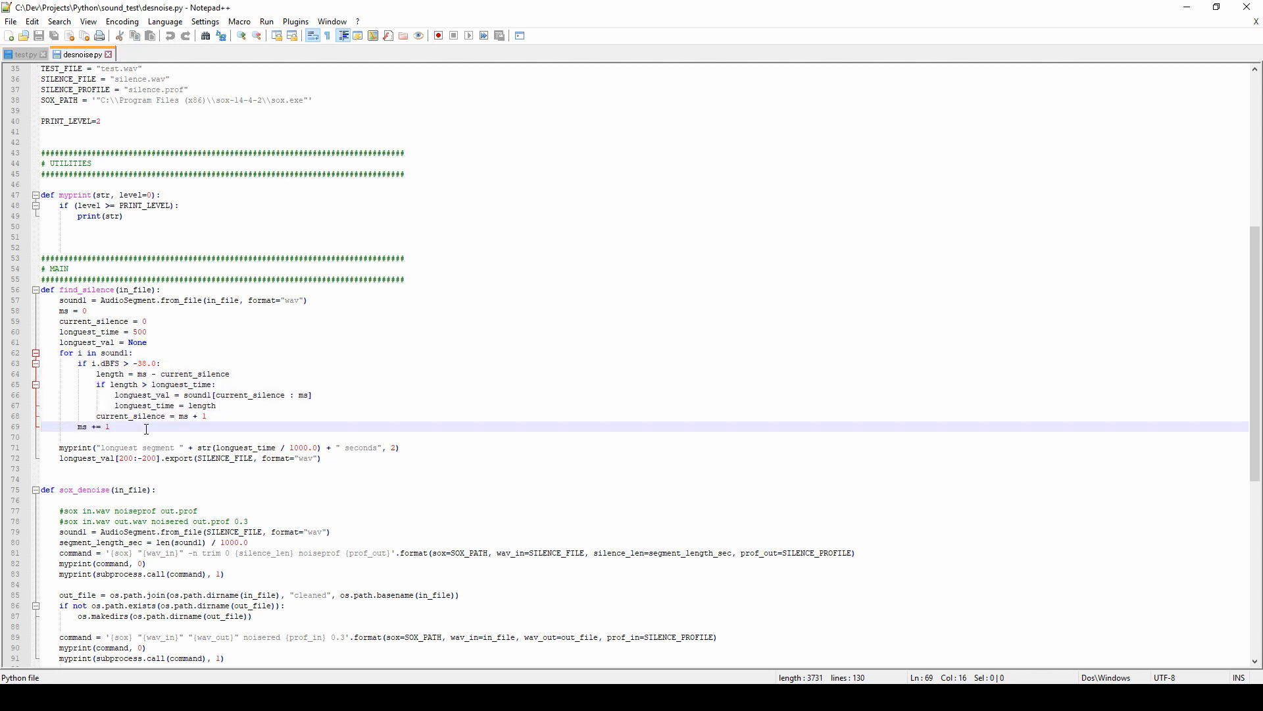
pyautogui.doubleClick(182, 384)
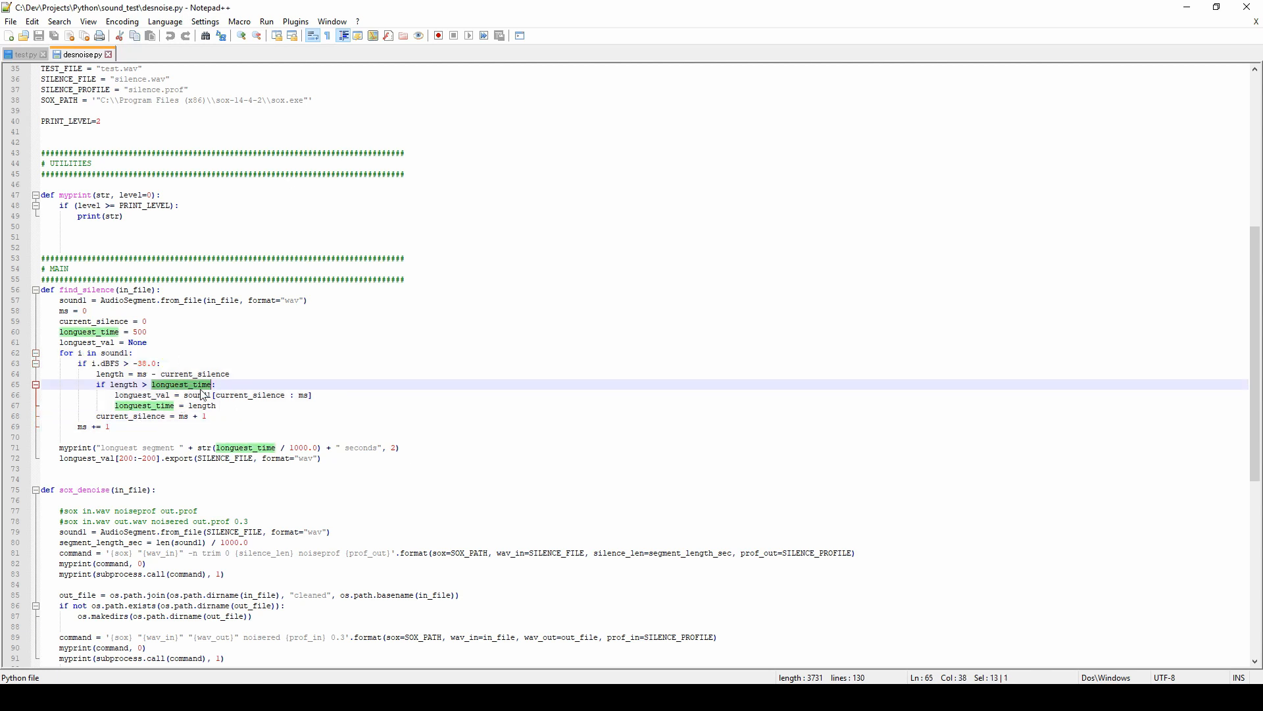
pyautogui.doubleClick(139, 331)
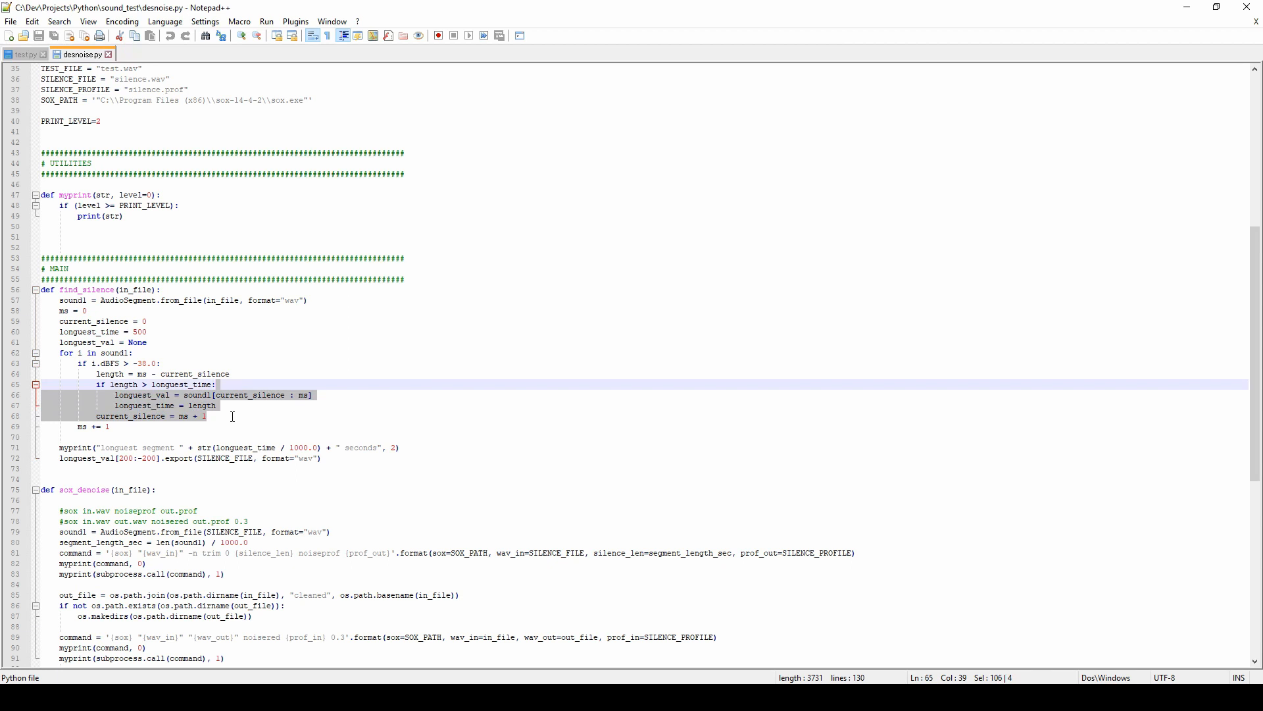
pyautogui.moveTo(295, 509)
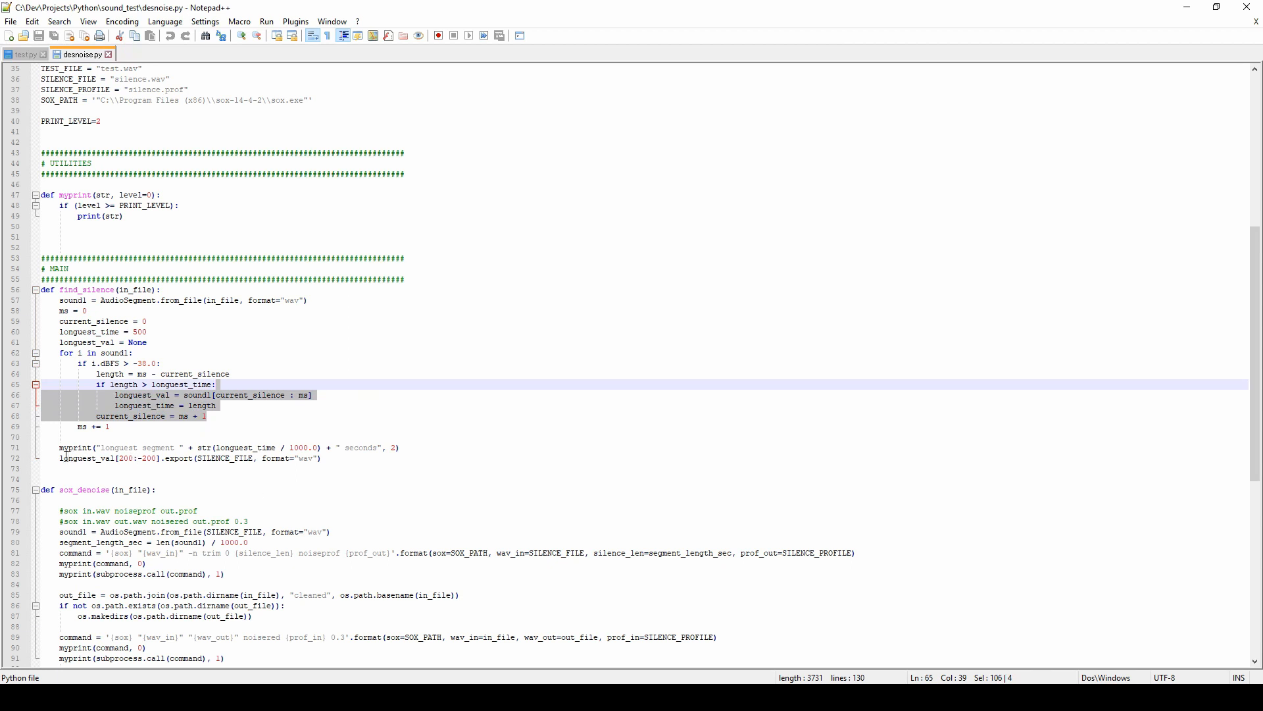
pyautogui.click(331, 458)
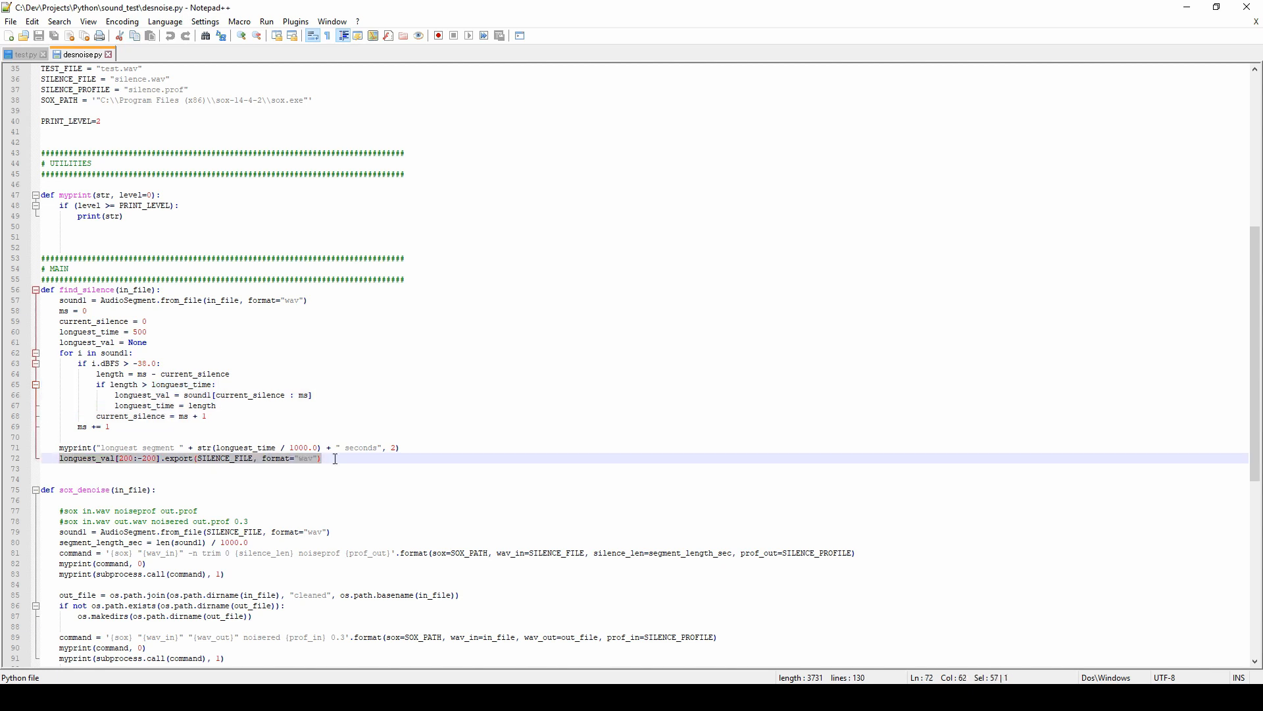
pyautogui.moveTo(127, 466)
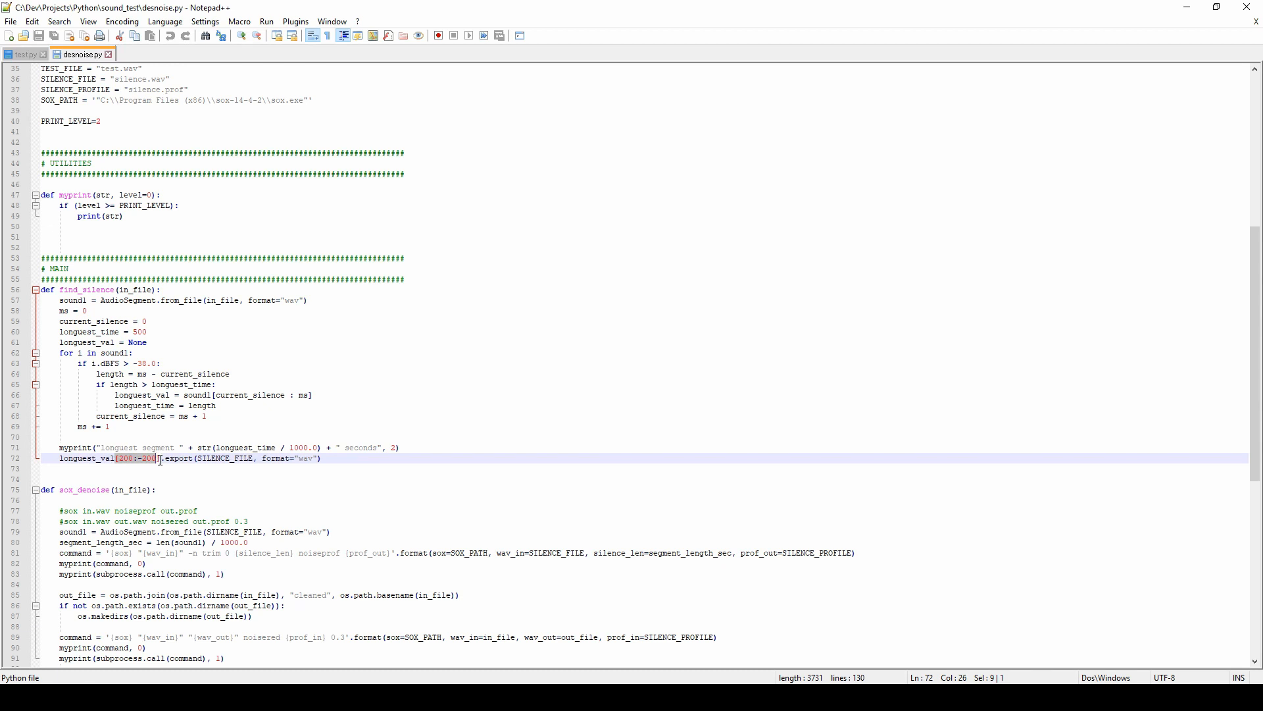
pyautogui.moveTo(154, 469)
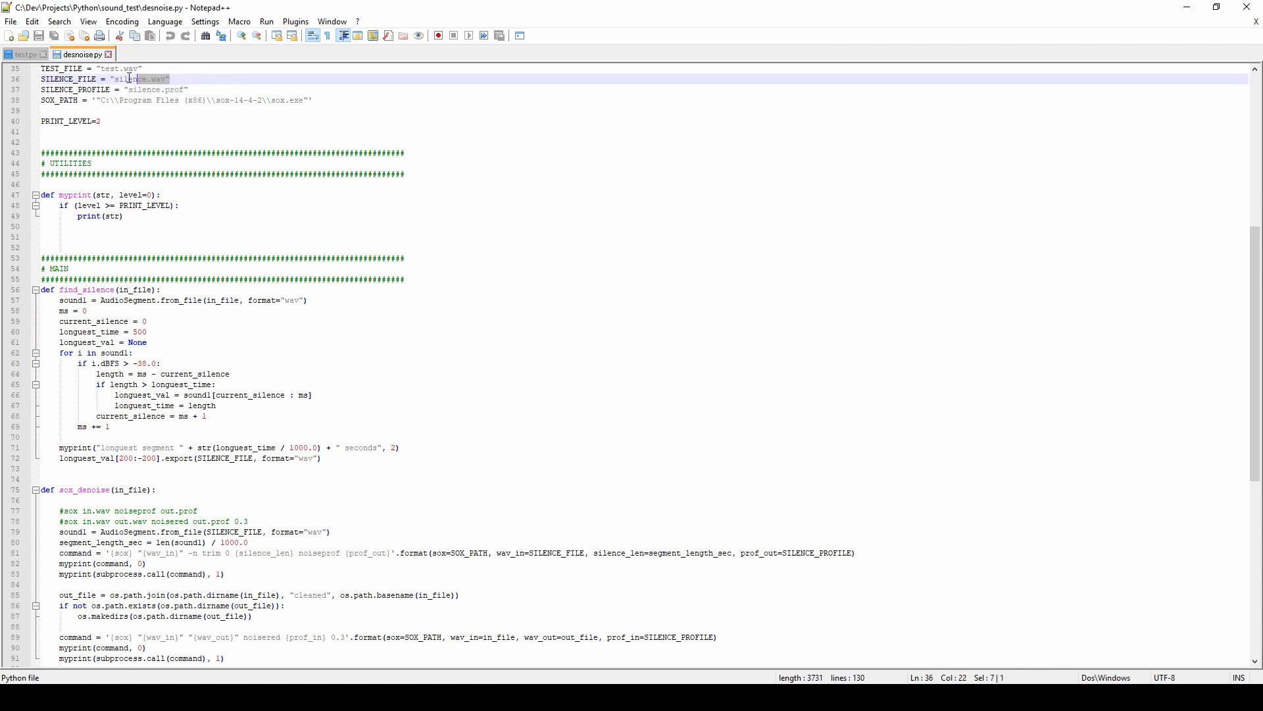
pyautogui.scroll(-3)
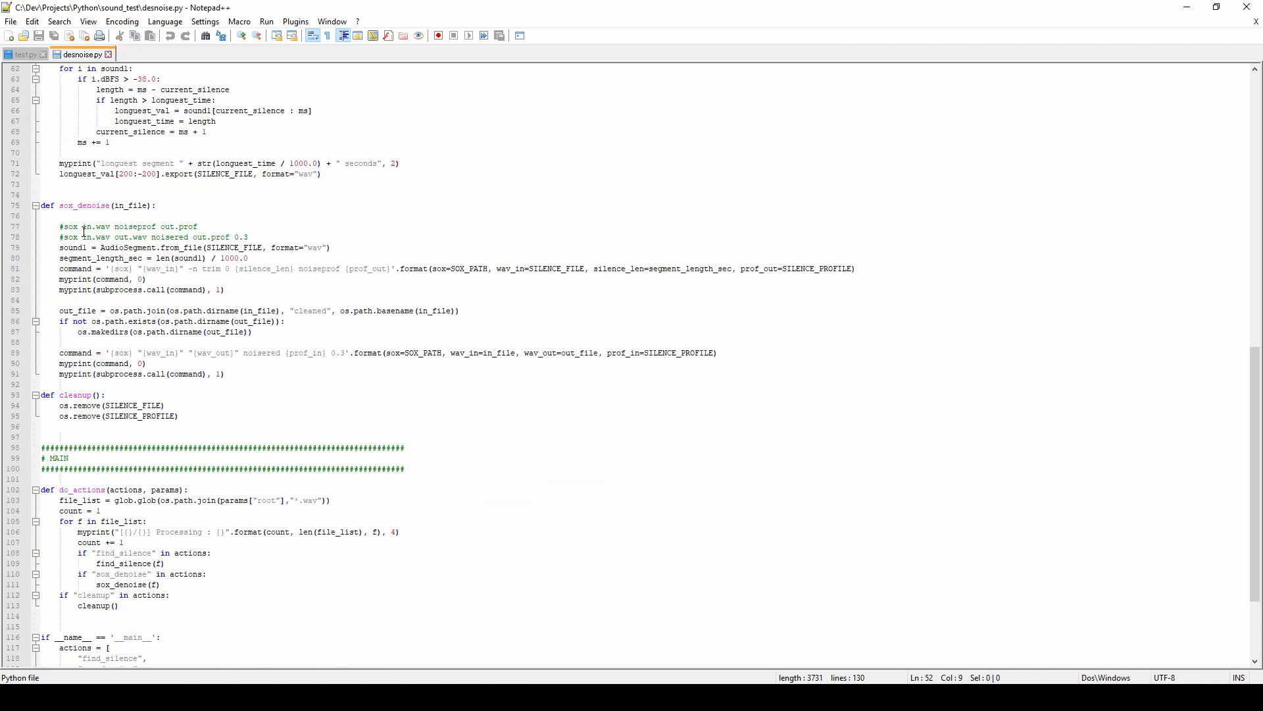
pyautogui.doubleClick(83, 205)
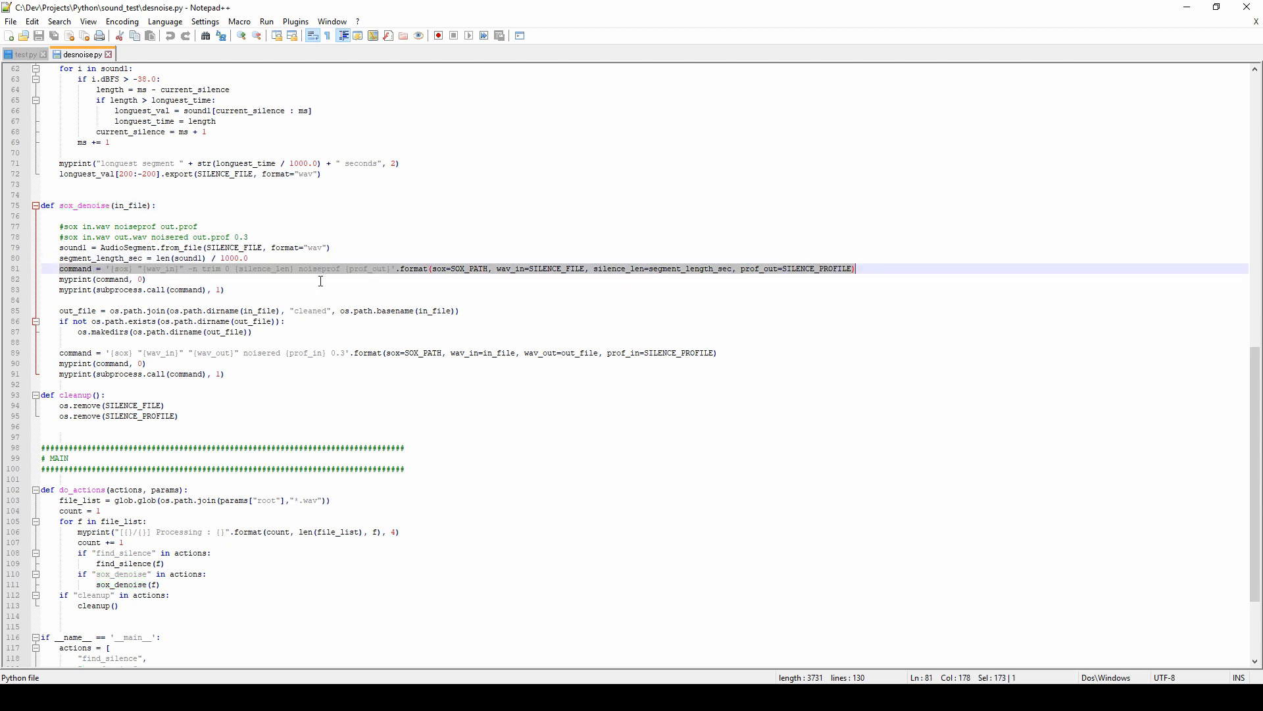
pyautogui.doubleClick(556, 268)
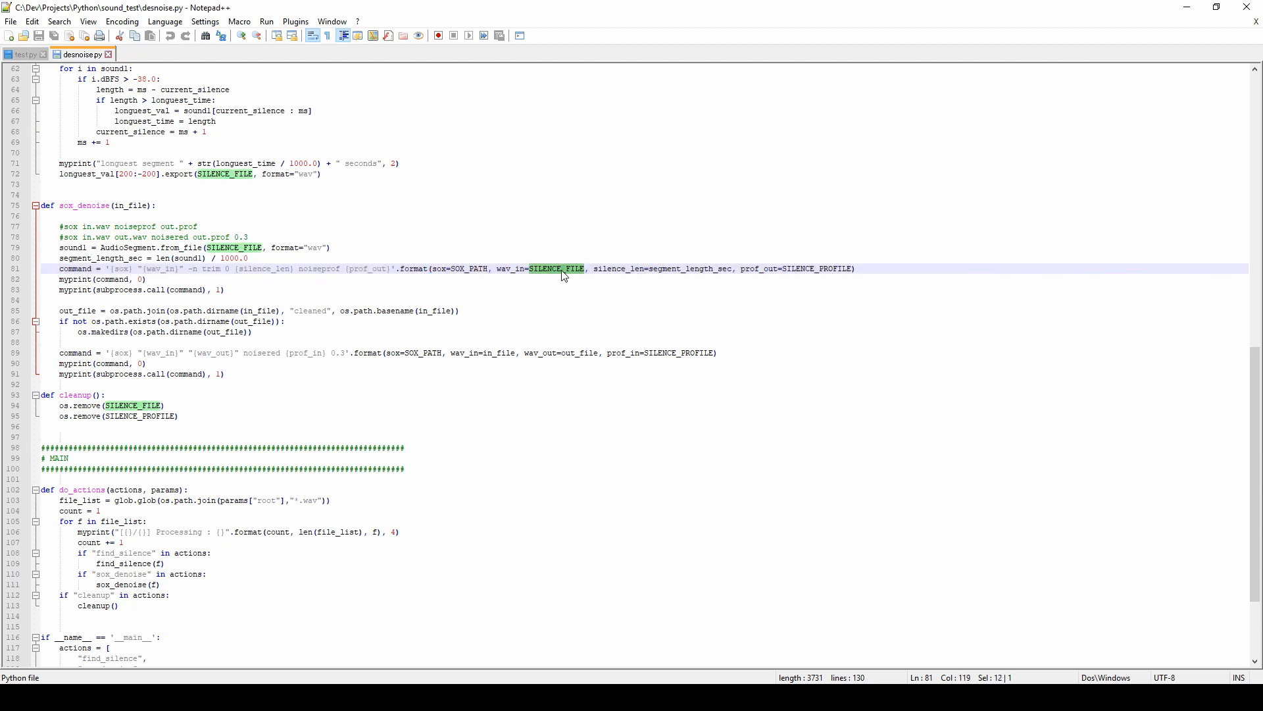
pyautogui.click(387, 352)
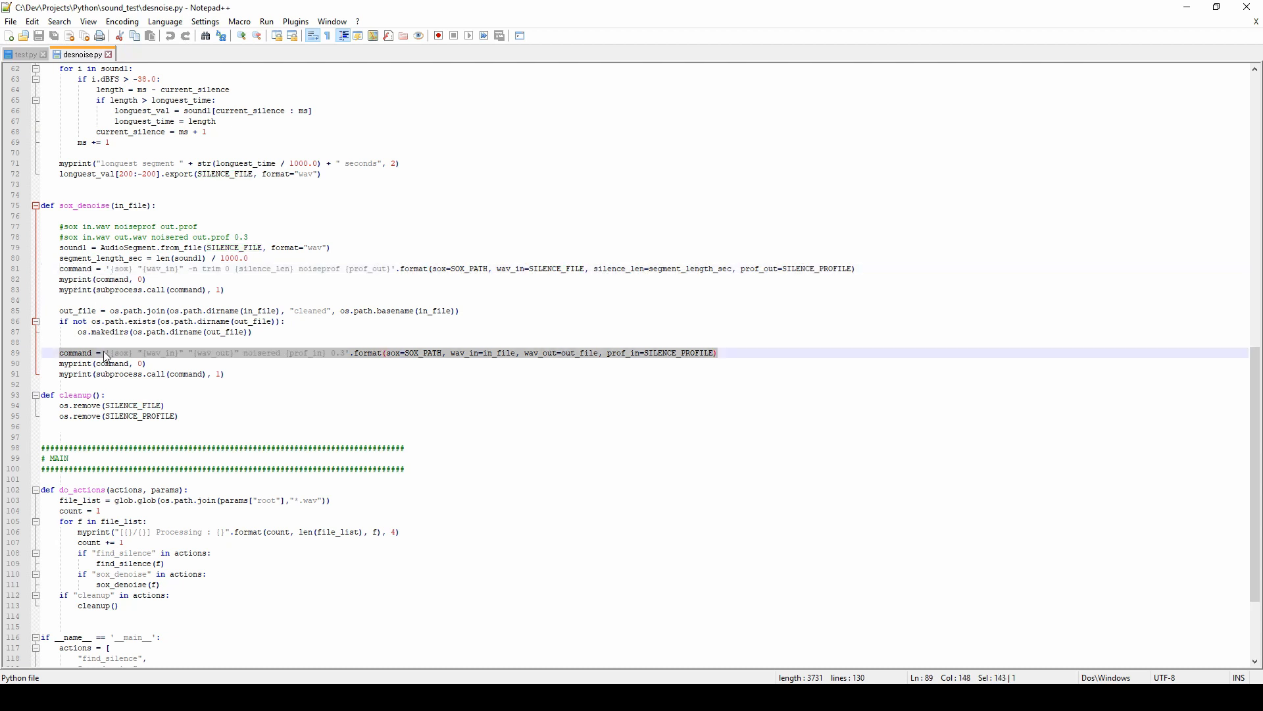
pyautogui.click(474, 352)
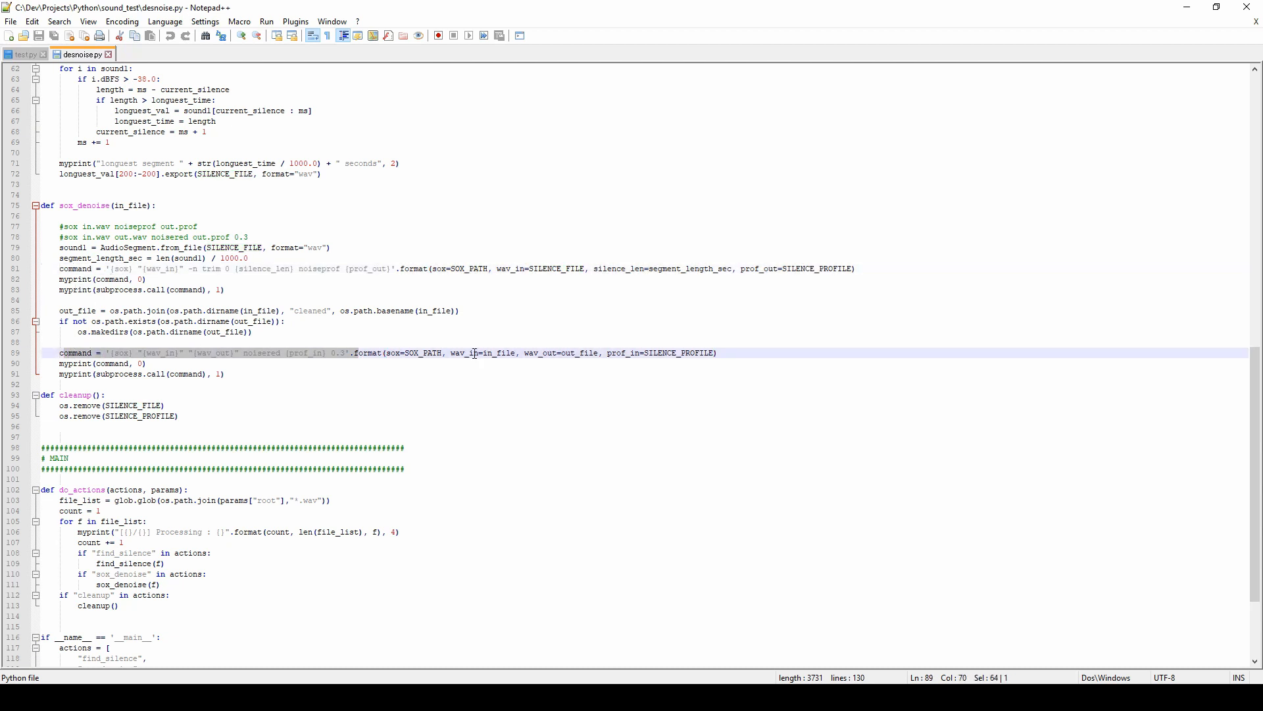
pyautogui.click(268, 352)
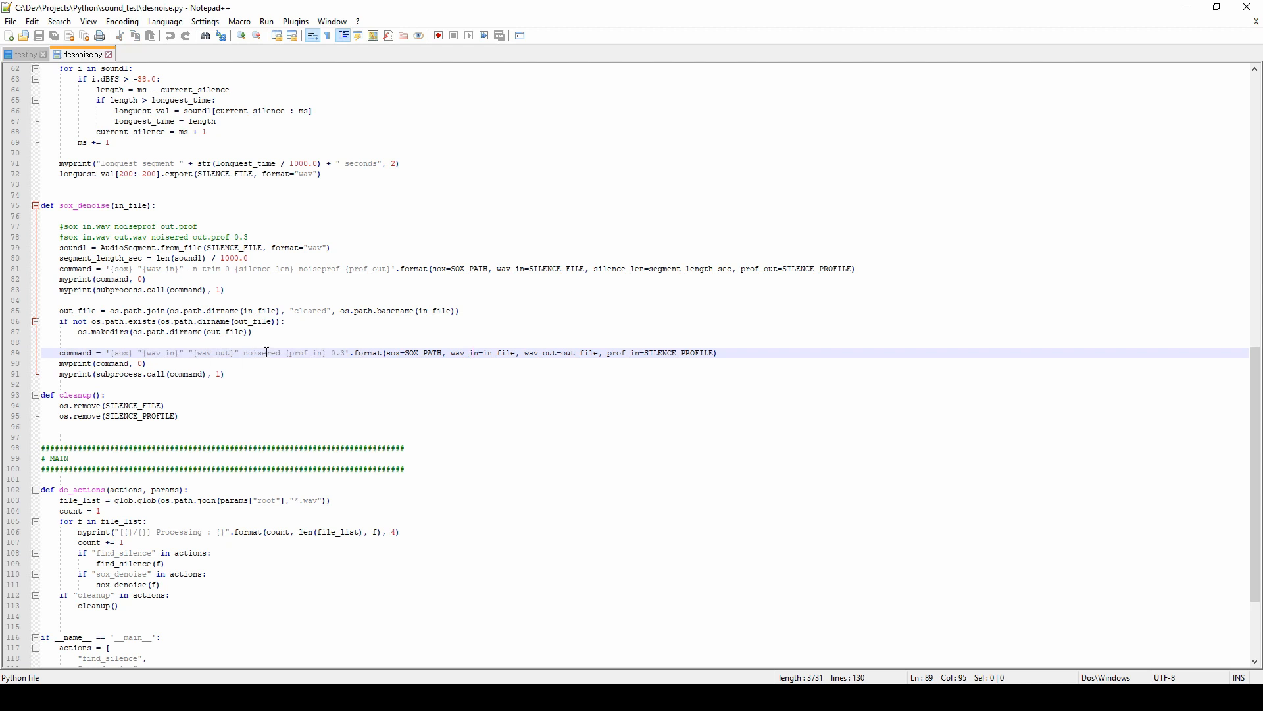
pyautogui.scroll(-3)
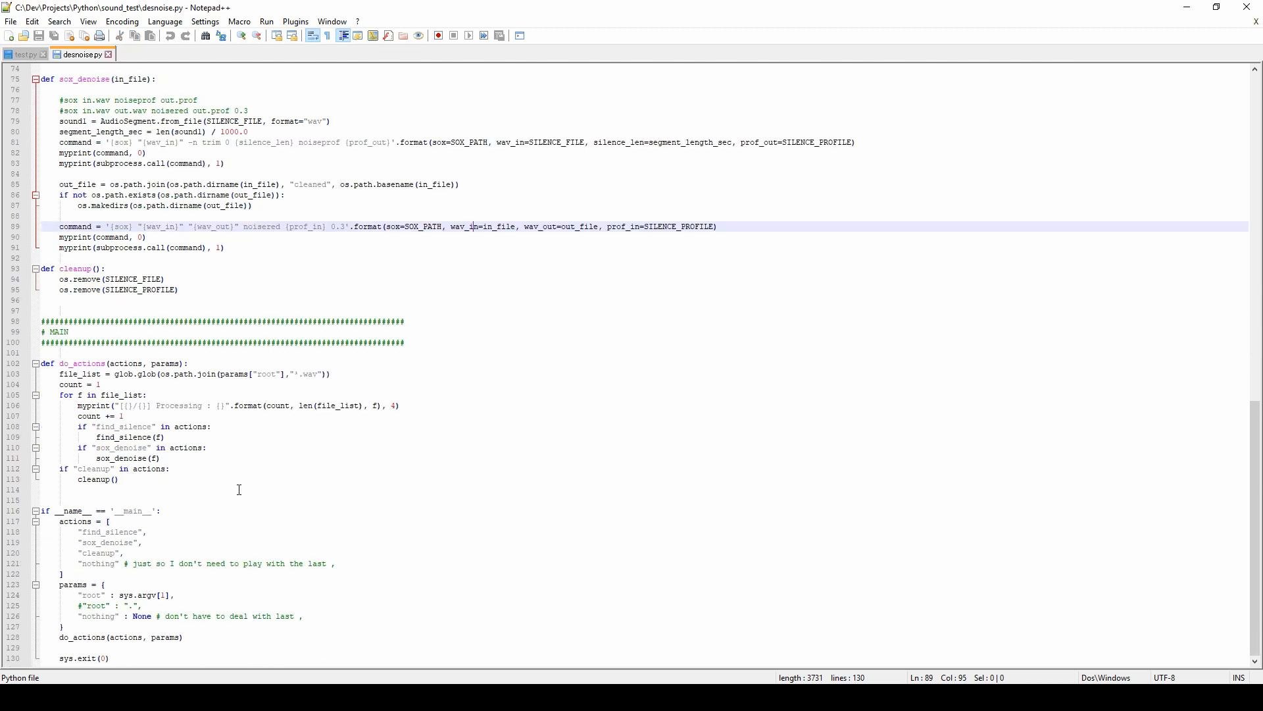
pyautogui.click(304, 468)
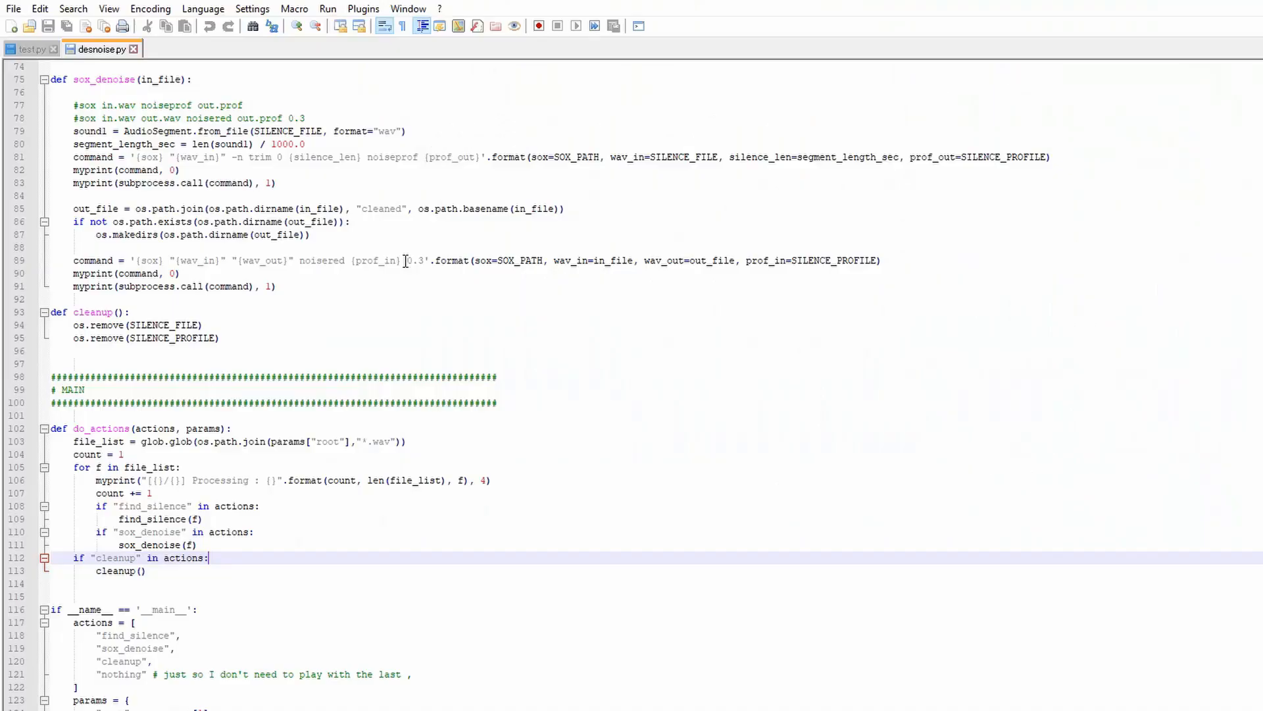
pyautogui.doubleClick(415, 261)
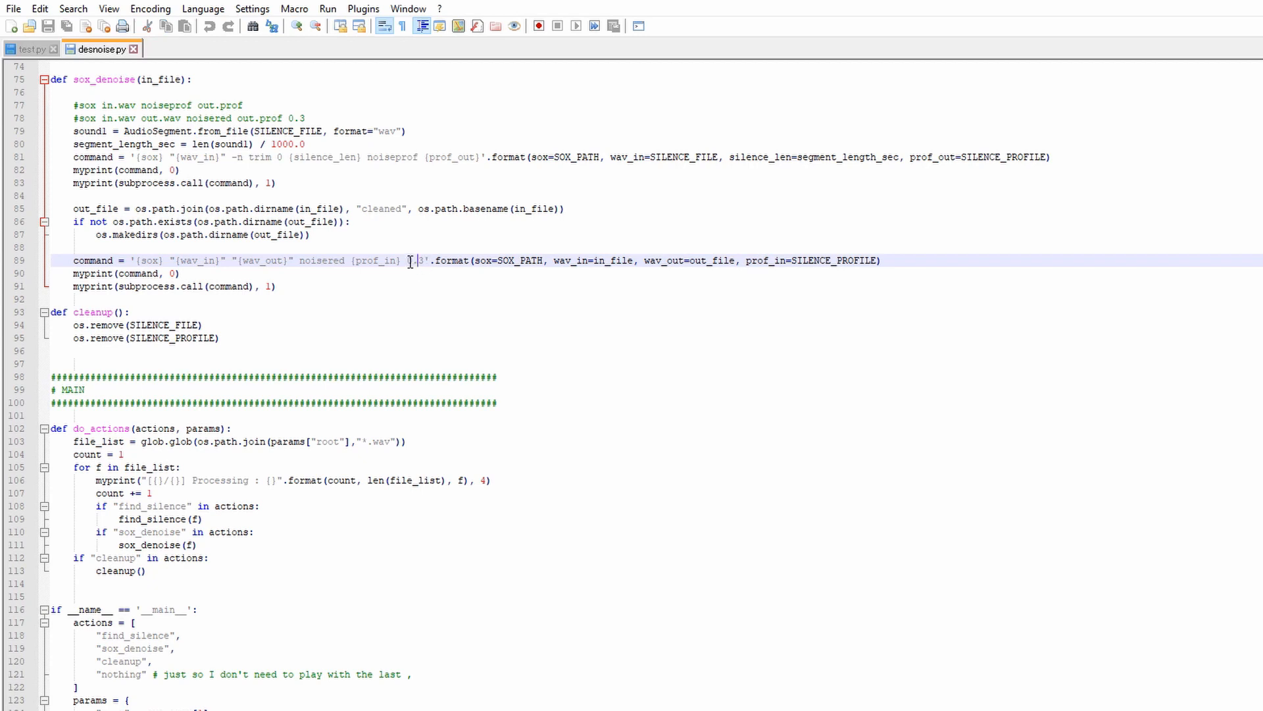
pyautogui.doubleClick(413, 260)
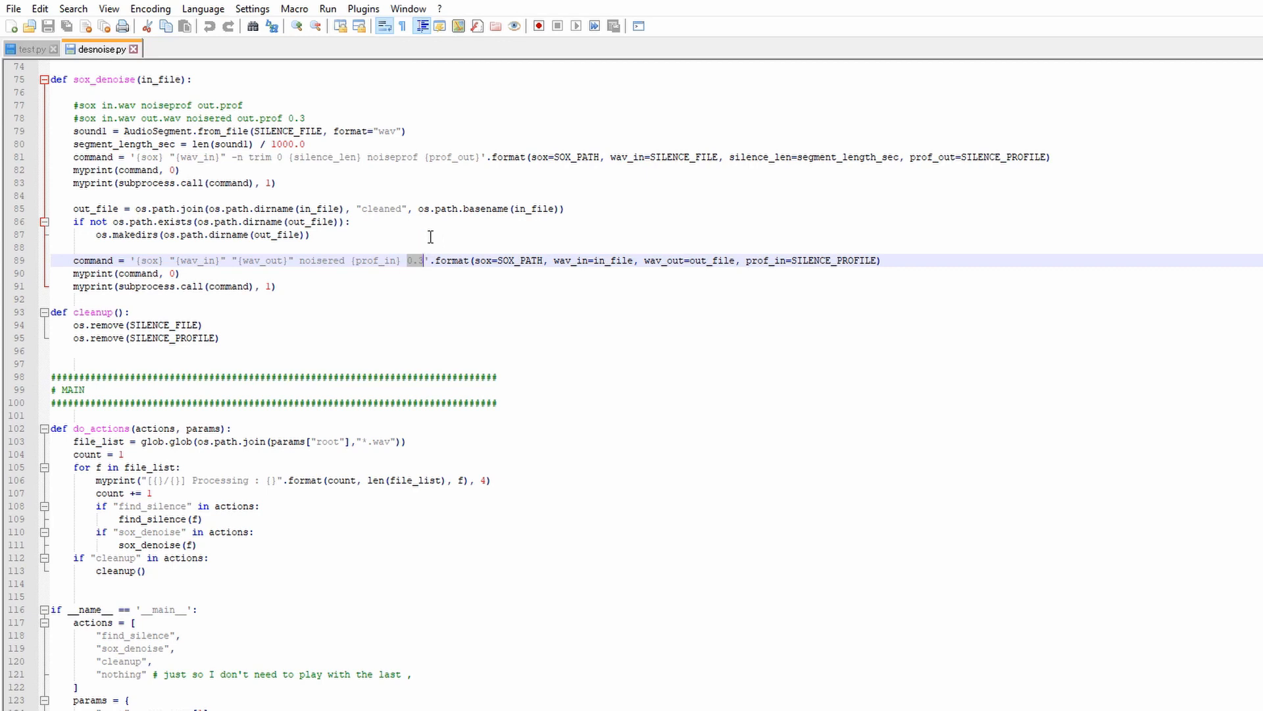
pyautogui.moveTo(421, 240)
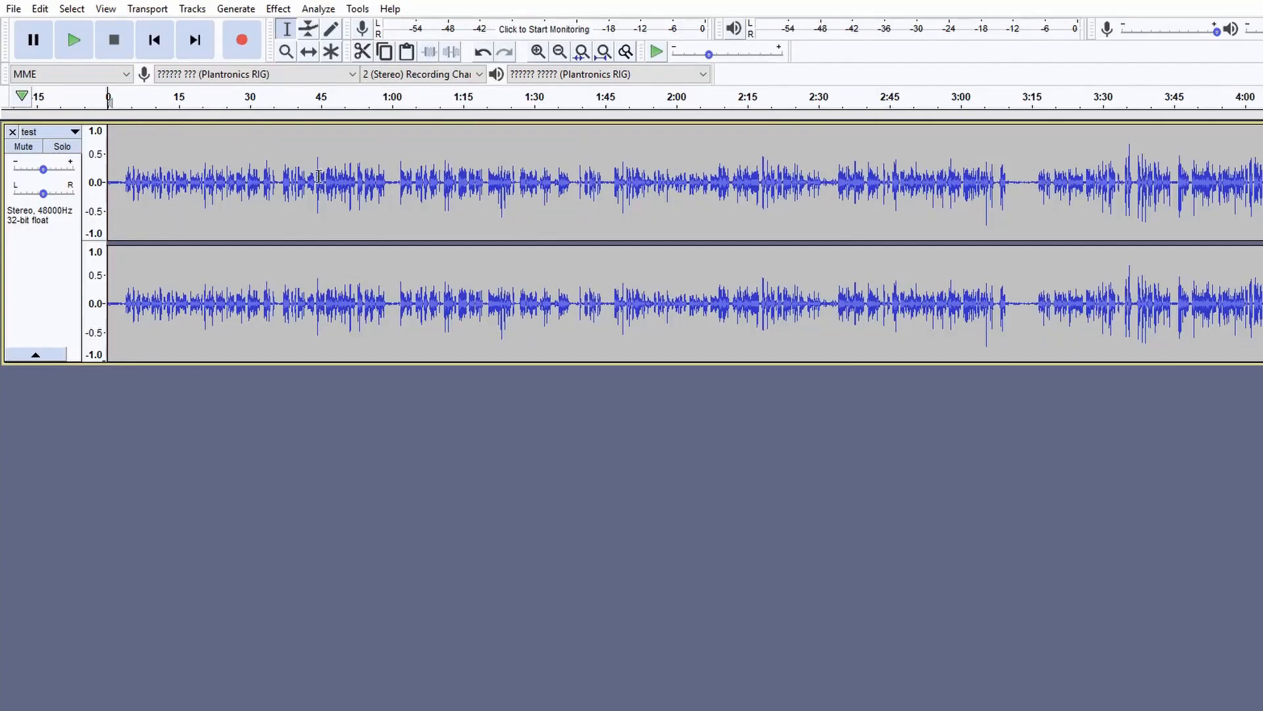
# - Open Effect > Noise Reduction for the test track
pyautogui.click(278, 8)
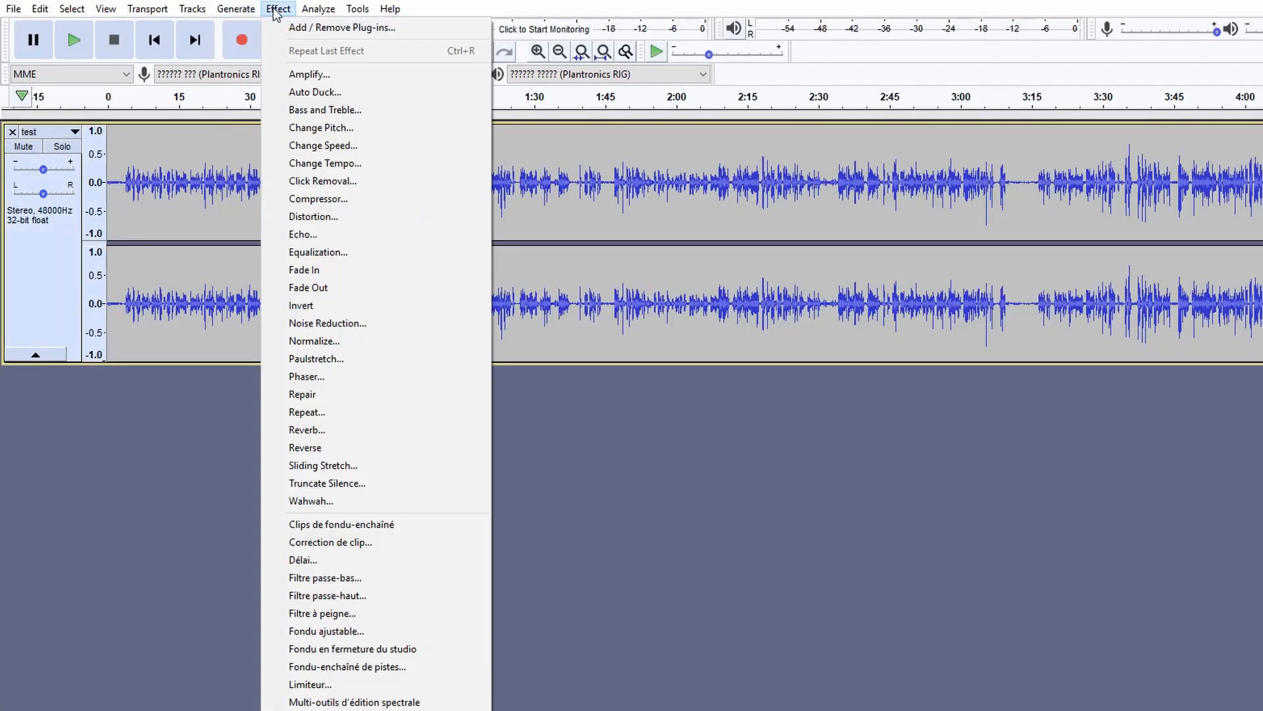
pyautogui.click(327, 323)
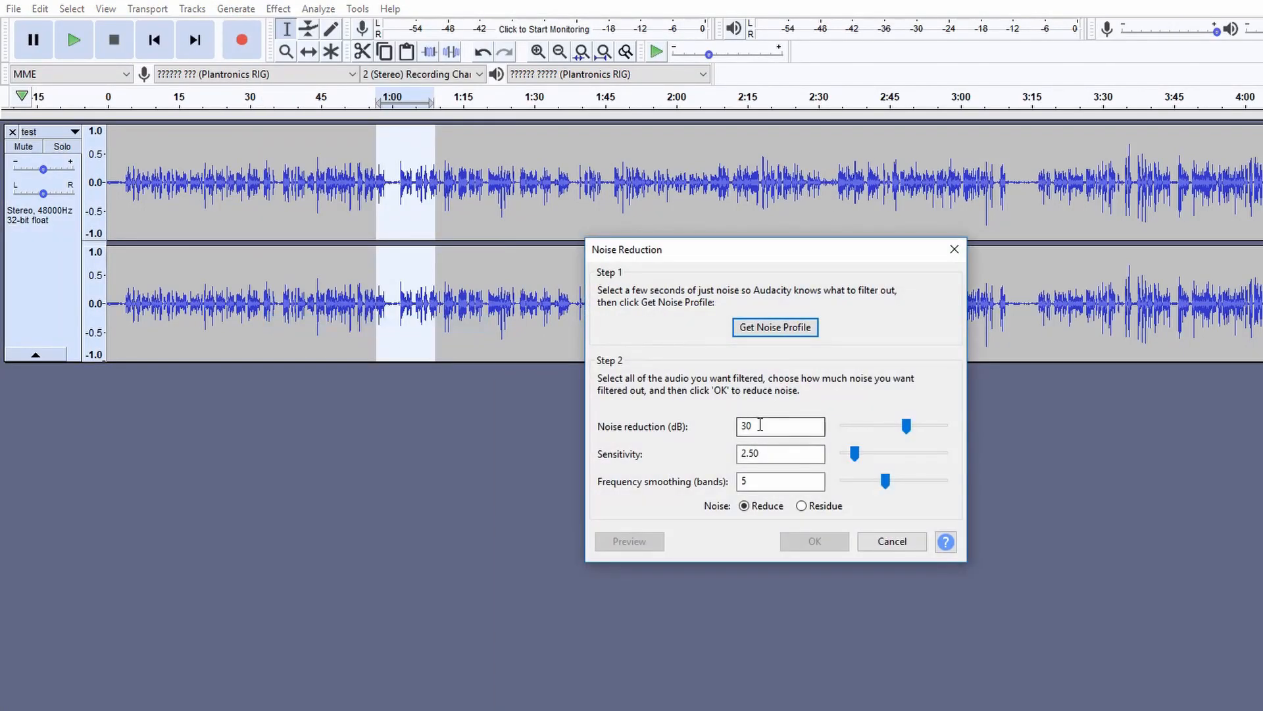
pyautogui.moveTo(674, 490)
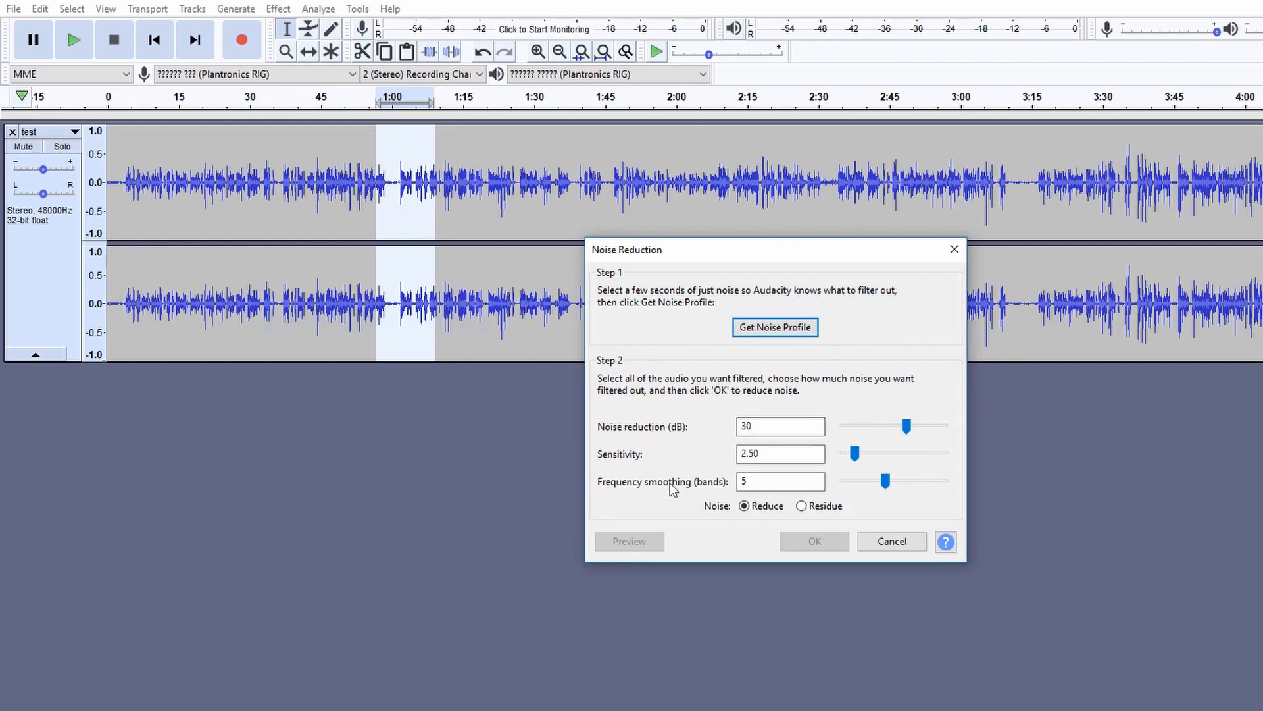
pyautogui.moveTo(631, 502)
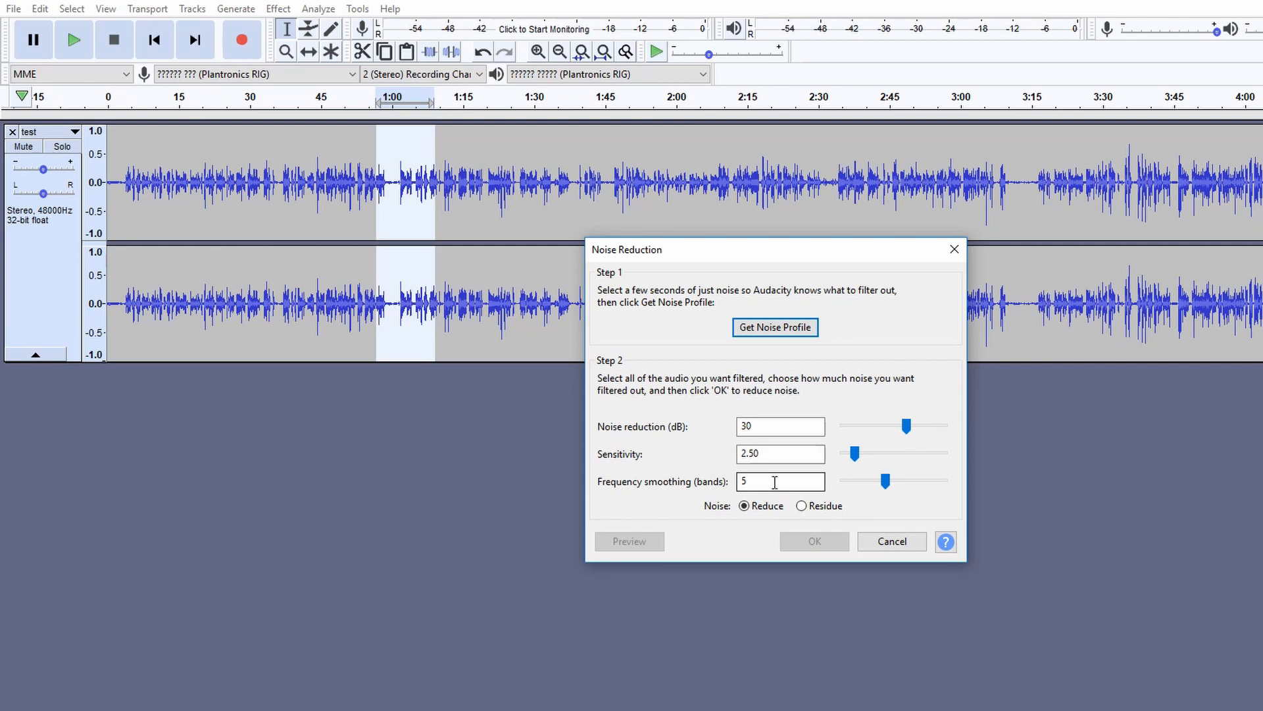
pyautogui.moveTo(769, 479)
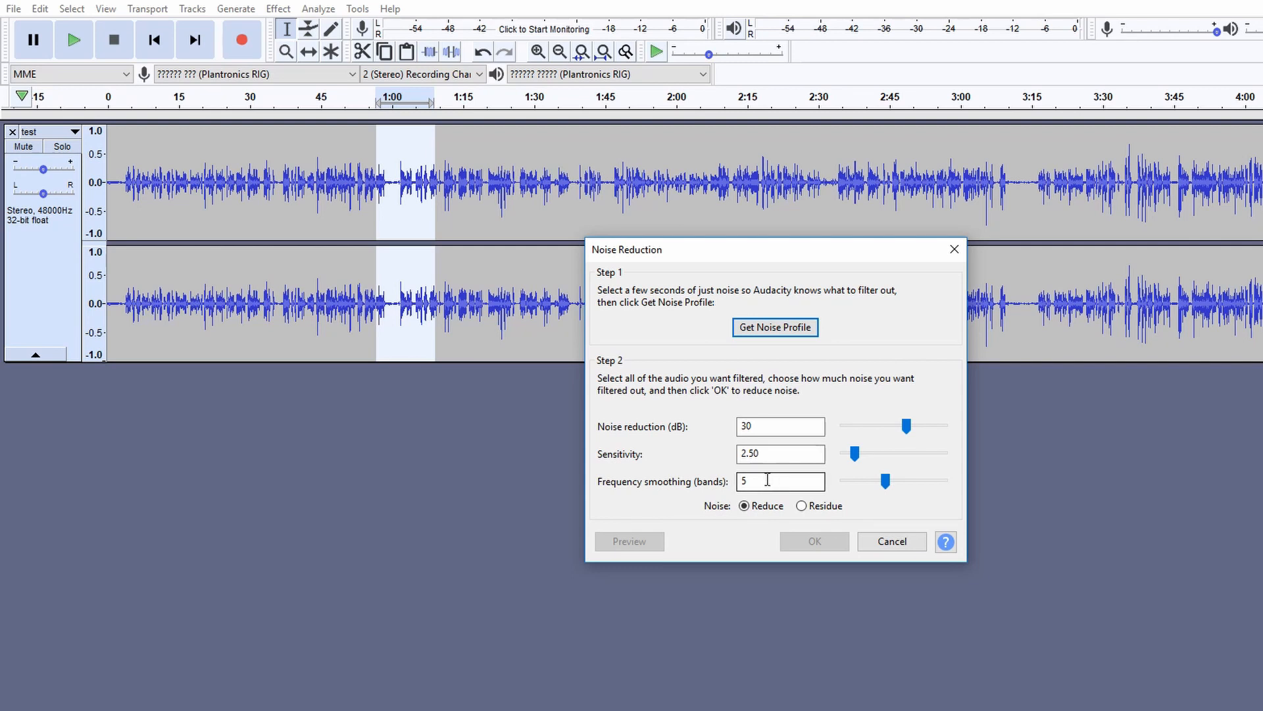